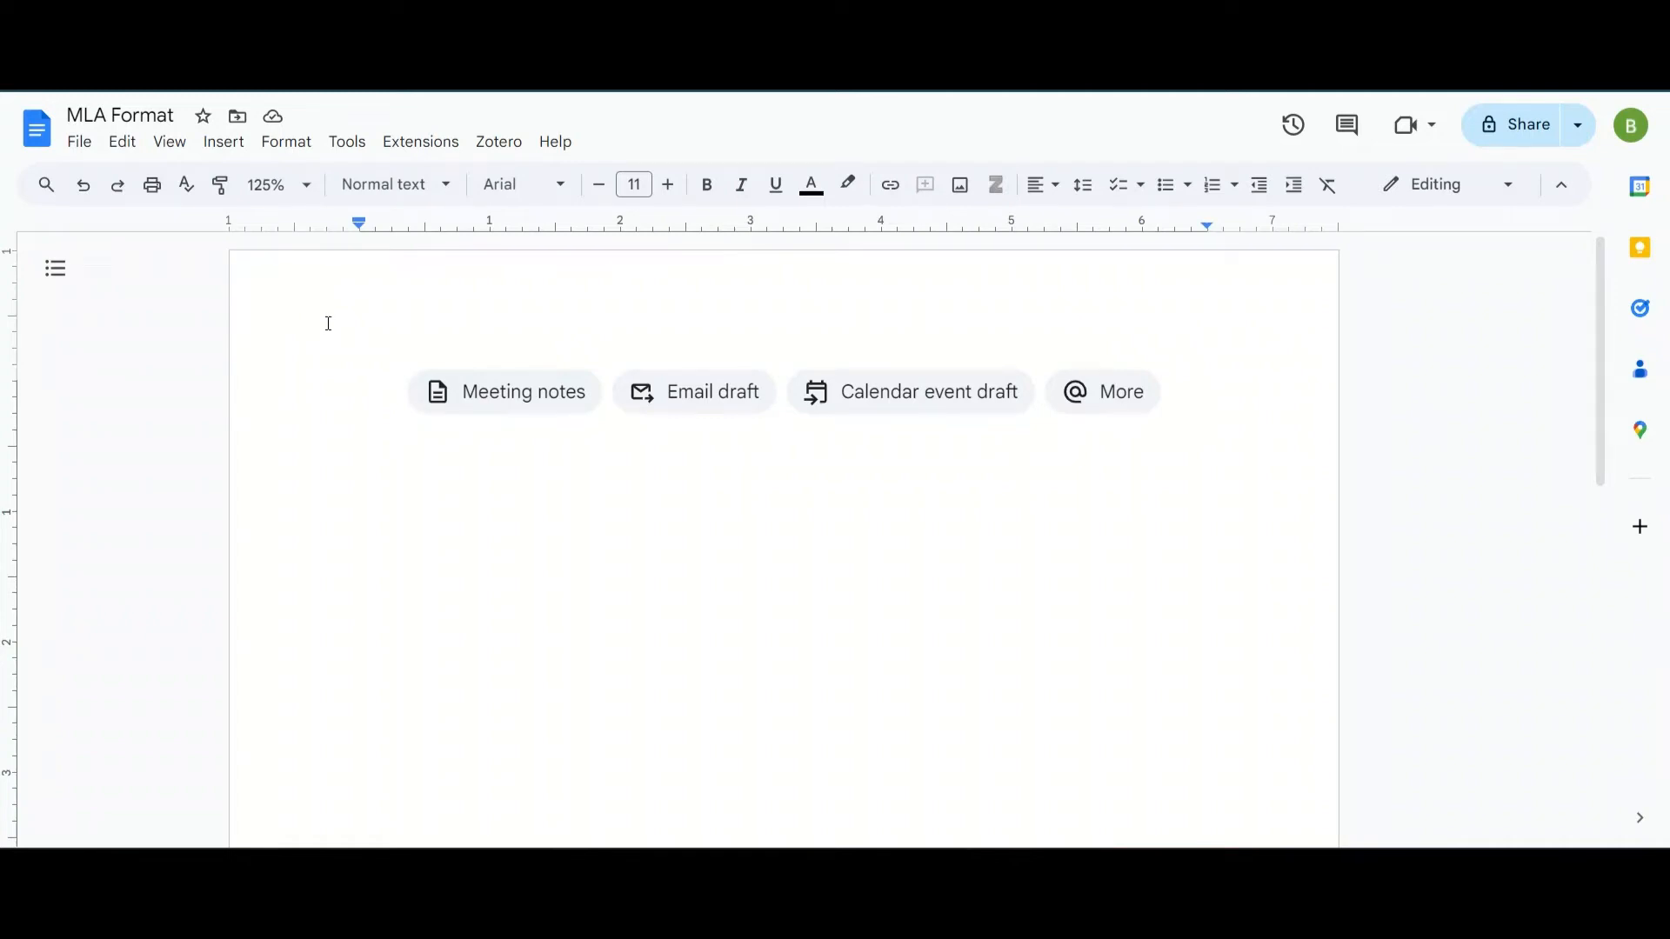
pyautogui.moveTo(384, 382)
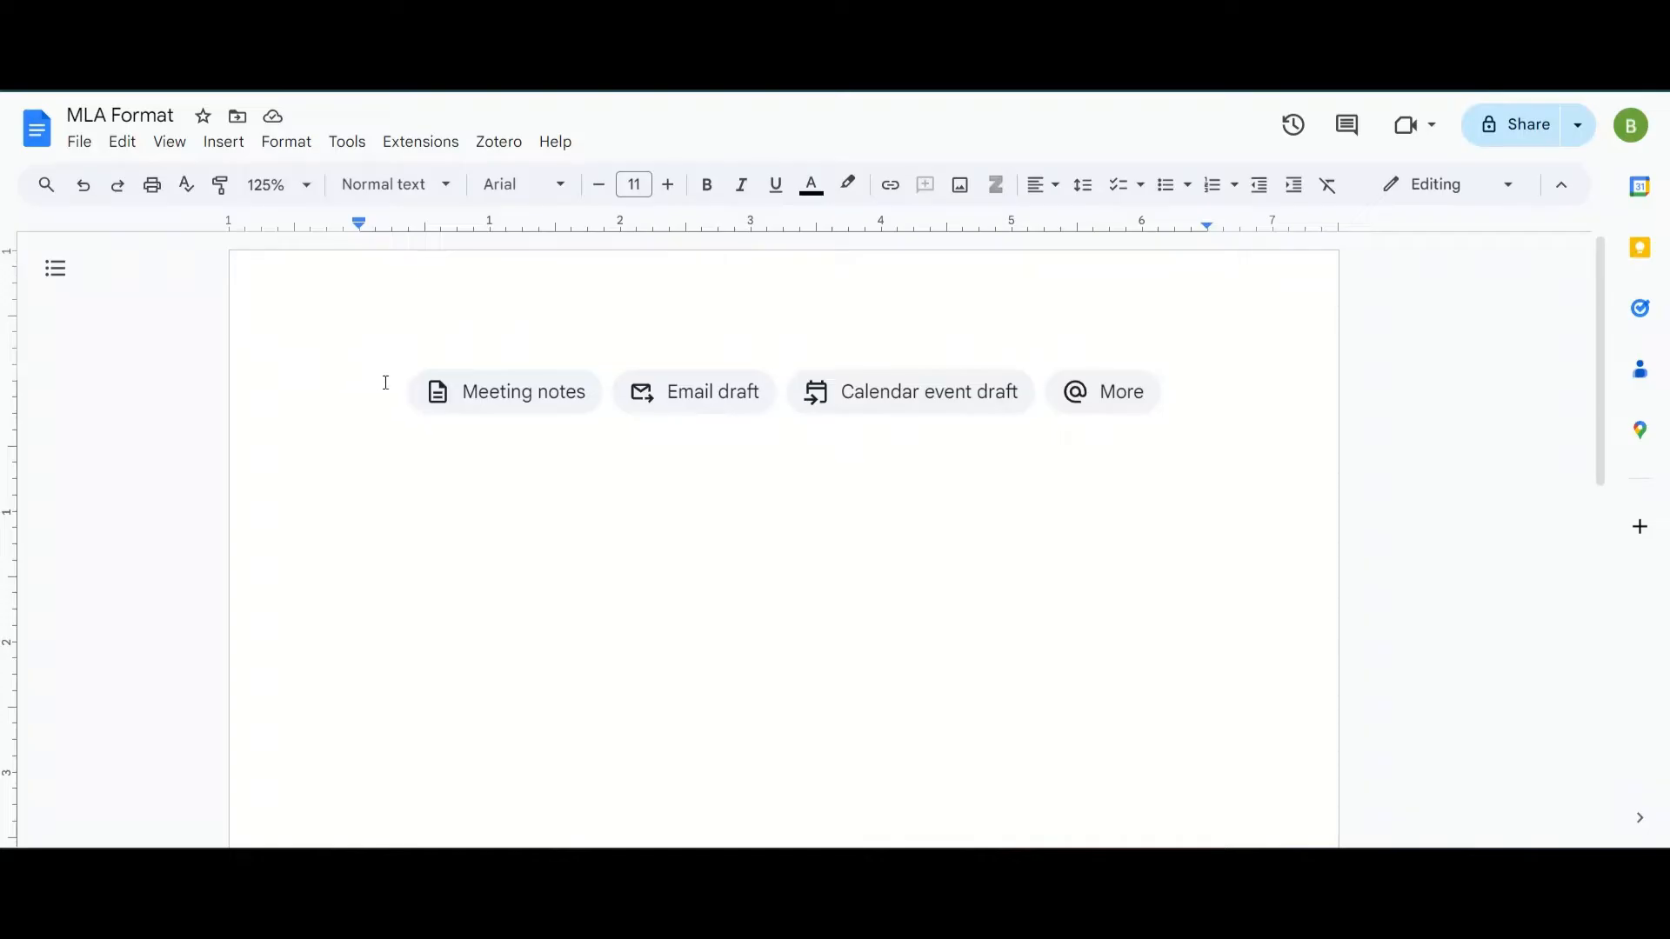
pyautogui.moveTo(391, 386)
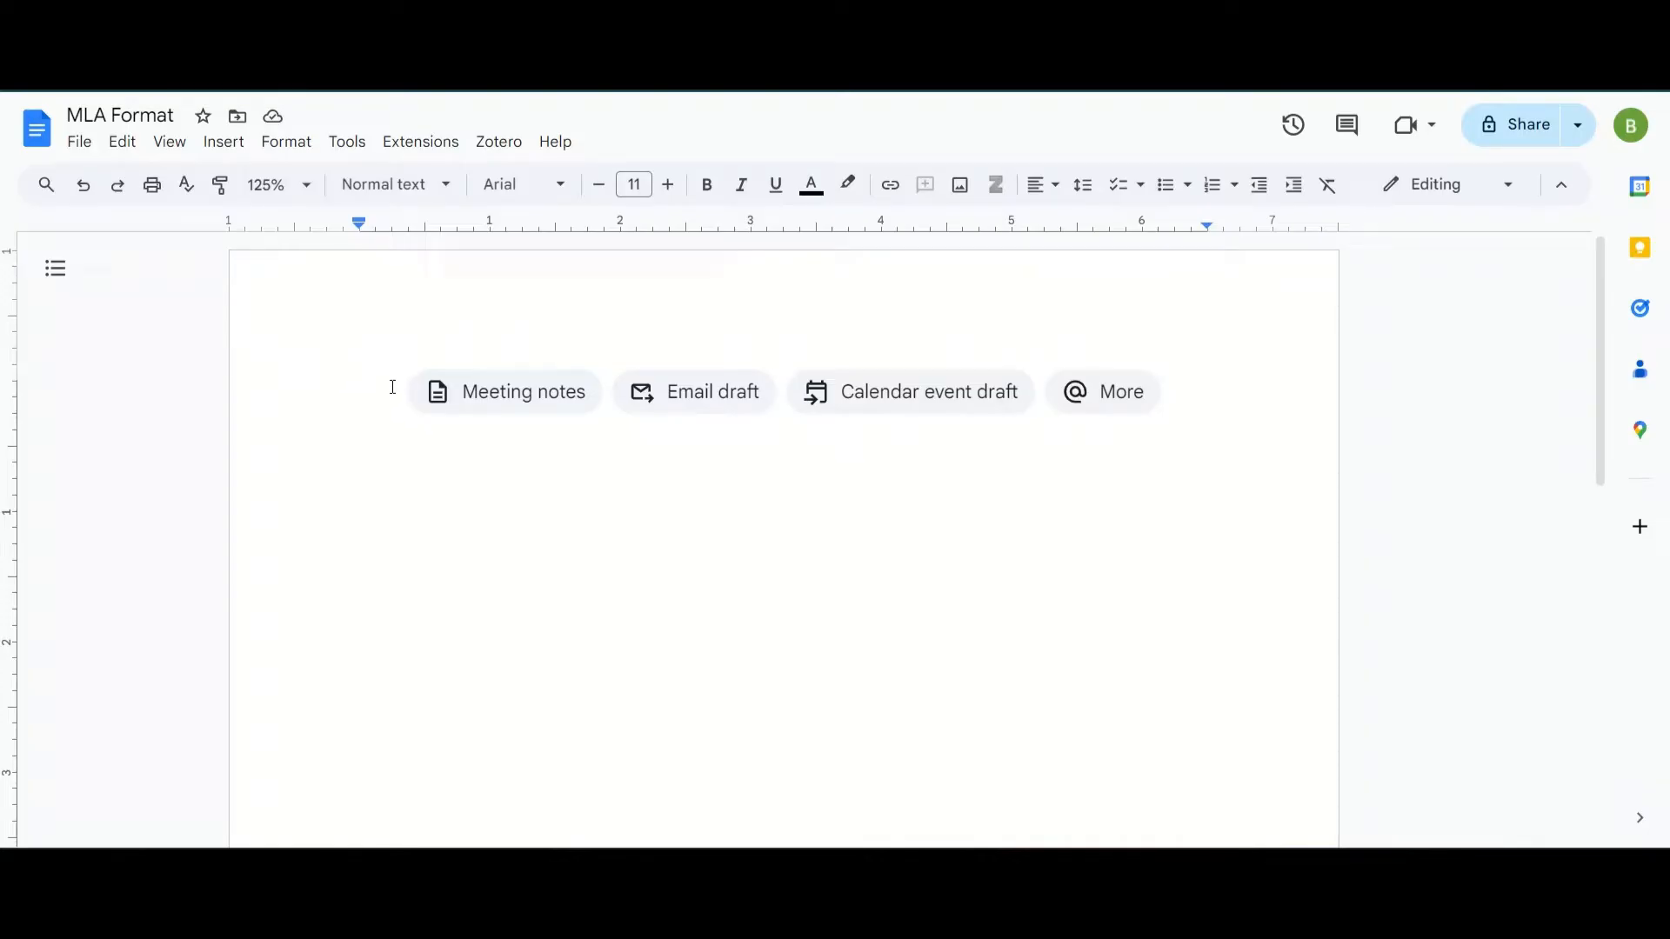
pyautogui.moveTo(355, 380)
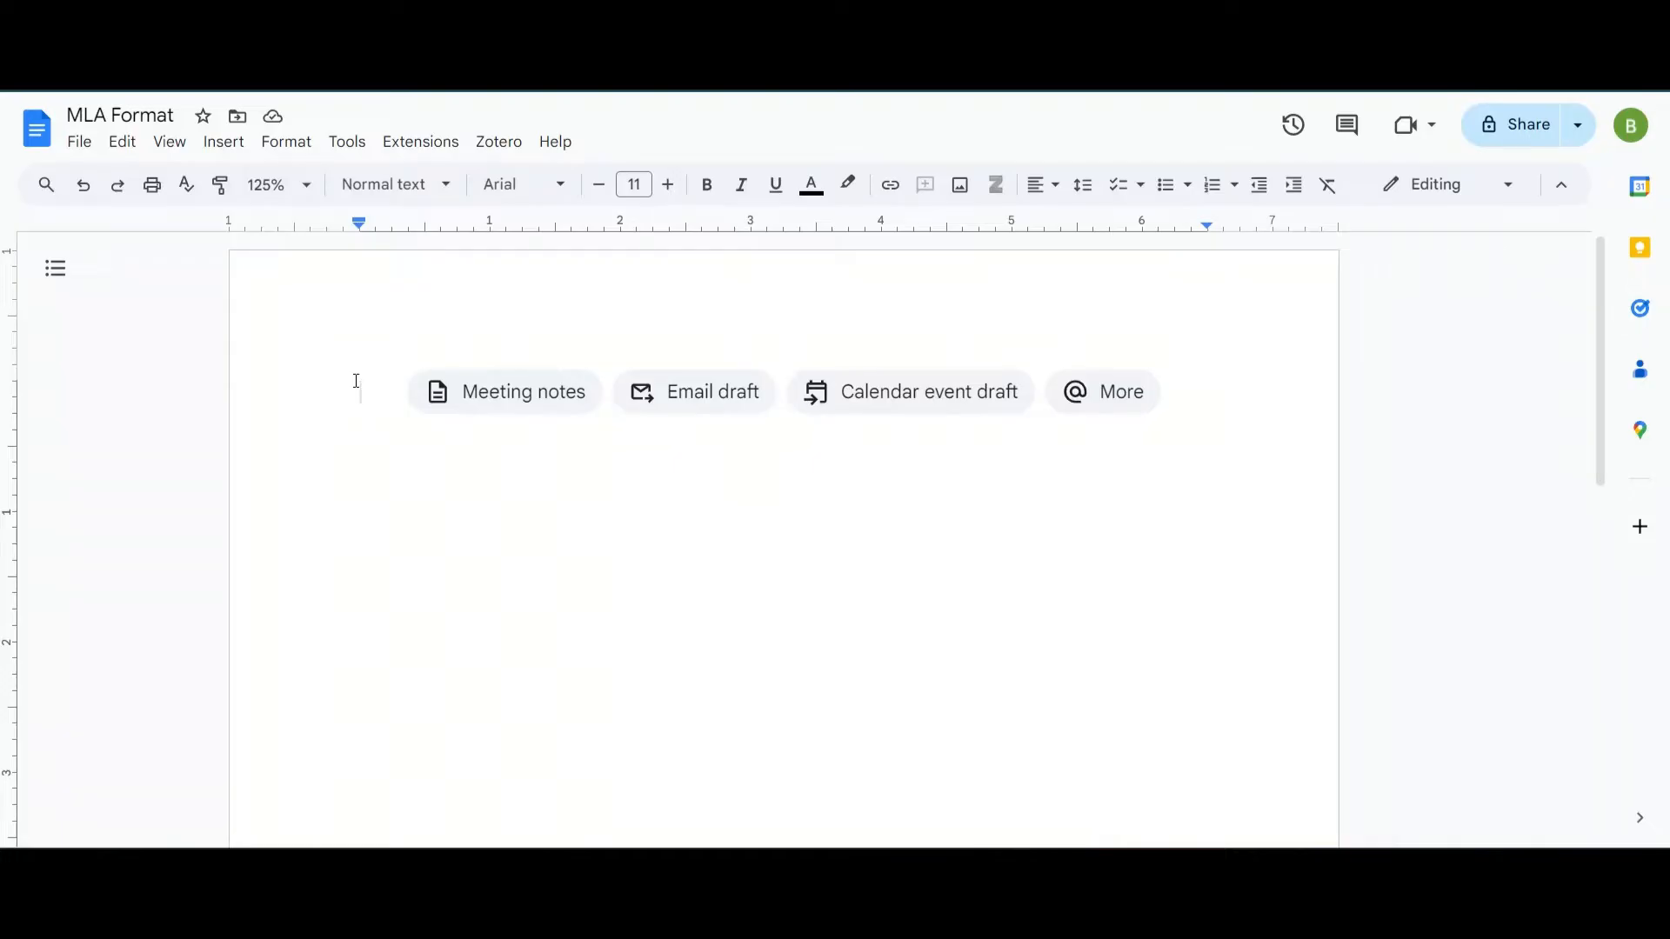
# Enter the heading lines Your Name, Teacher's Name, Class and Due Date on separate lines.
pyautogui.write('Your N')
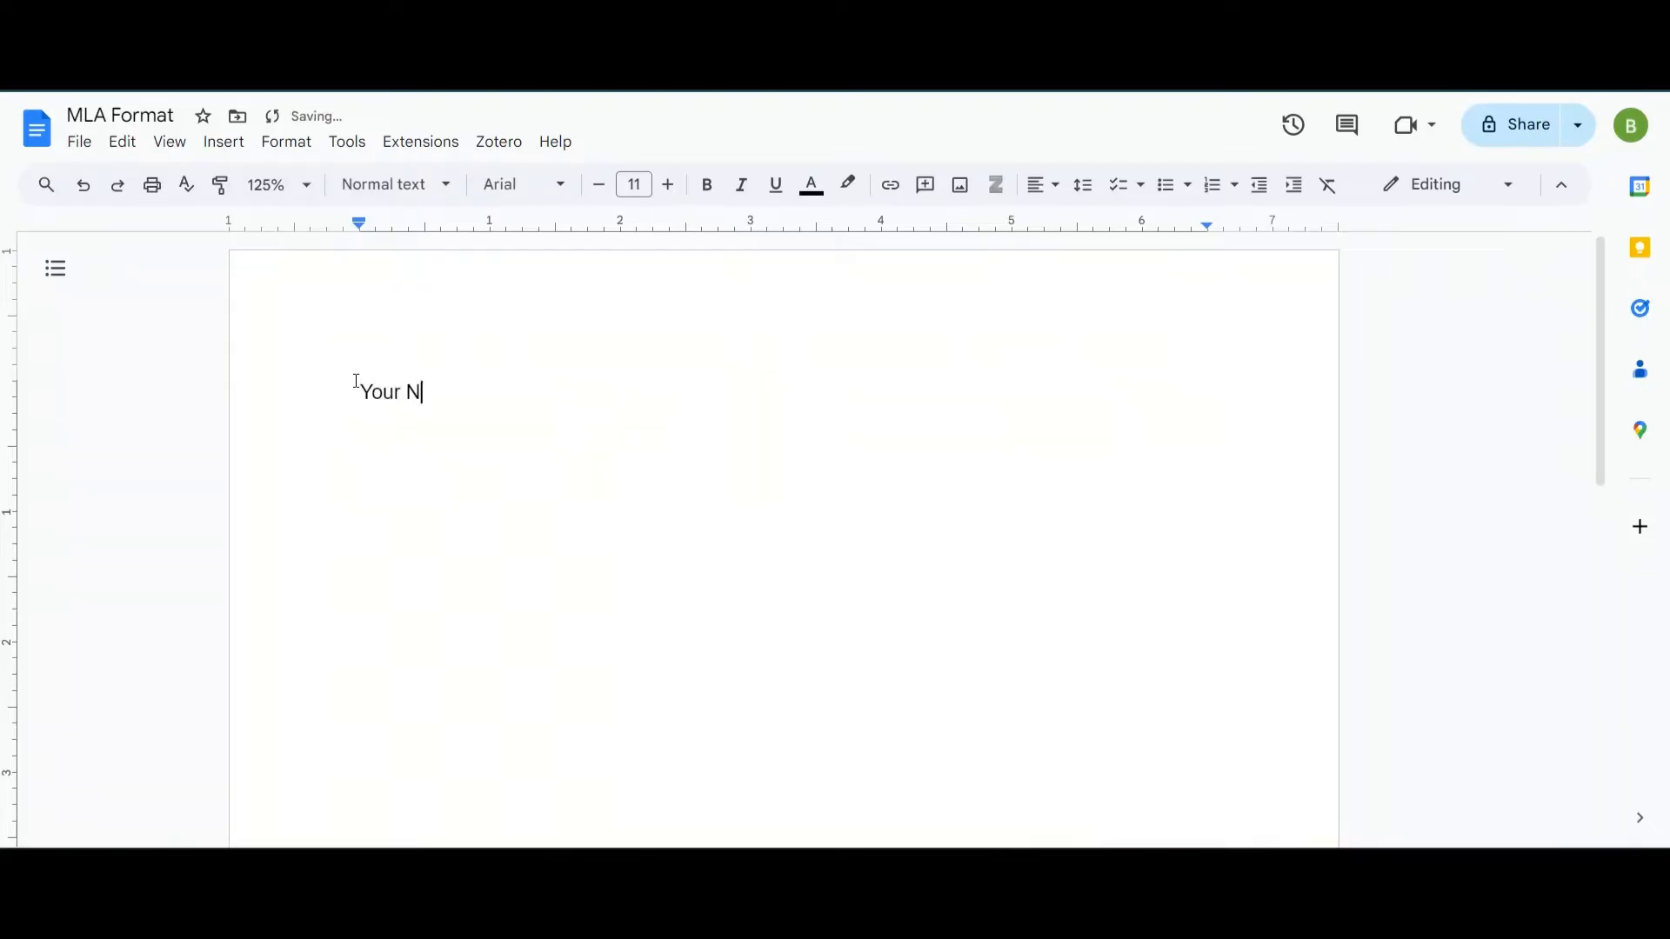
pyautogui.write('ame')
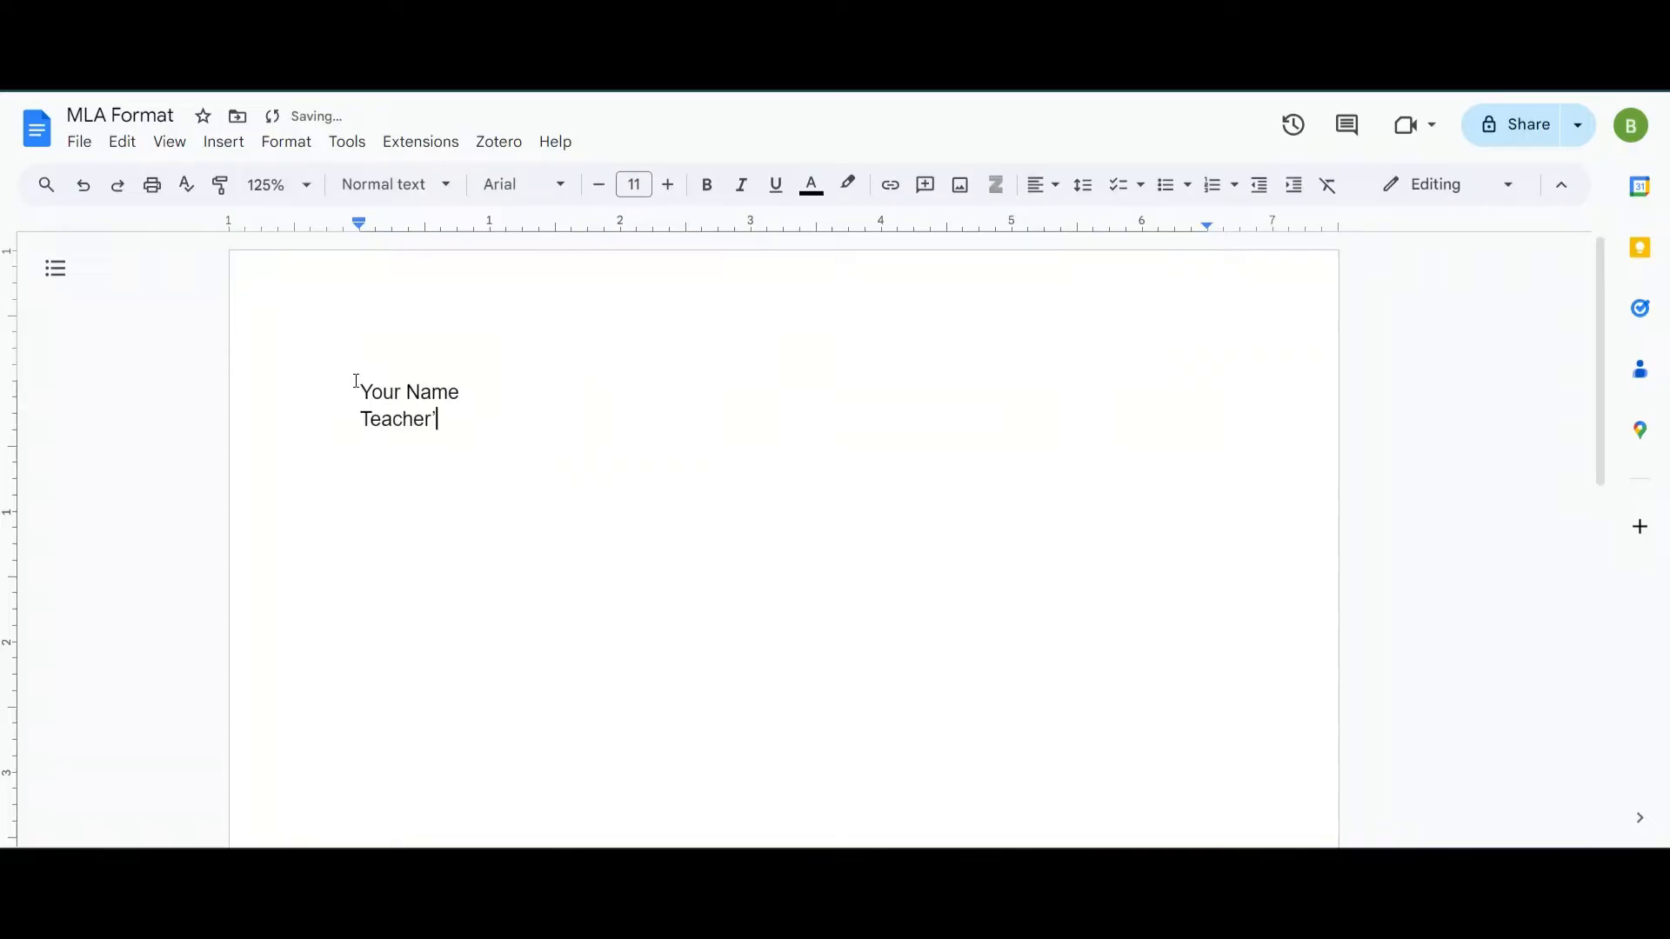
pyautogui.write('s Name')
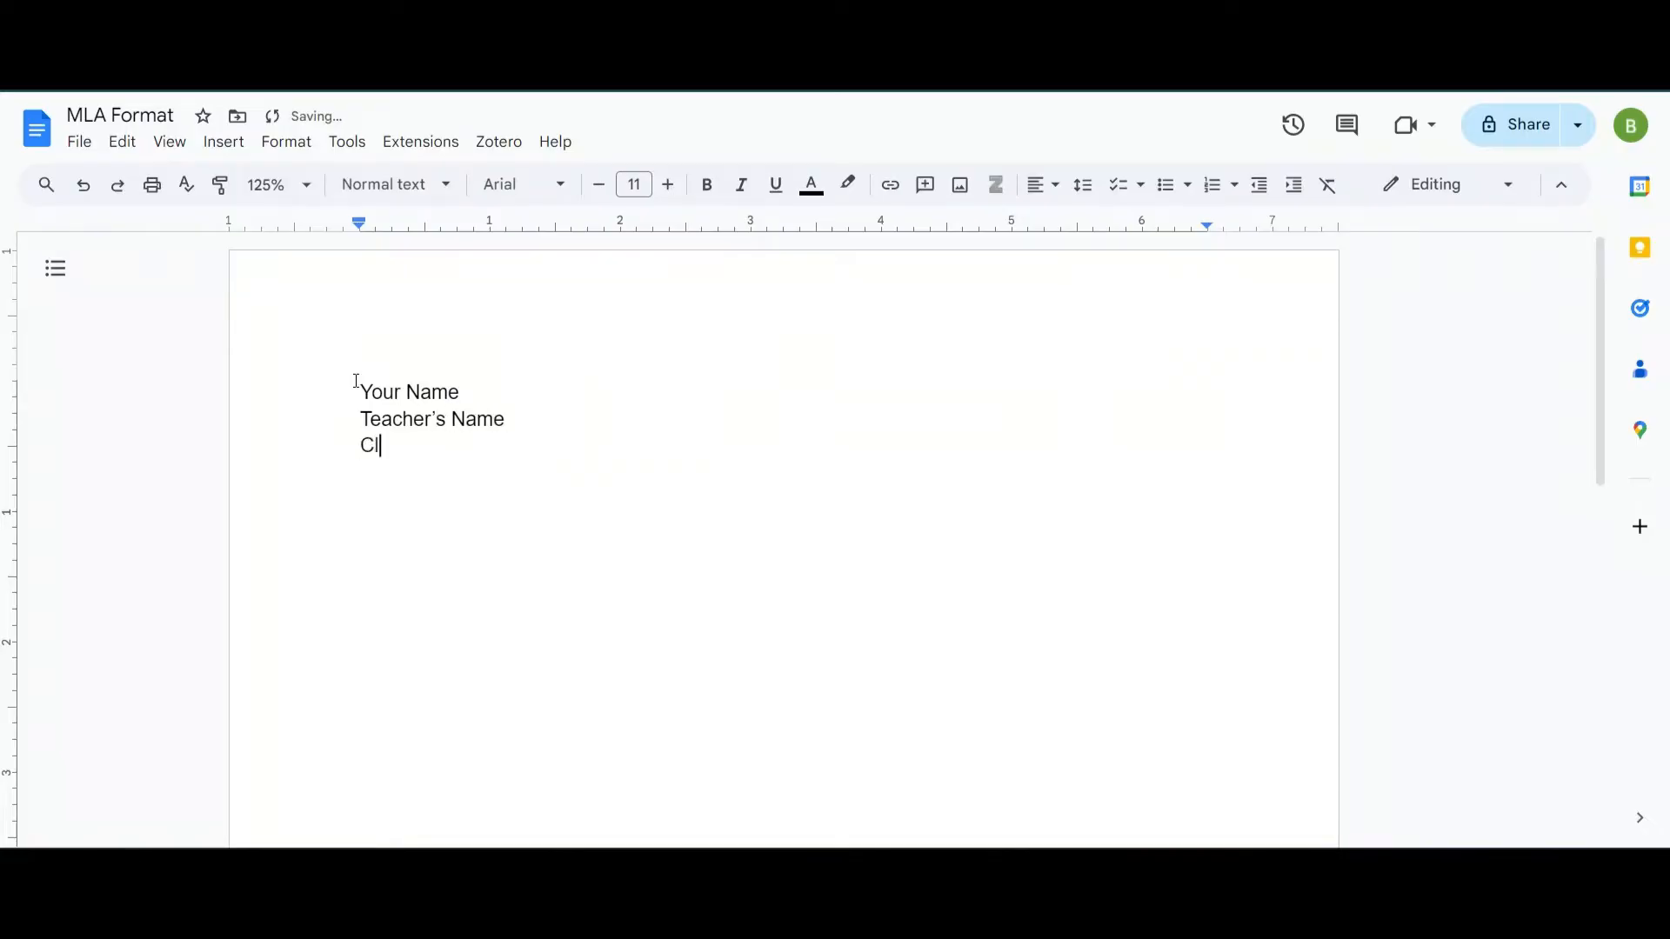
pyautogui.write('ass')
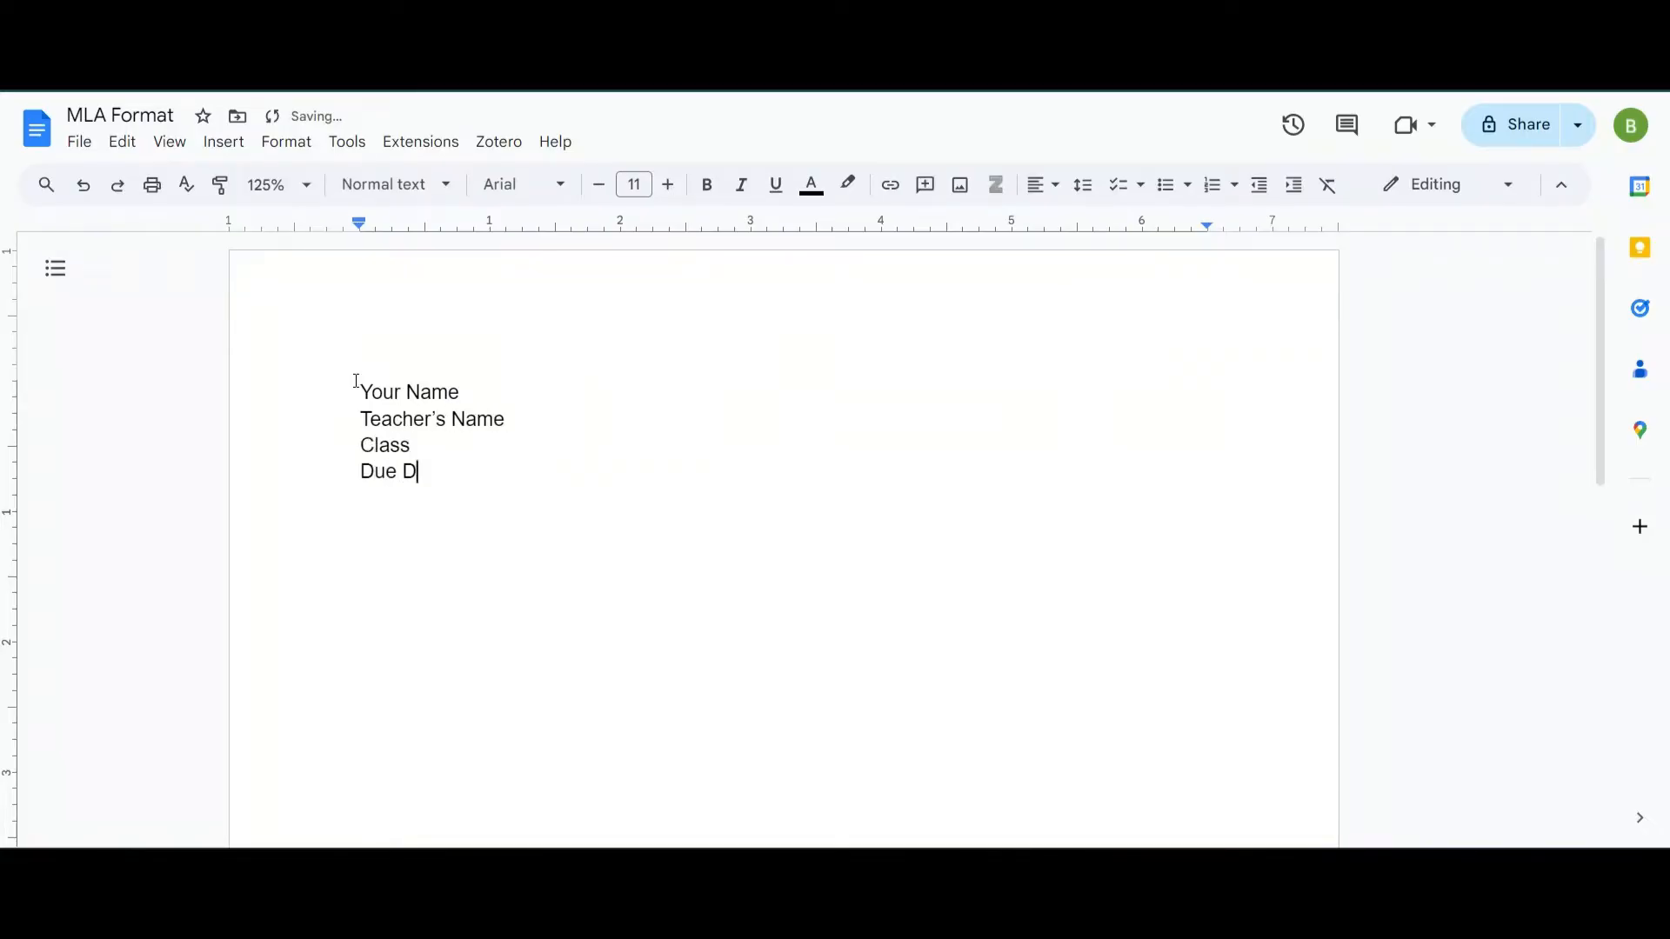
pyautogui.write('ate')
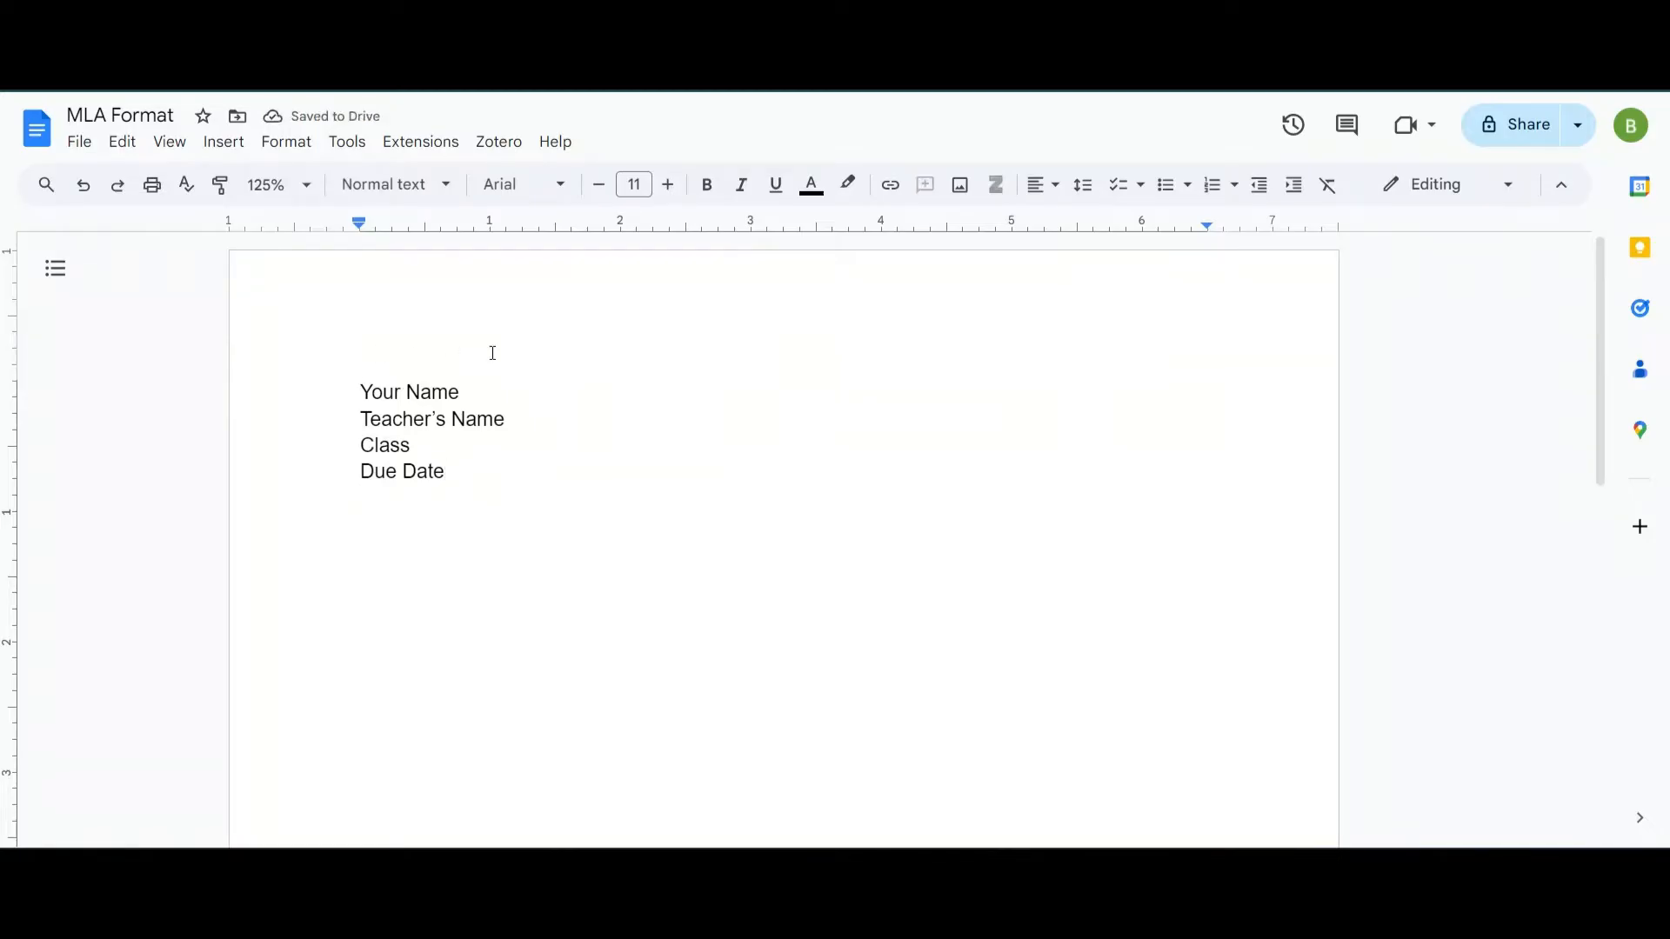
pyautogui.moveTo(1036, 311)
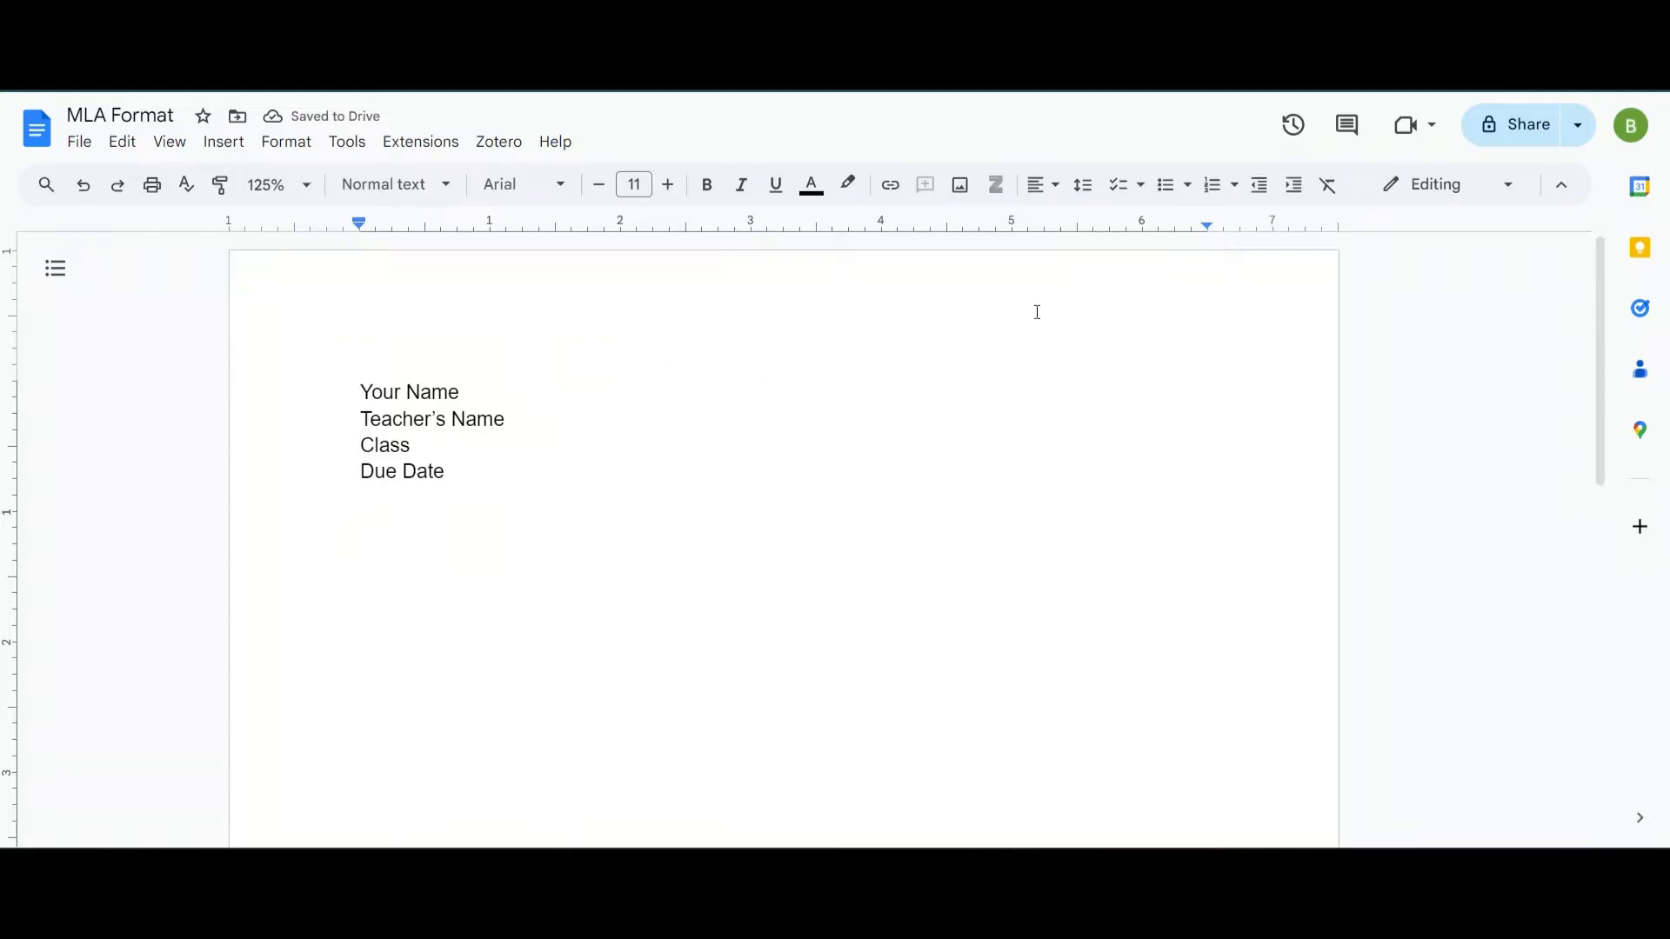
pyautogui.moveTo(1033, 259)
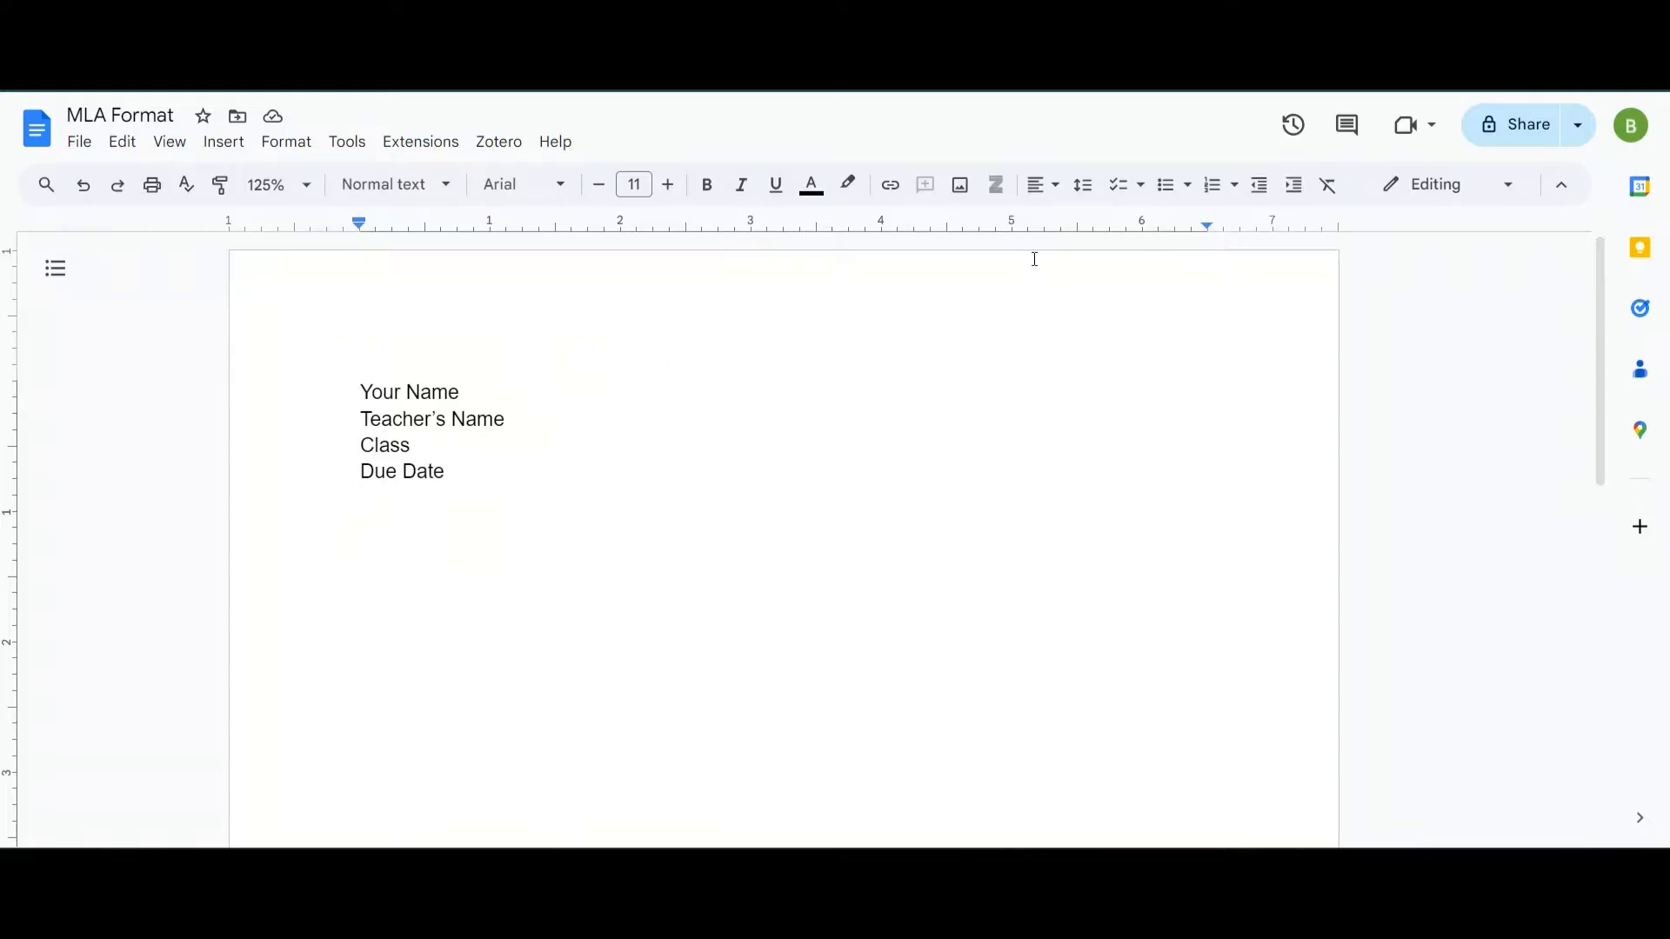
pyautogui.moveTo(1033, 184)
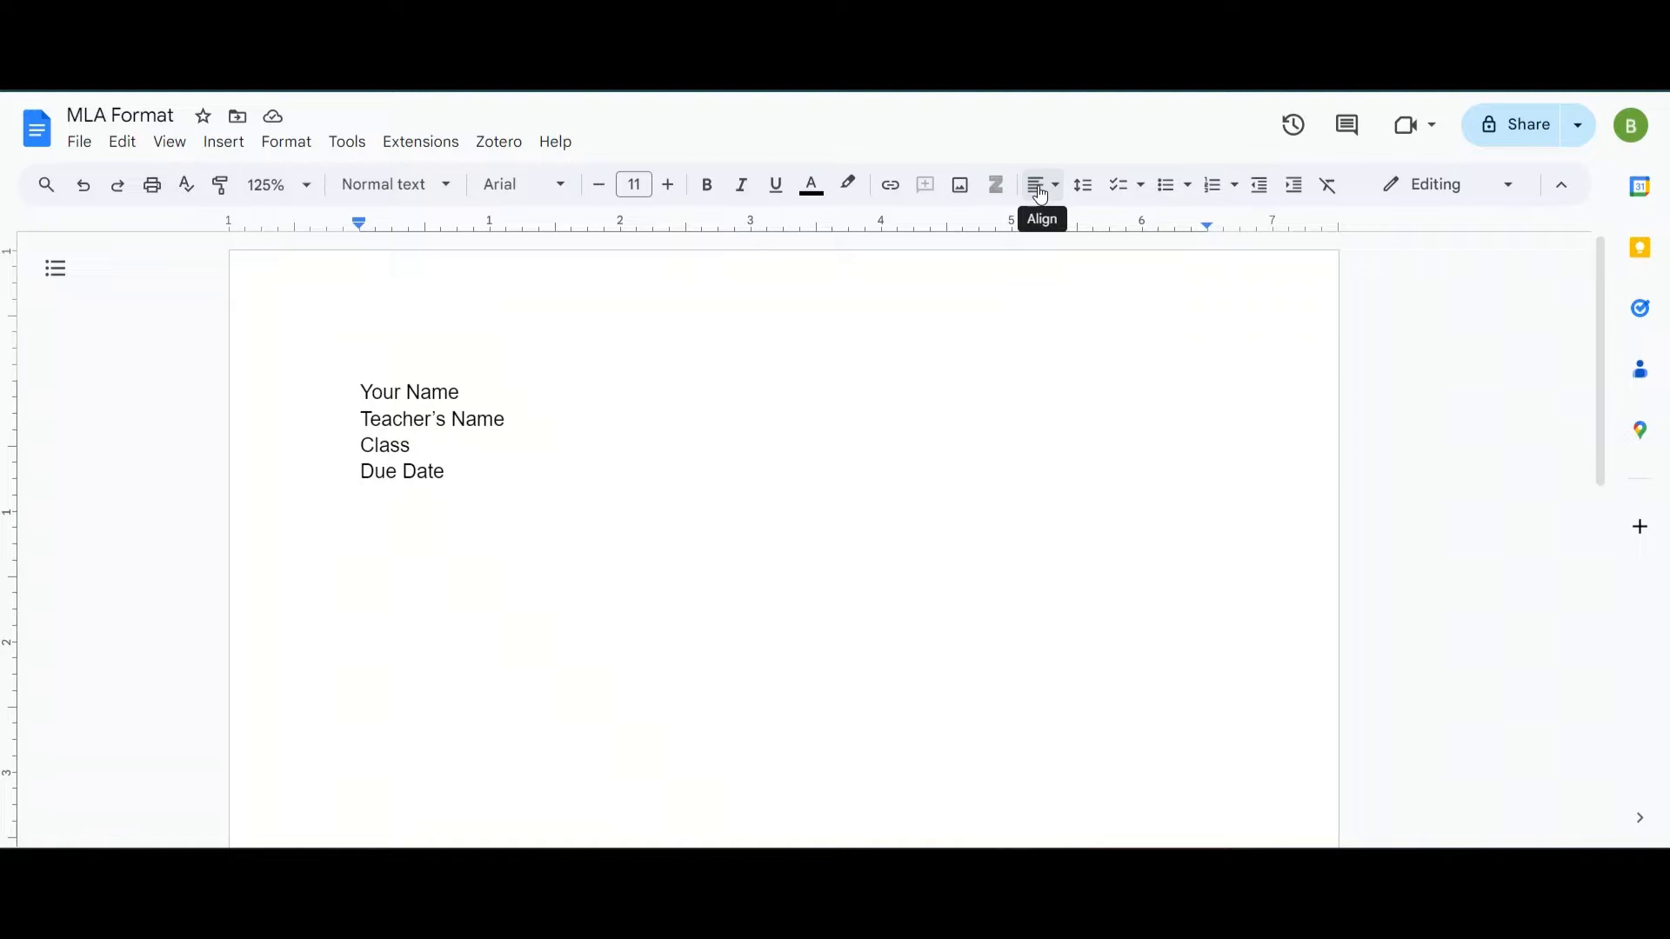
# Centre-align the new line and add the word Title on it.
pyautogui.click(1042, 185)
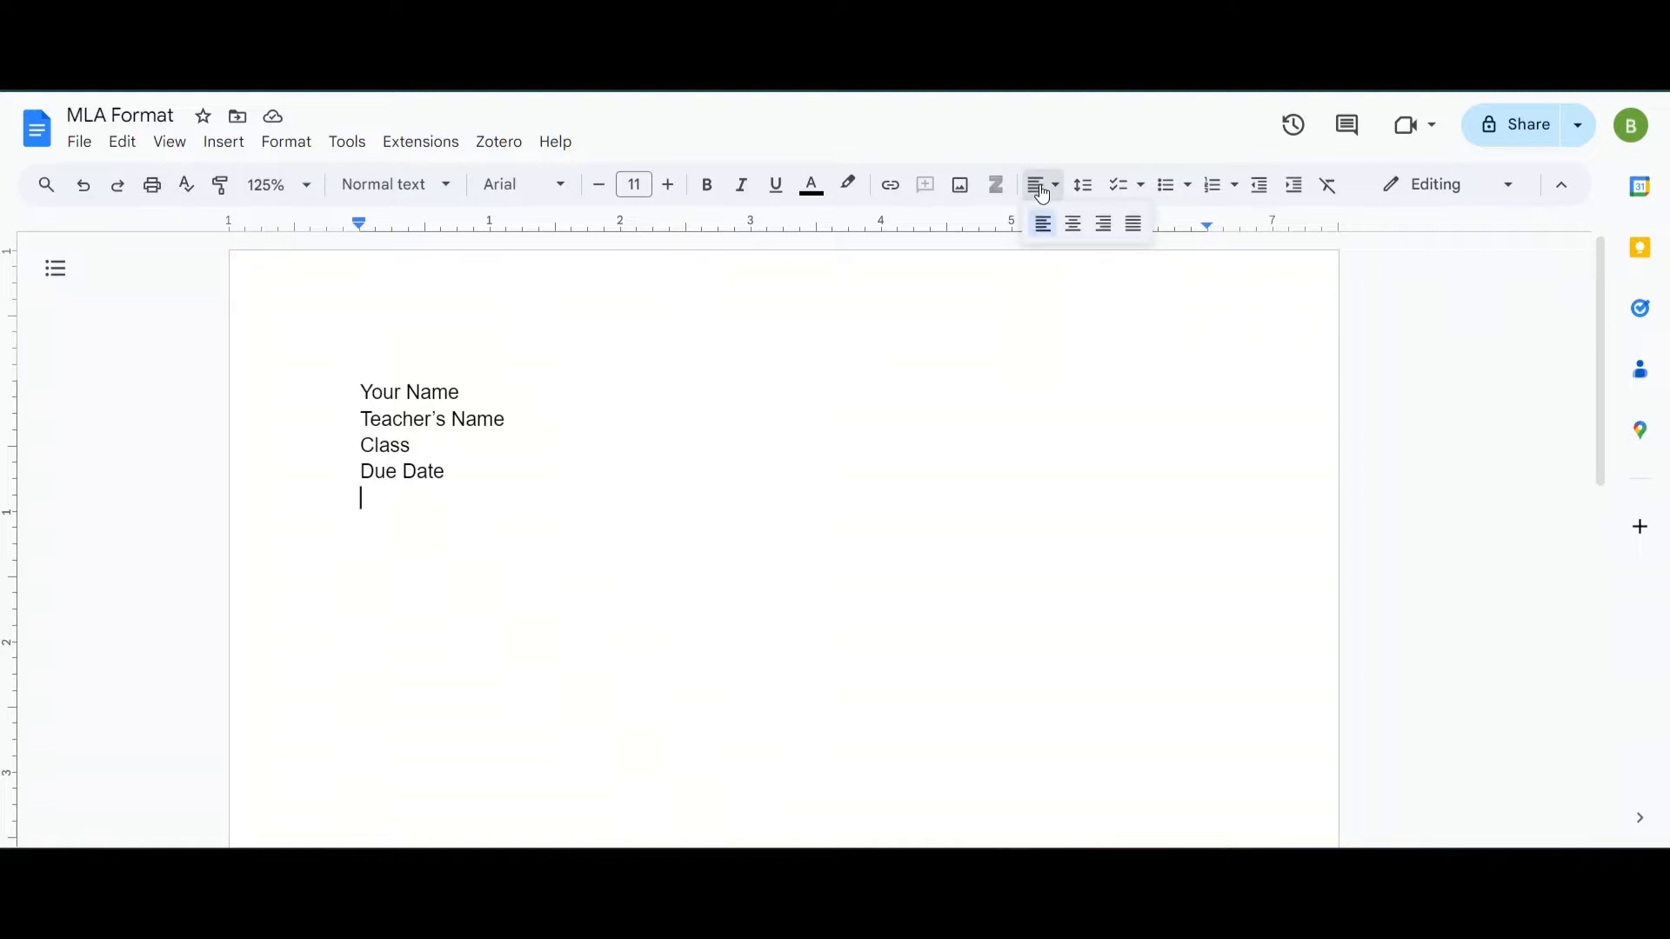
pyautogui.moveTo(1073, 225)
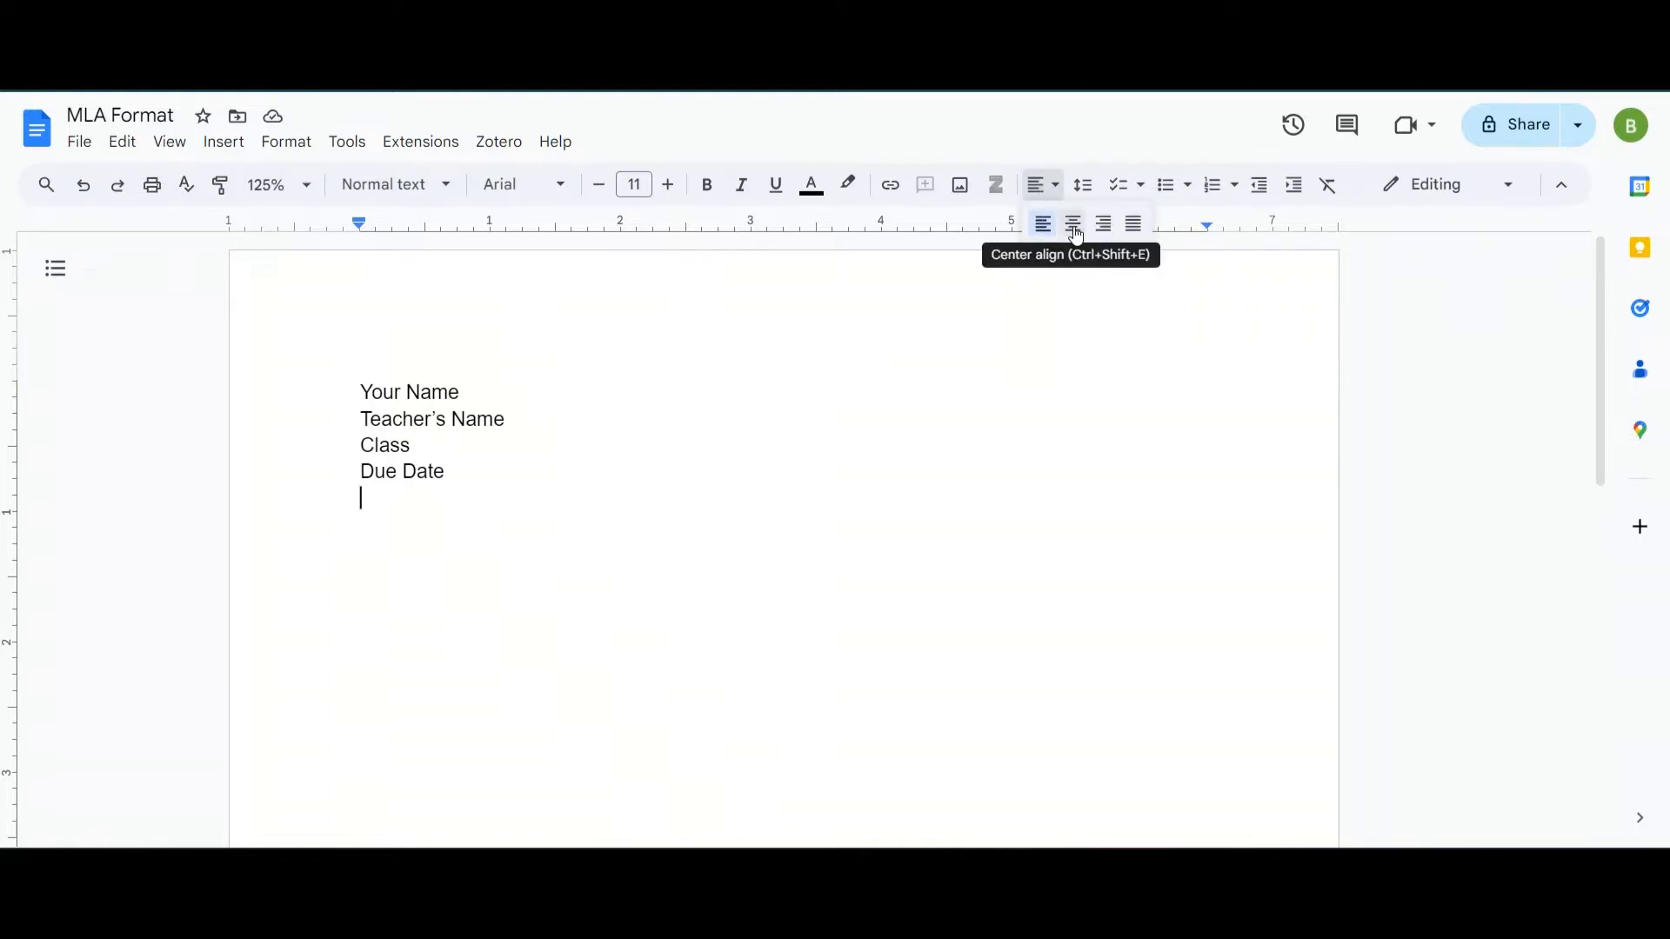
pyautogui.click(1072, 225)
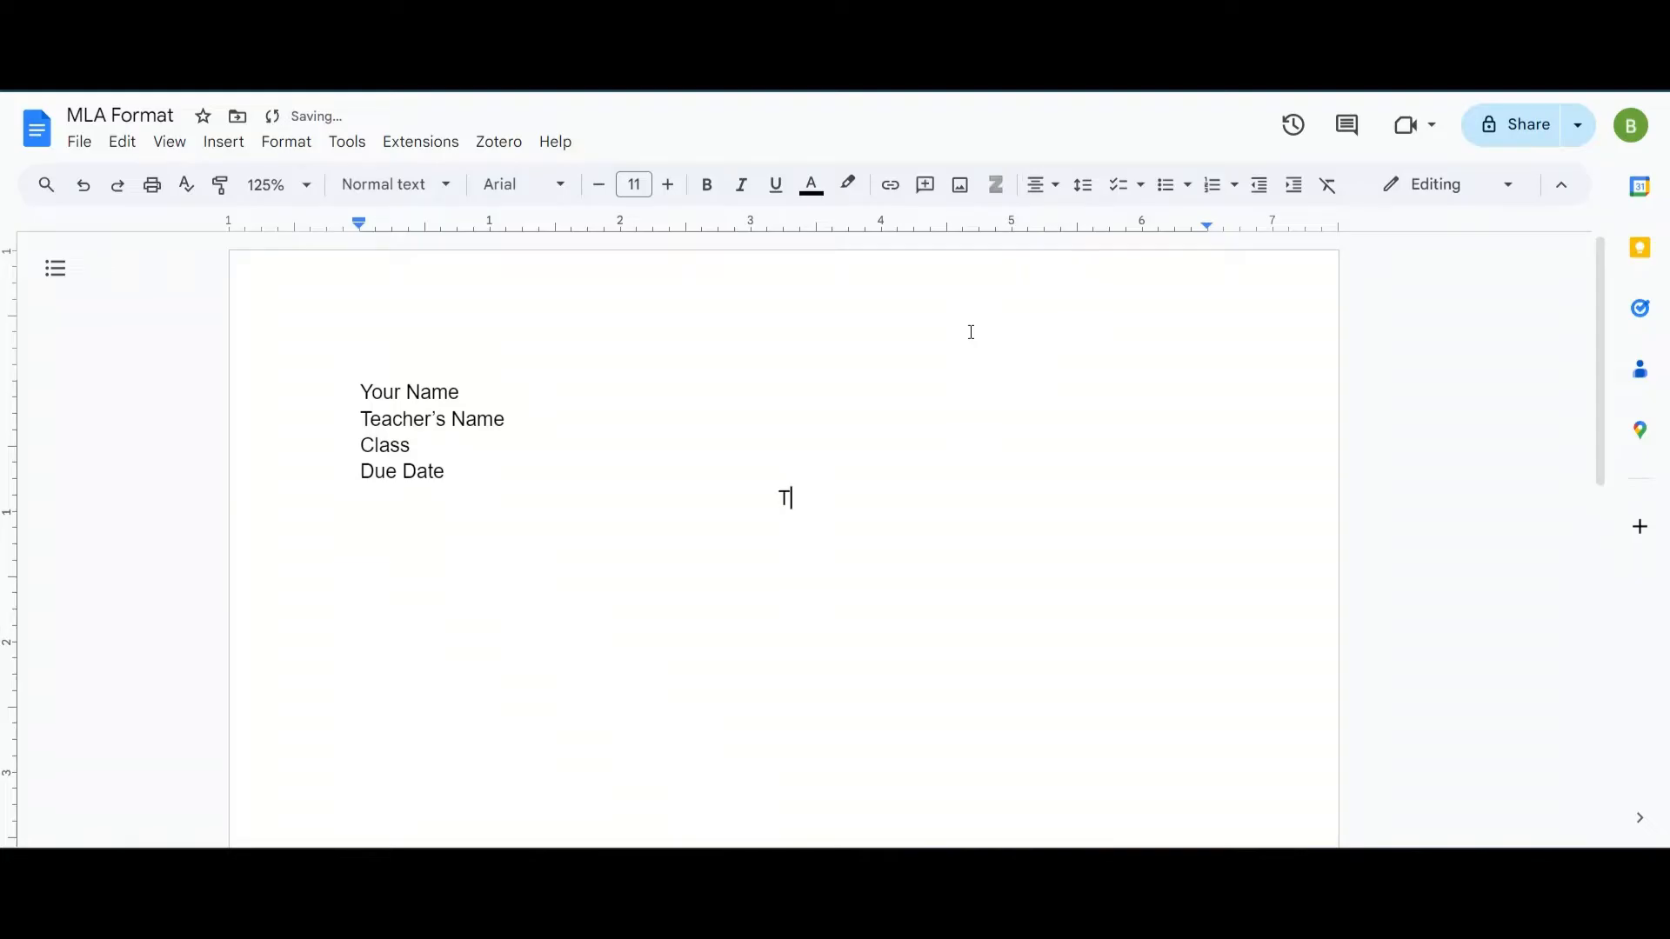
pyautogui.write('itle')
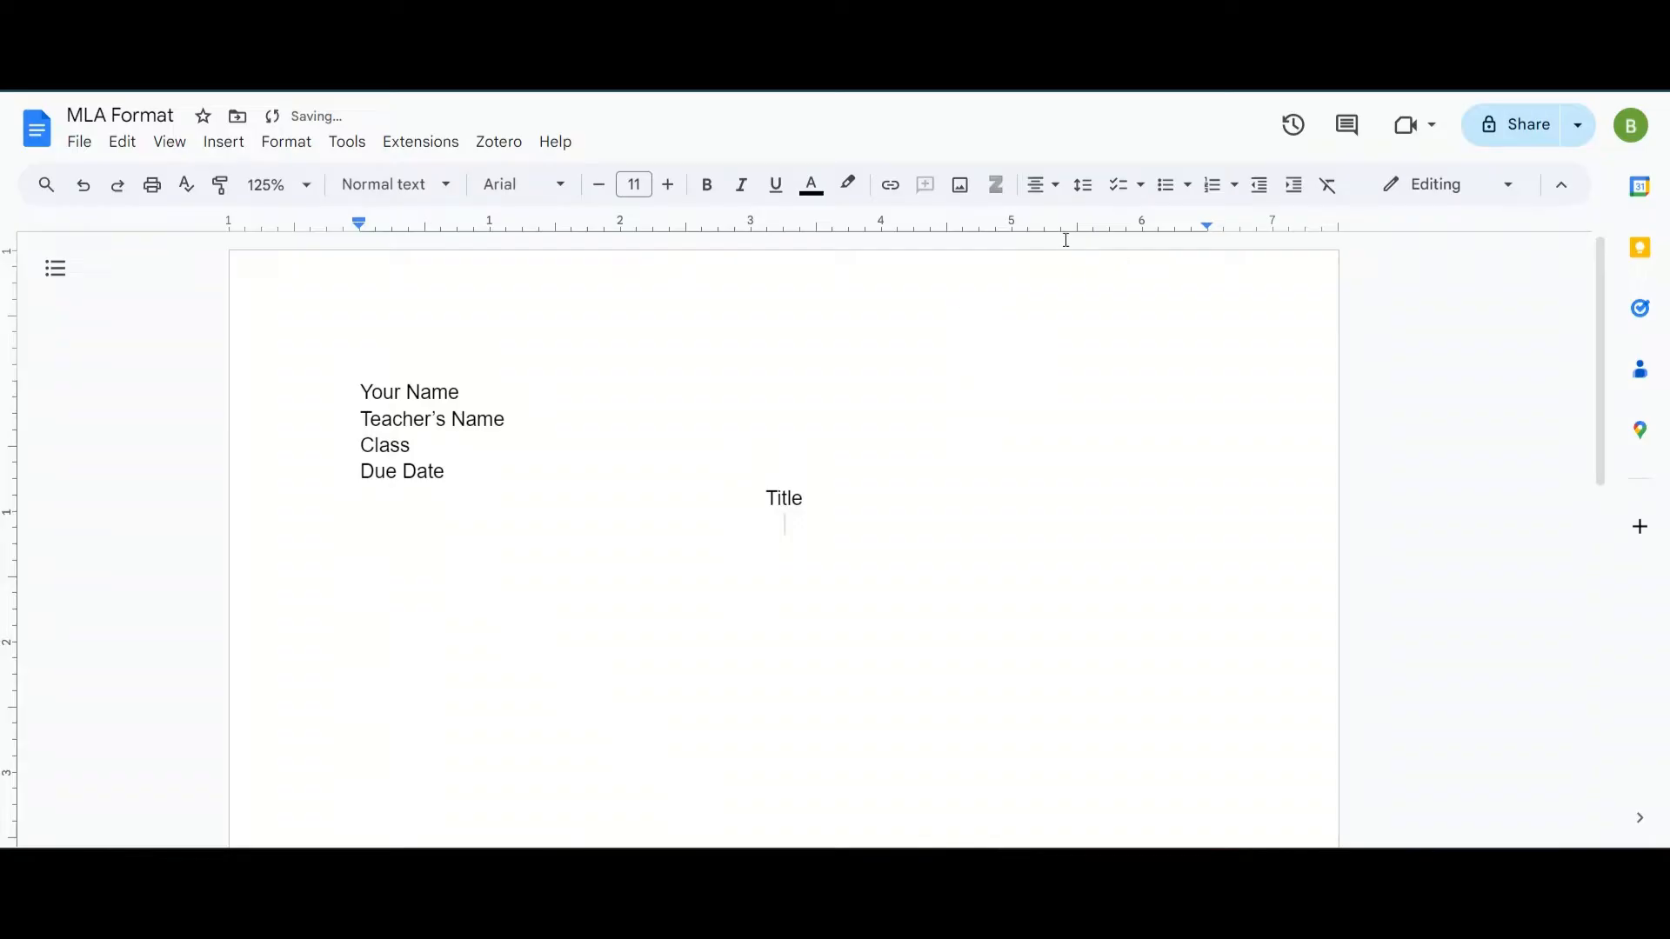
pyautogui.moveTo(1034, 185)
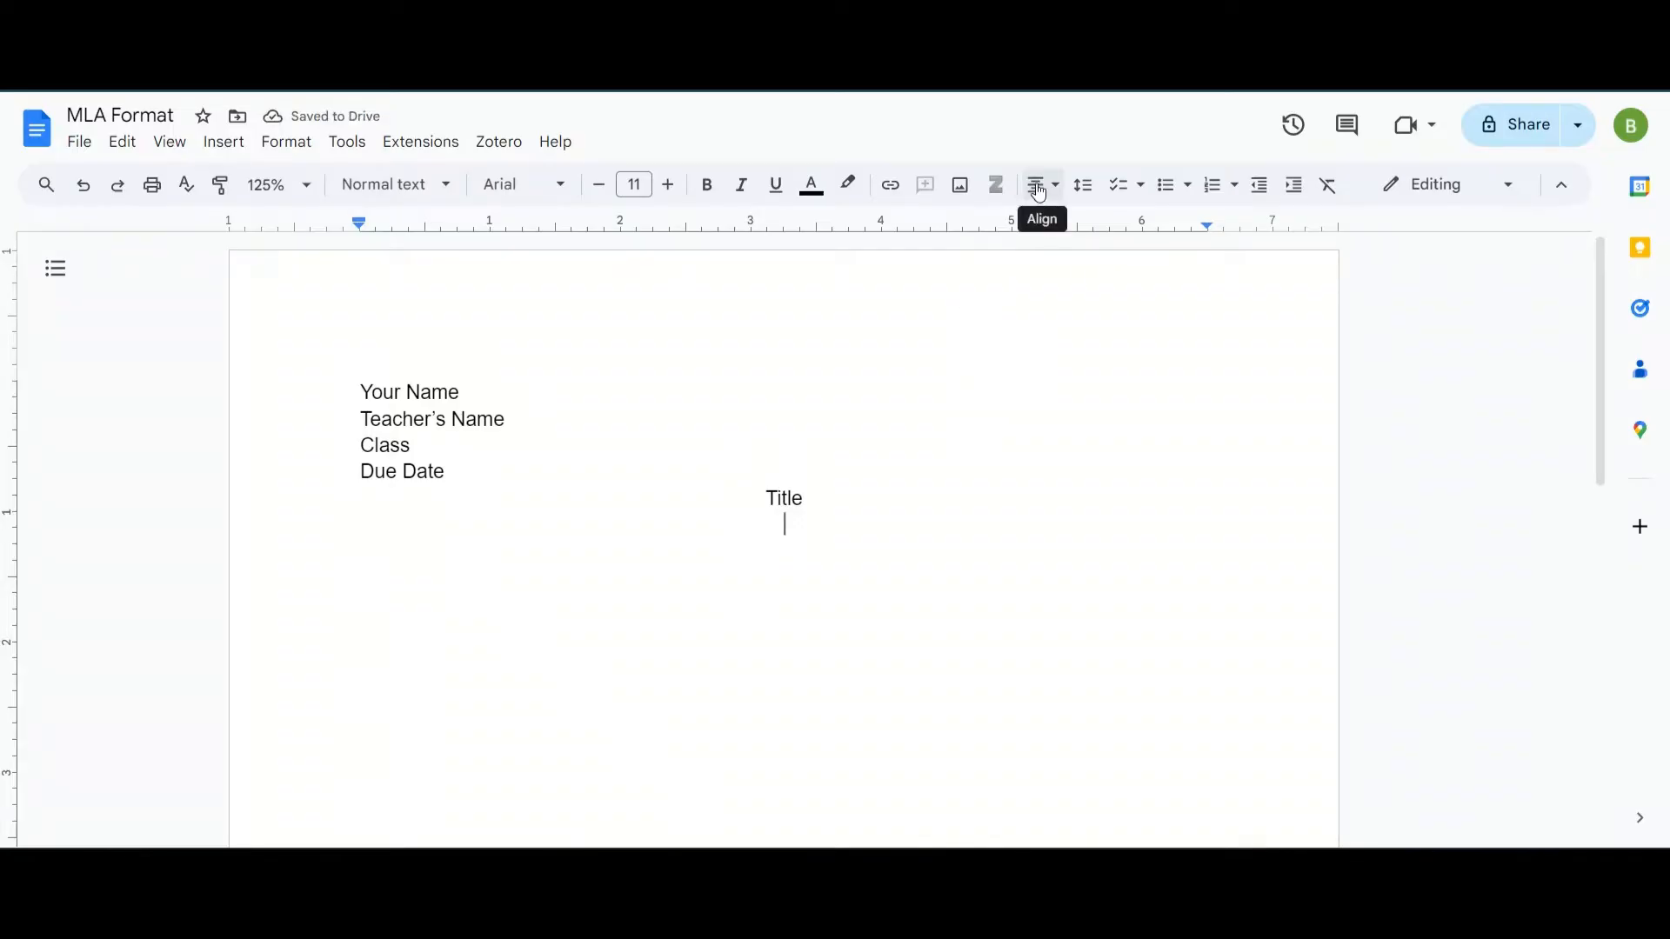
# Left-align the body line and write the indented sentence 'Start typing here.'.
pyautogui.click(1035, 184)
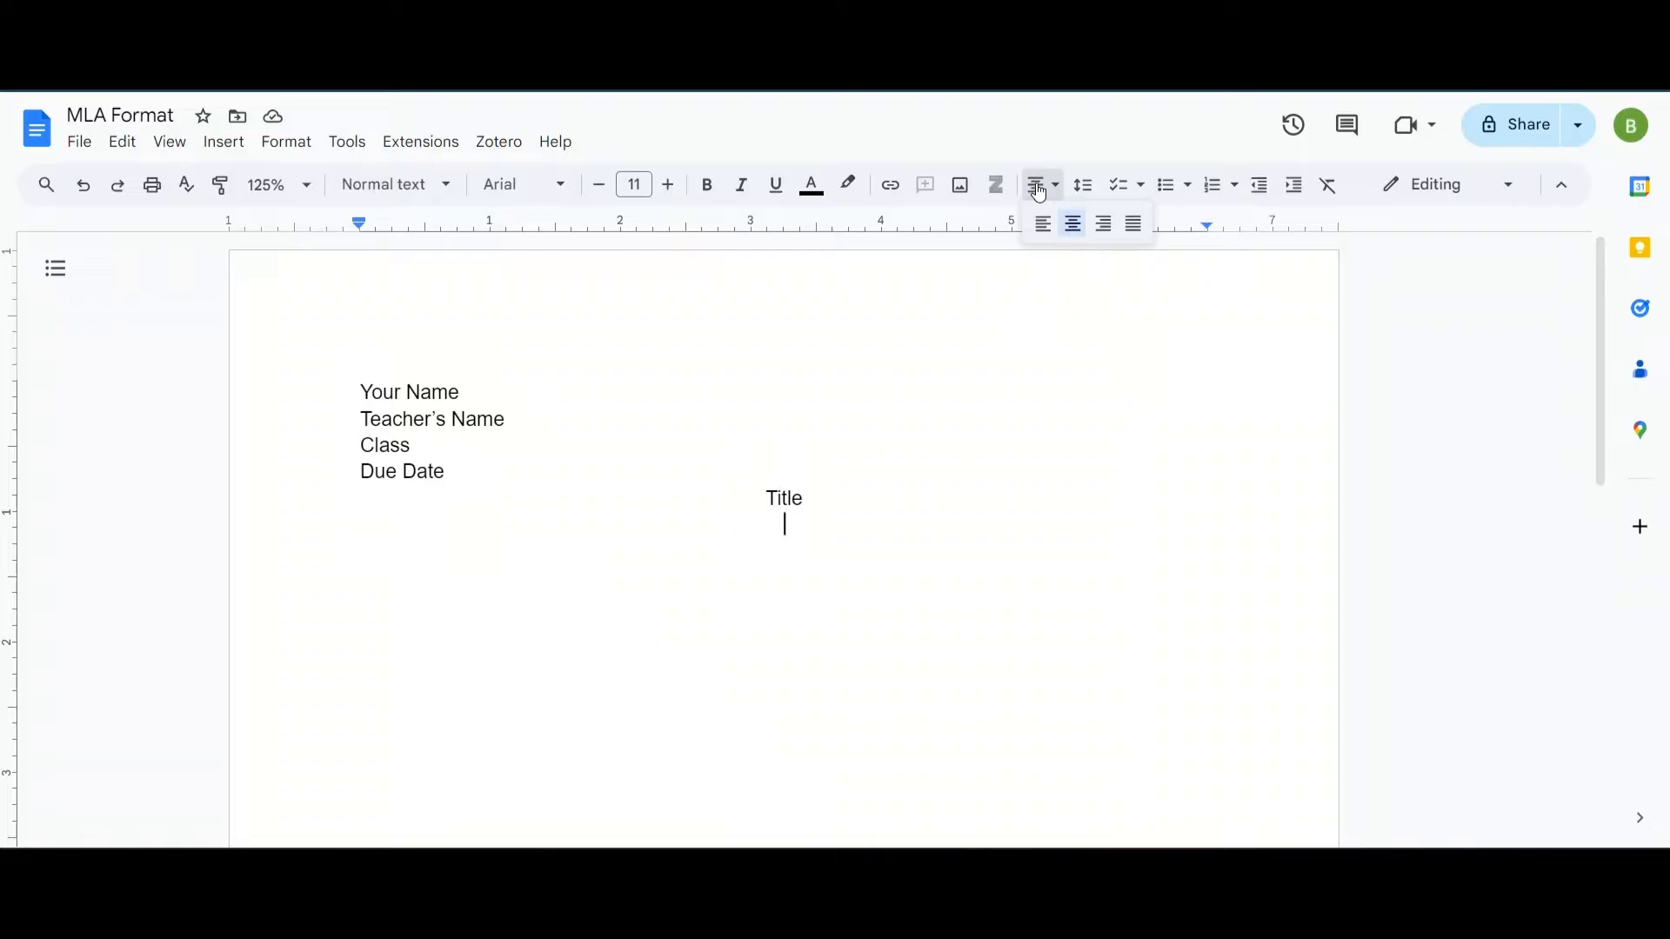
pyautogui.moveTo(1042, 224)
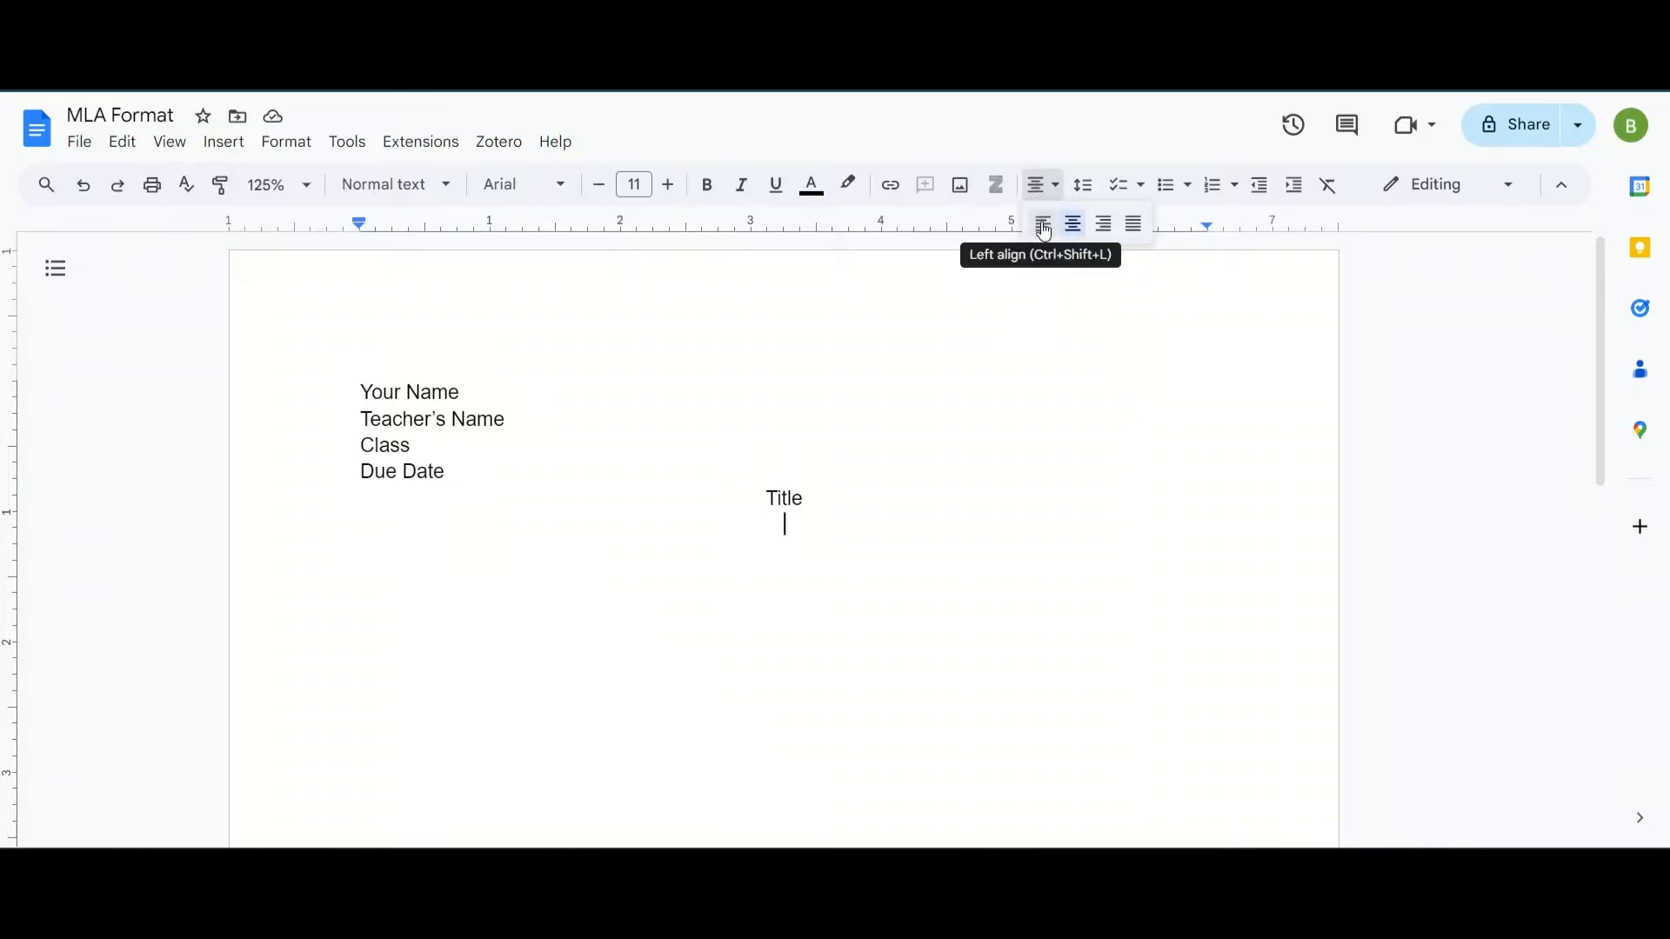
pyautogui.click(1042, 225)
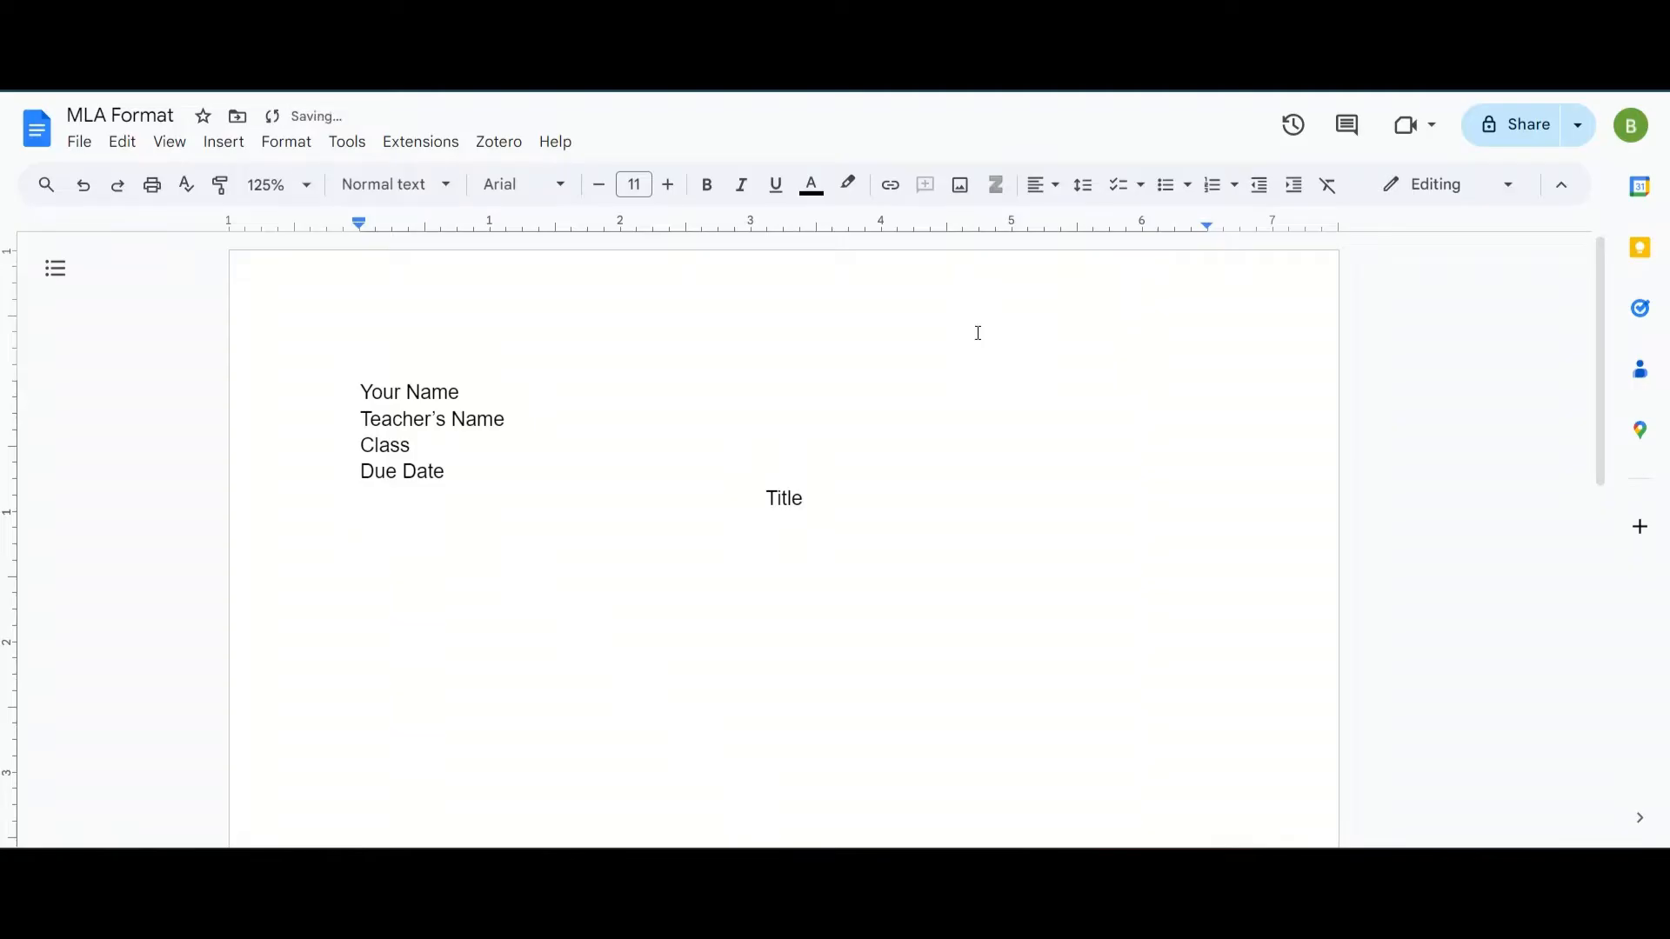
pyautogui.write('Start')
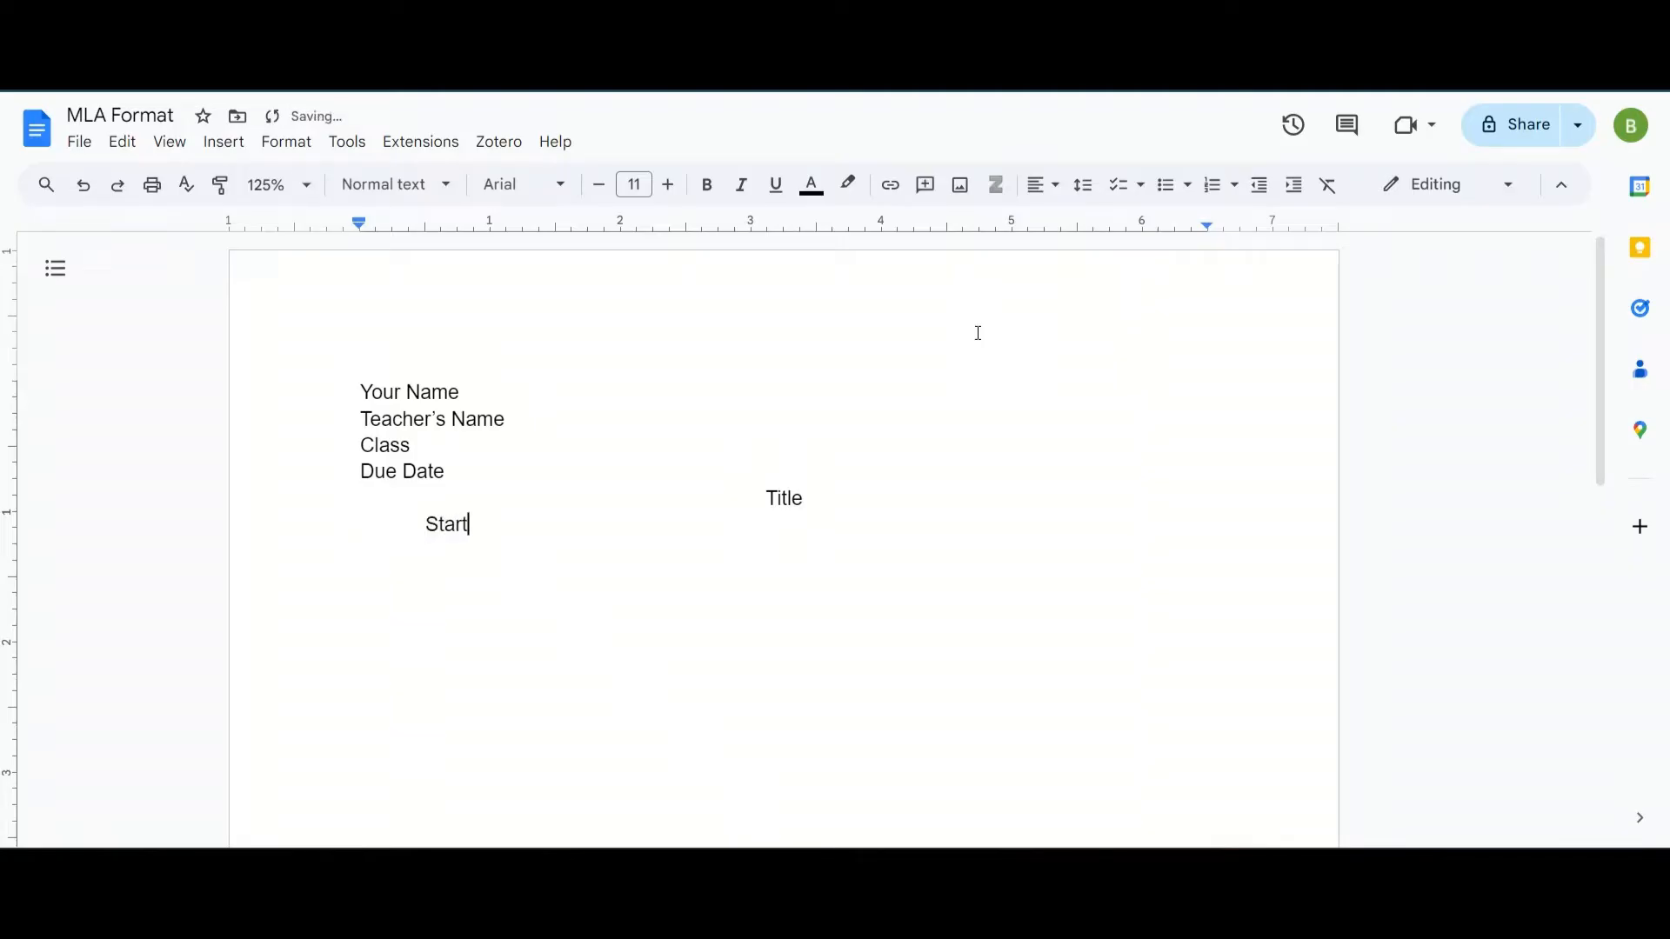
pyautogui.write('typing here')
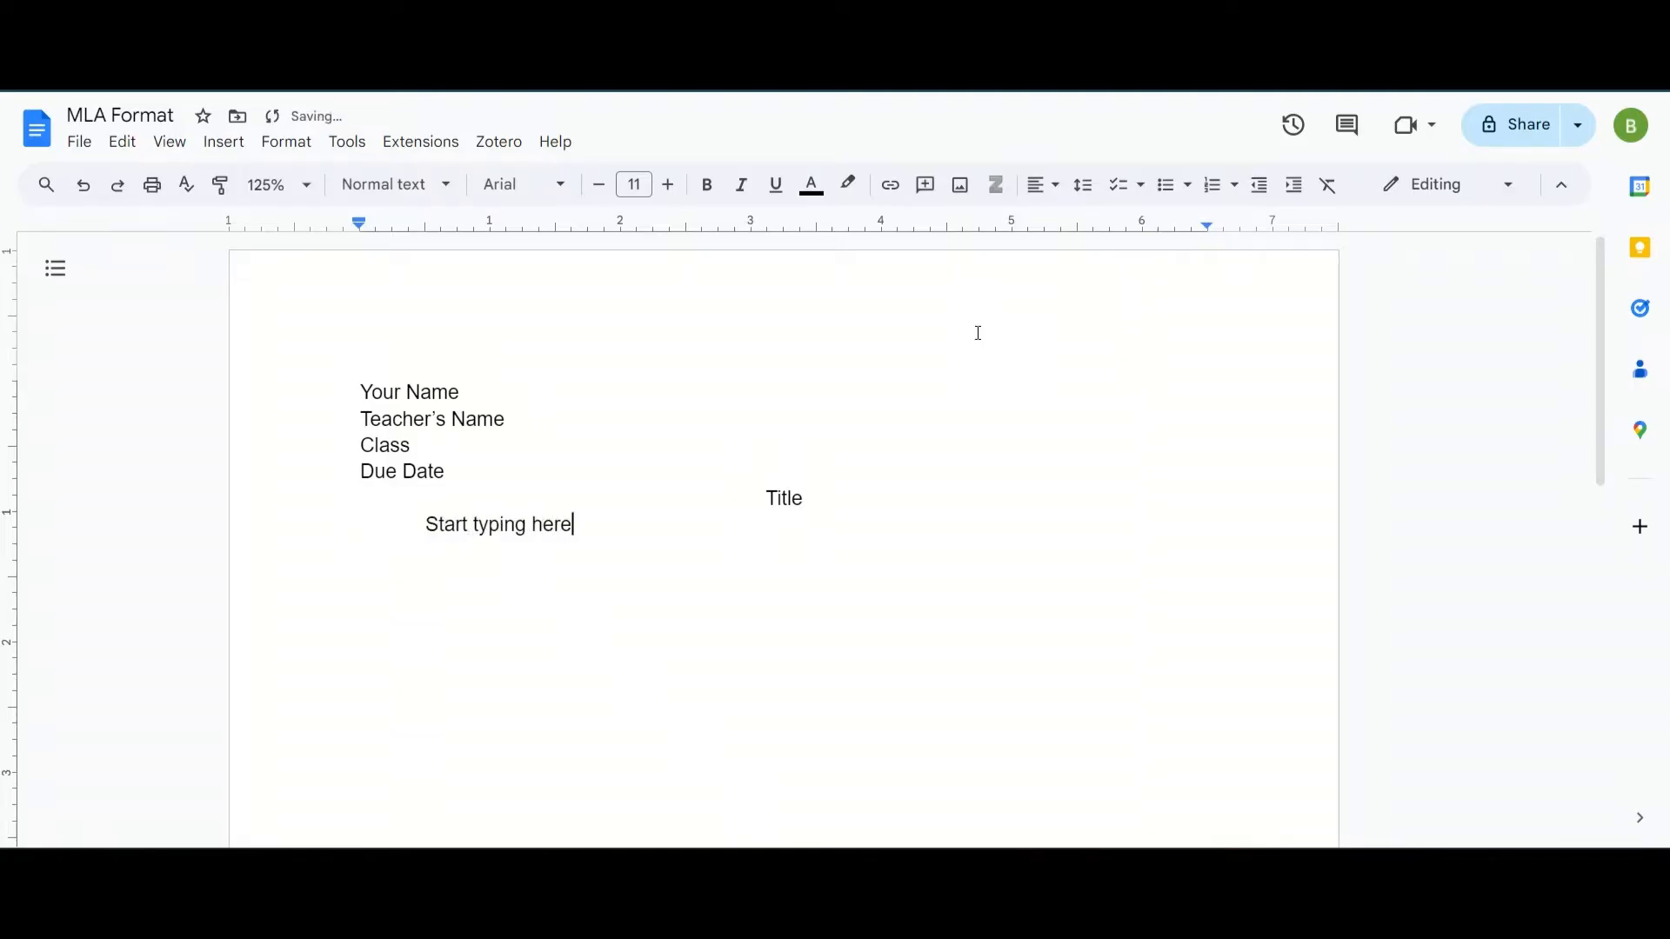
pyautogui.write('.')
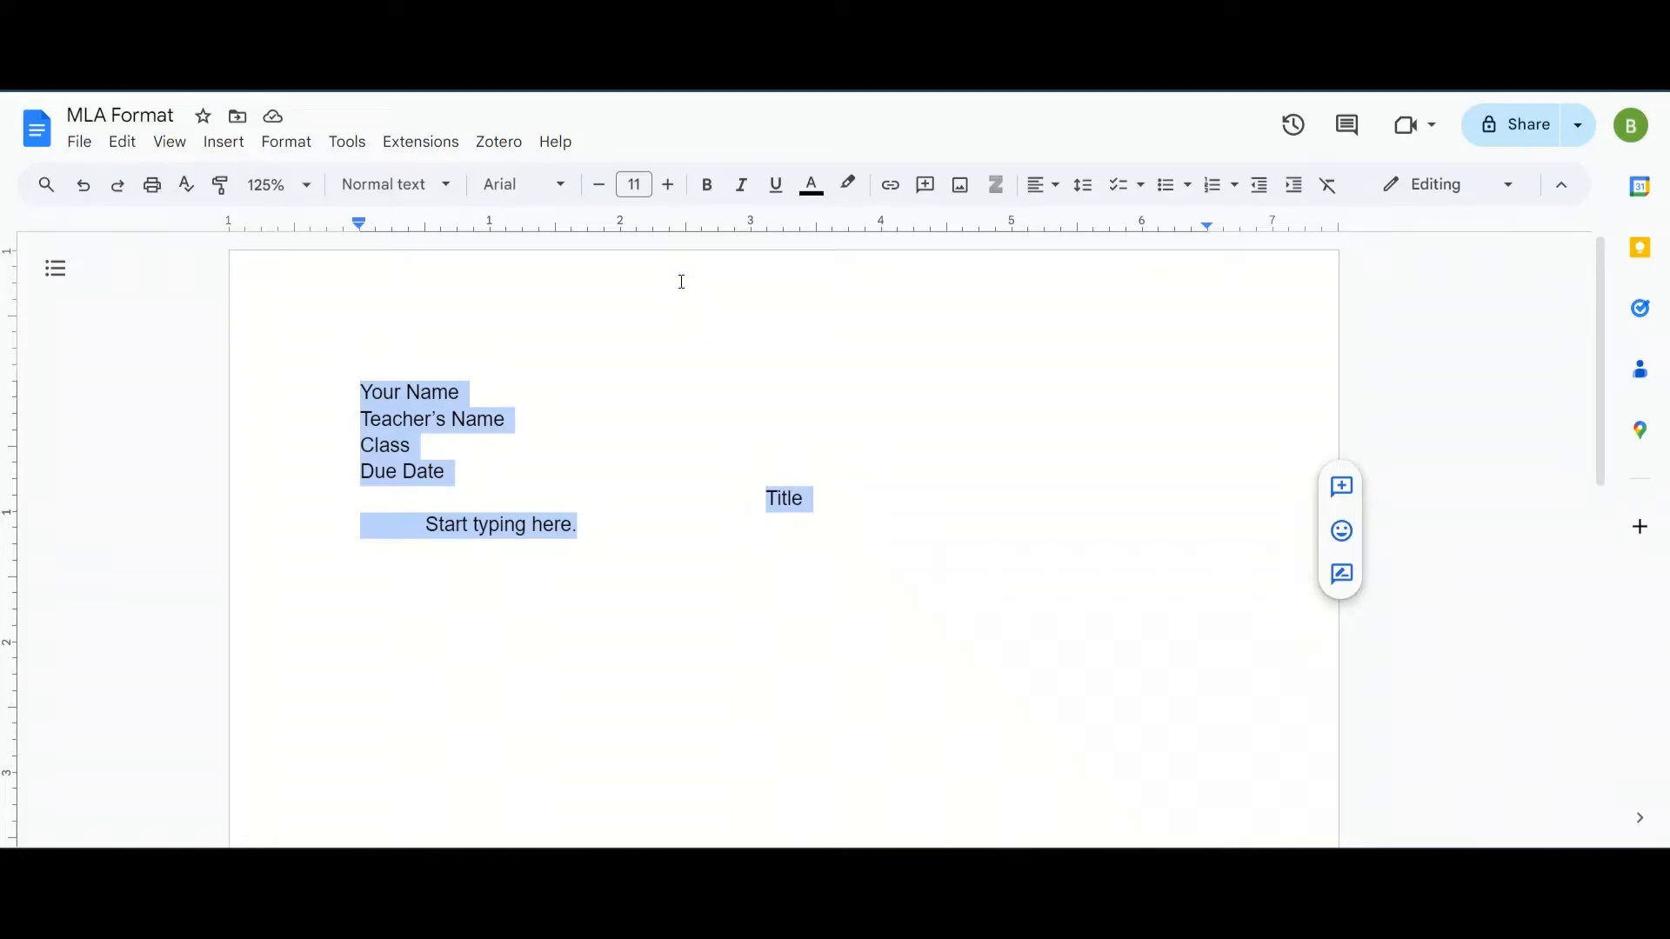
pyautogui.moveTo(536, 229)
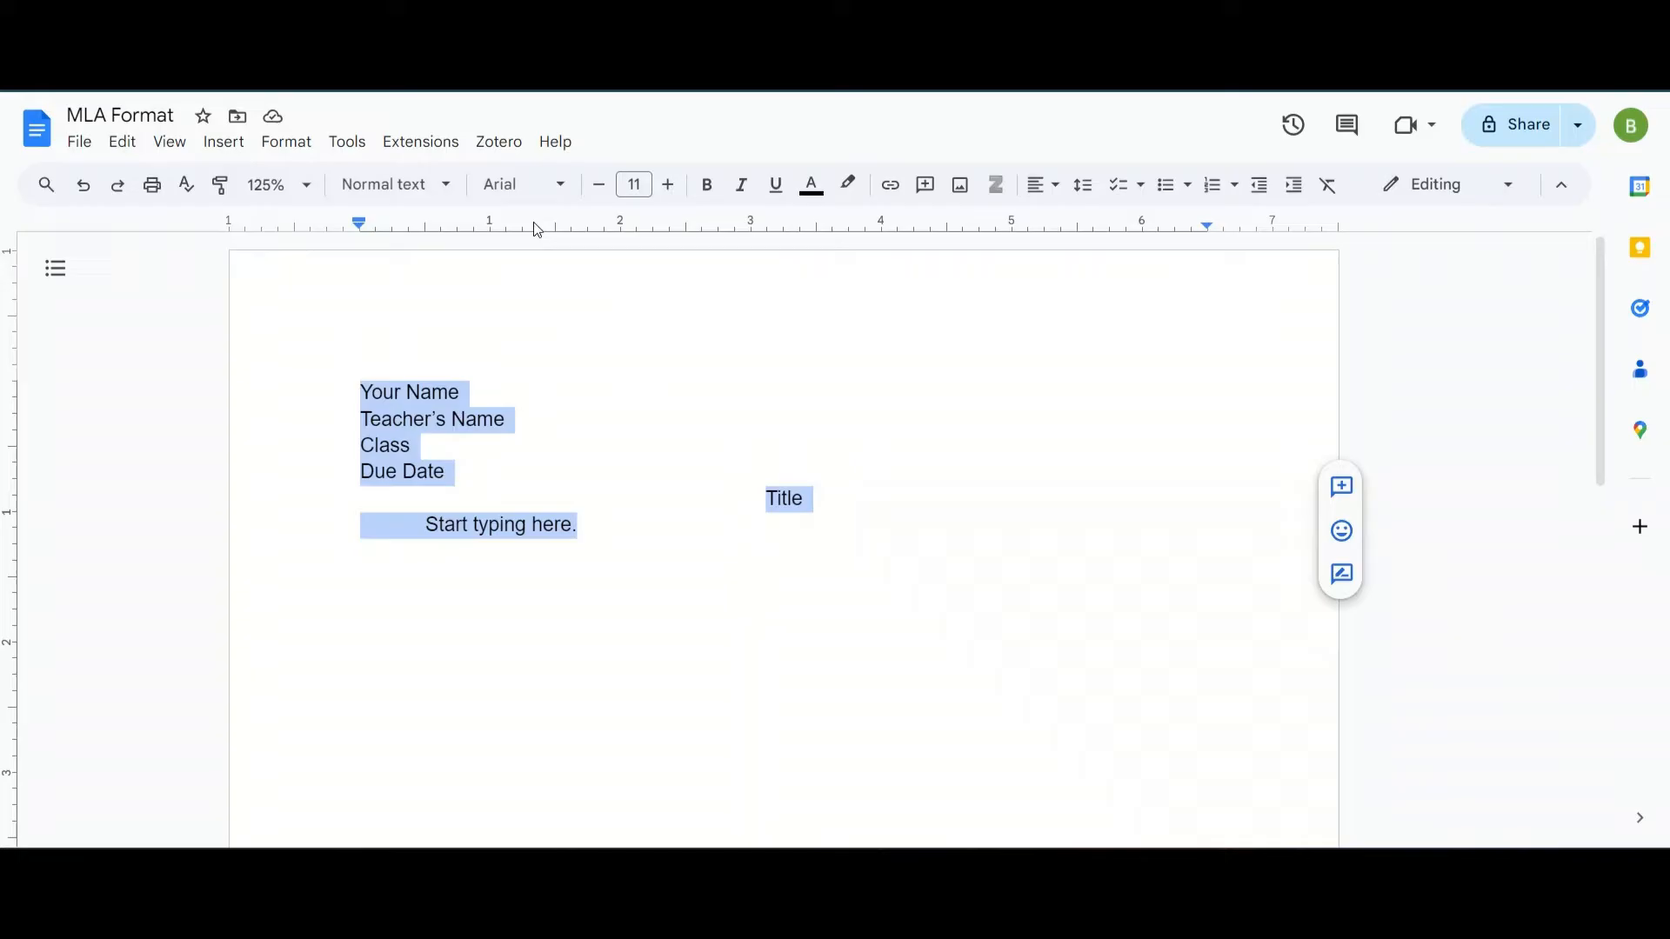
pyautogui.moveTo(521, 185)
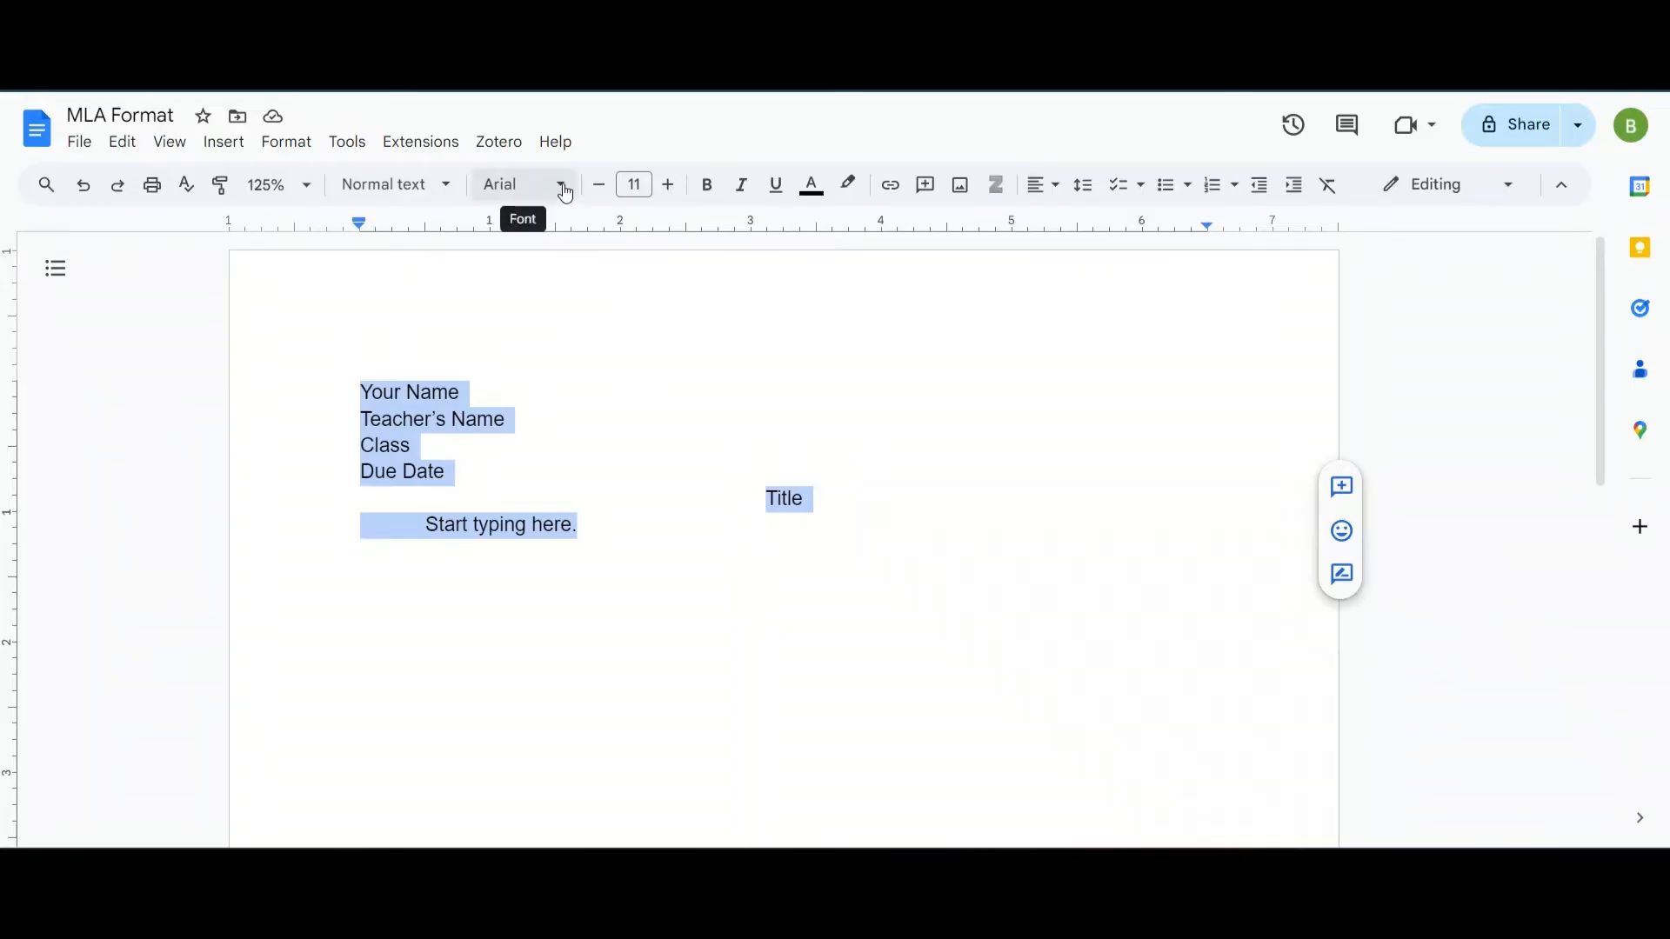
# Switch the font of all the text from Arial to Times New Roman.
pyautogui.click(522, 184)
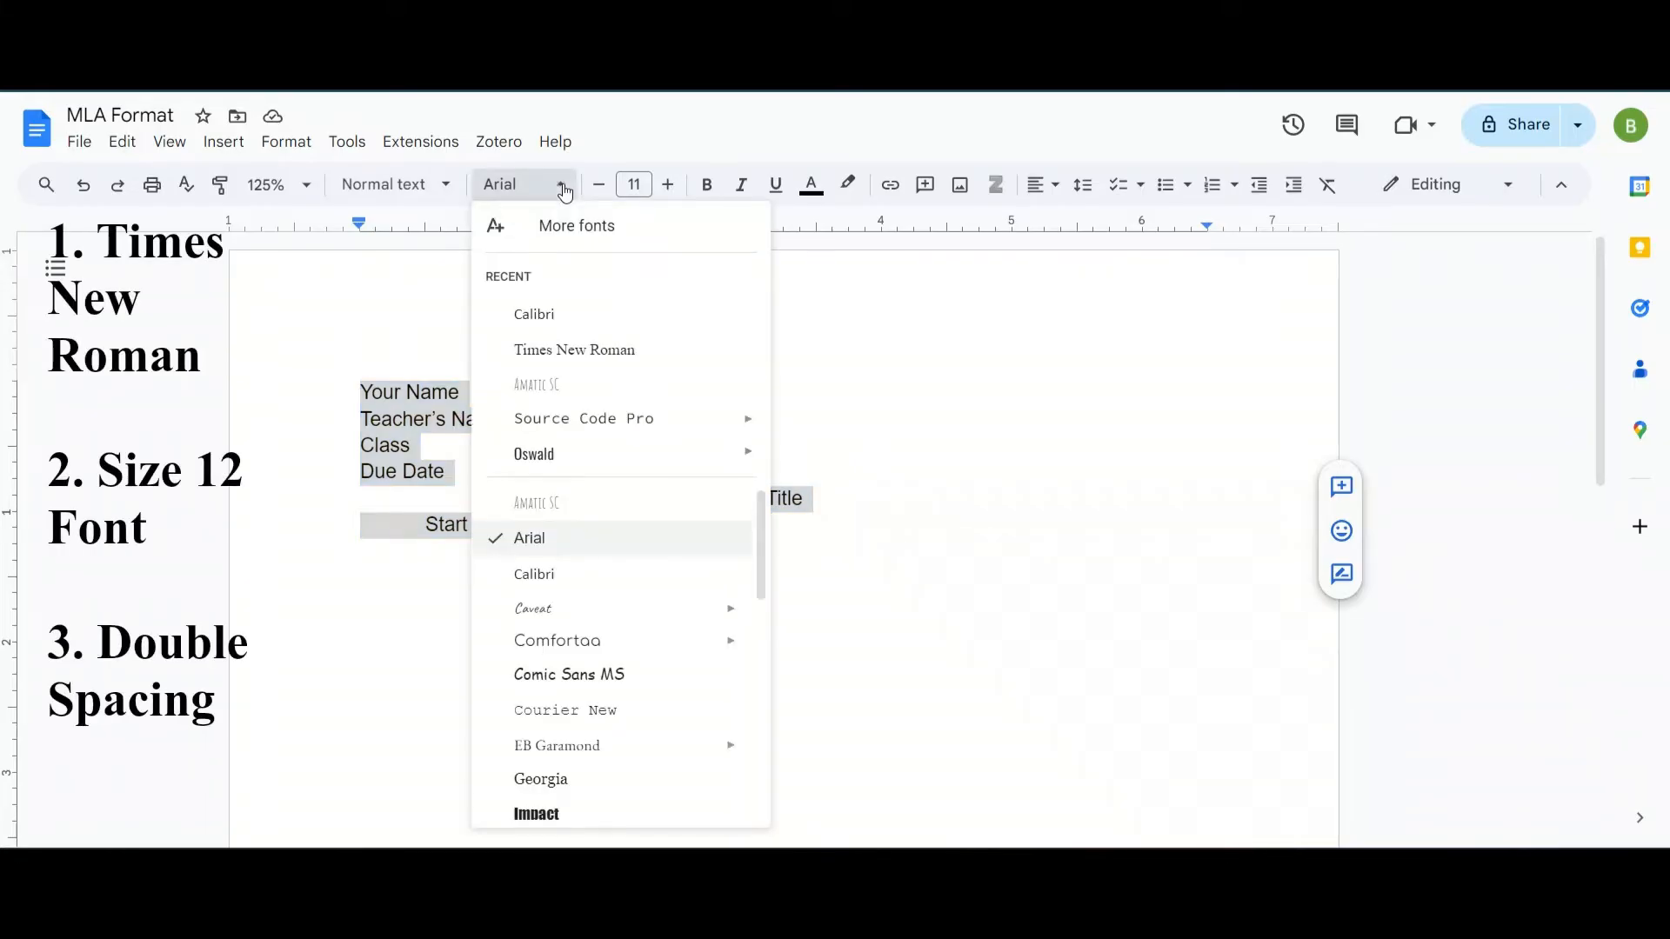
pyautogui.moveTo(574, 349)
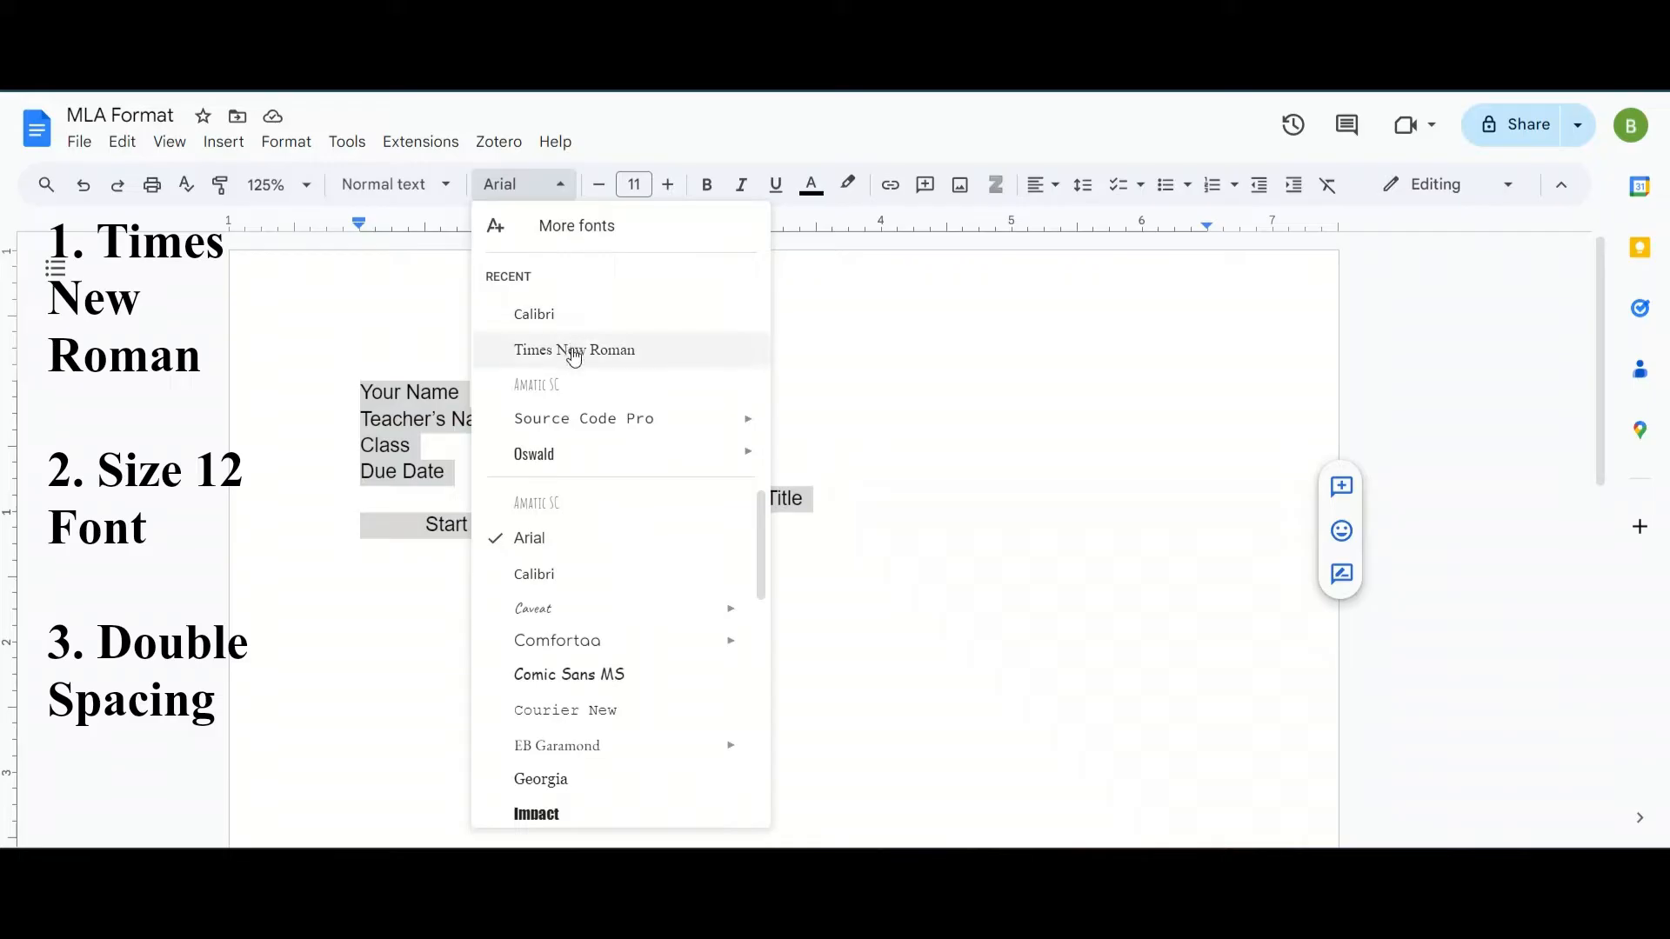
pyautogui.moveTo(563, 356)
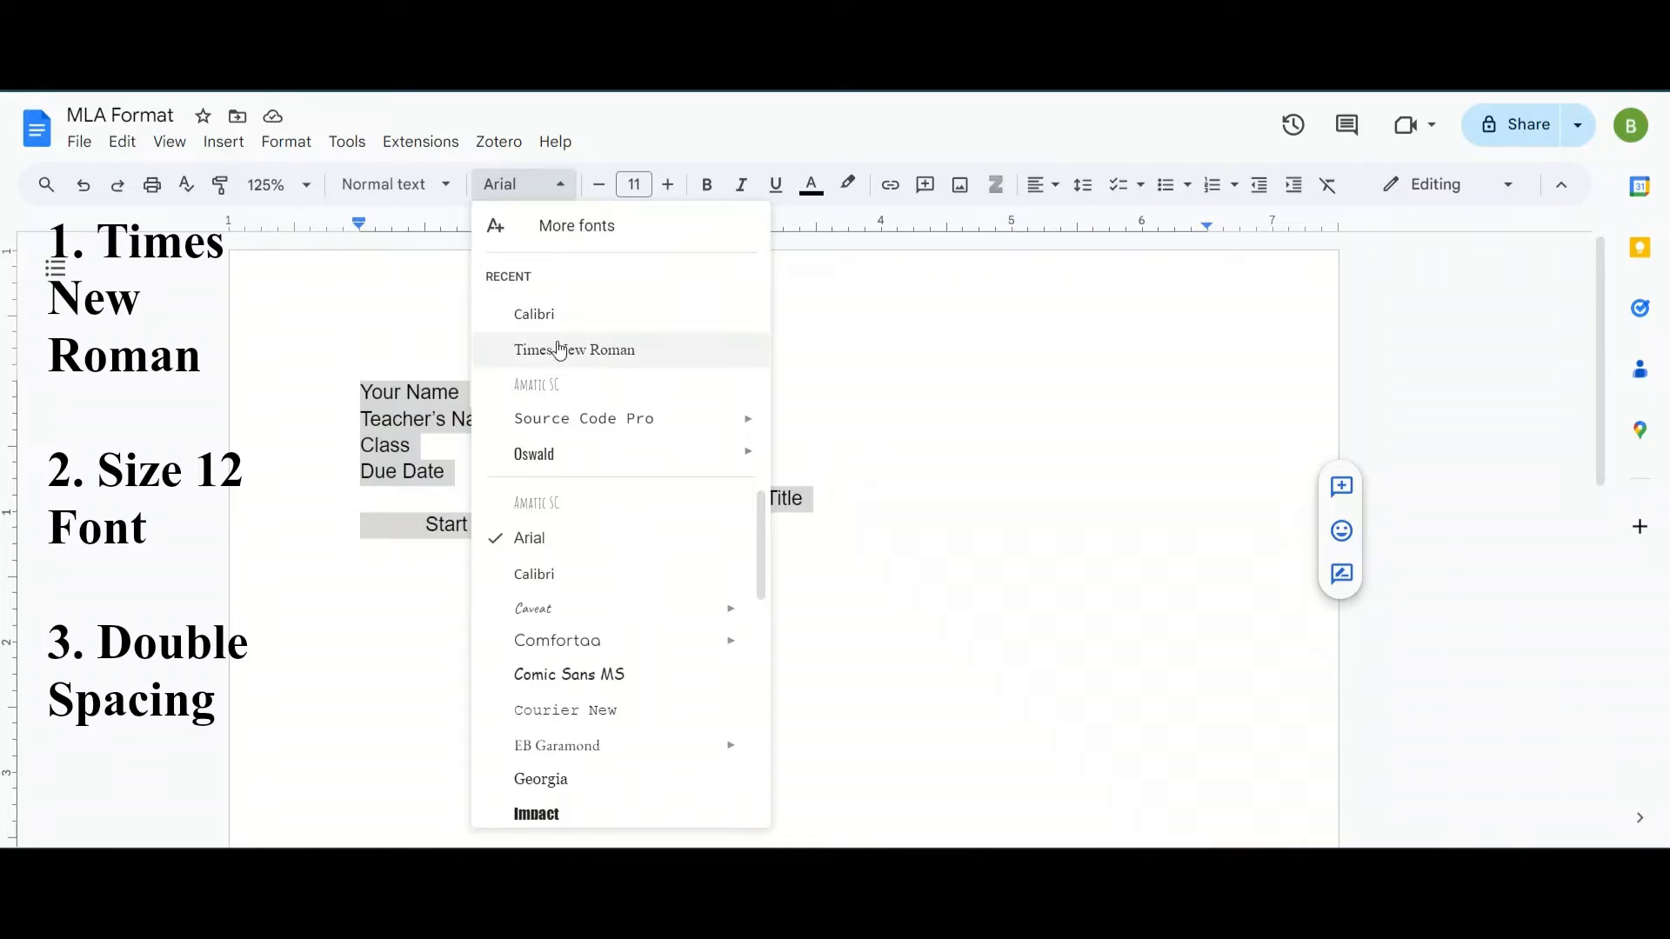
pyautogui.scroll(-3)
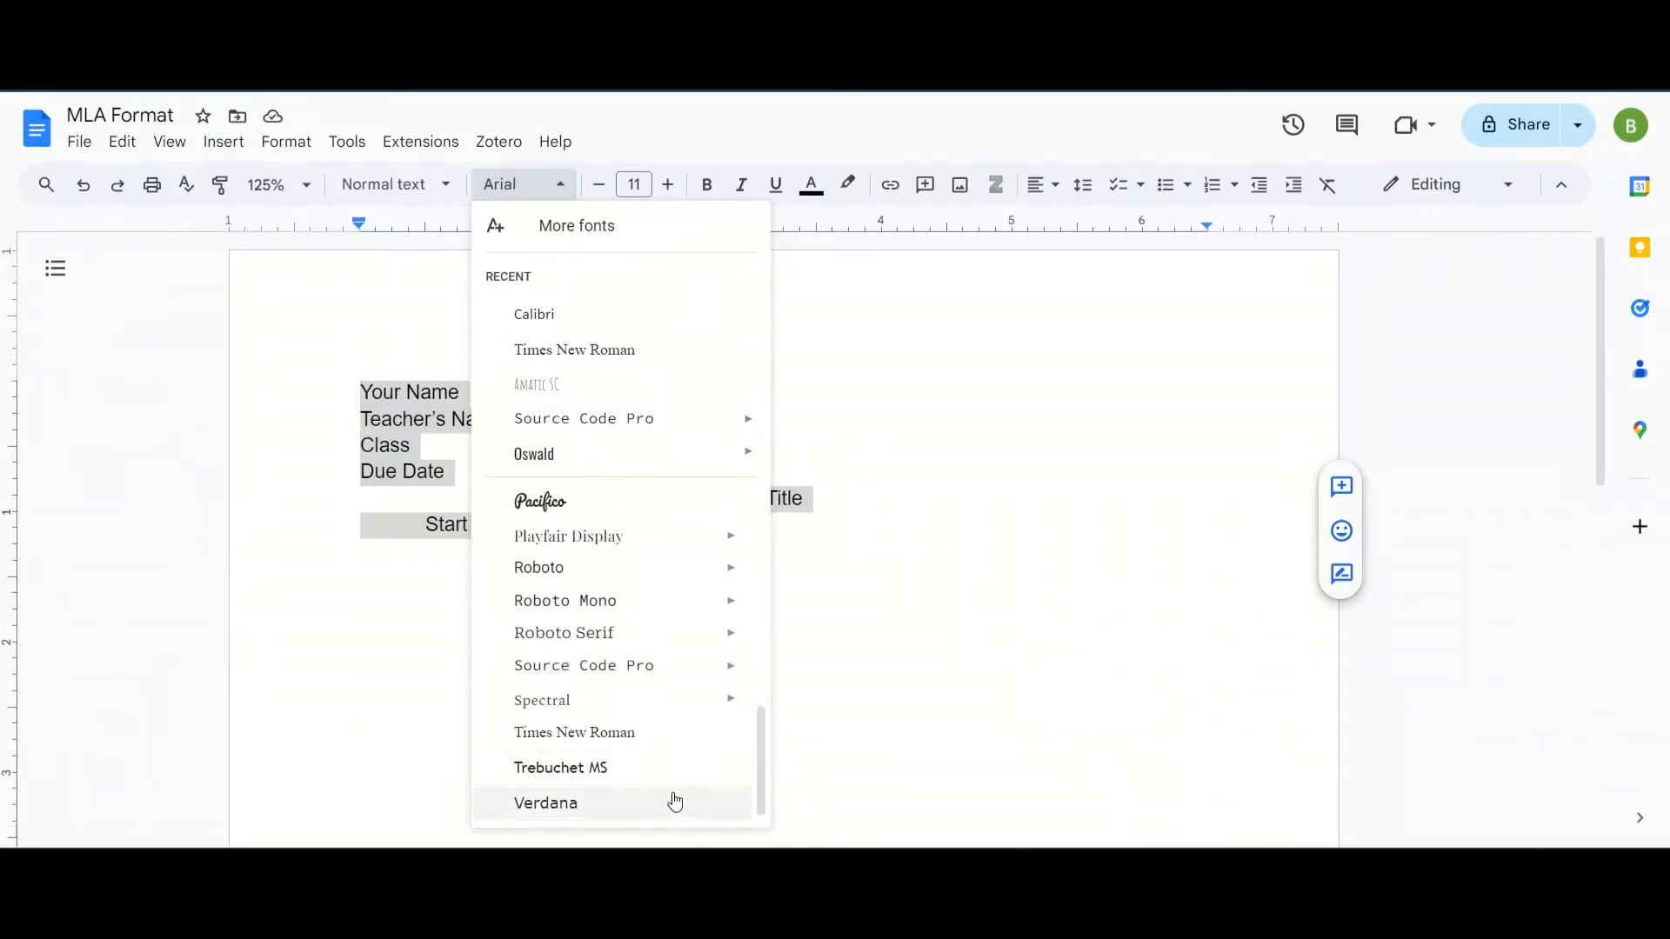
pyautogui.click(574, 732)
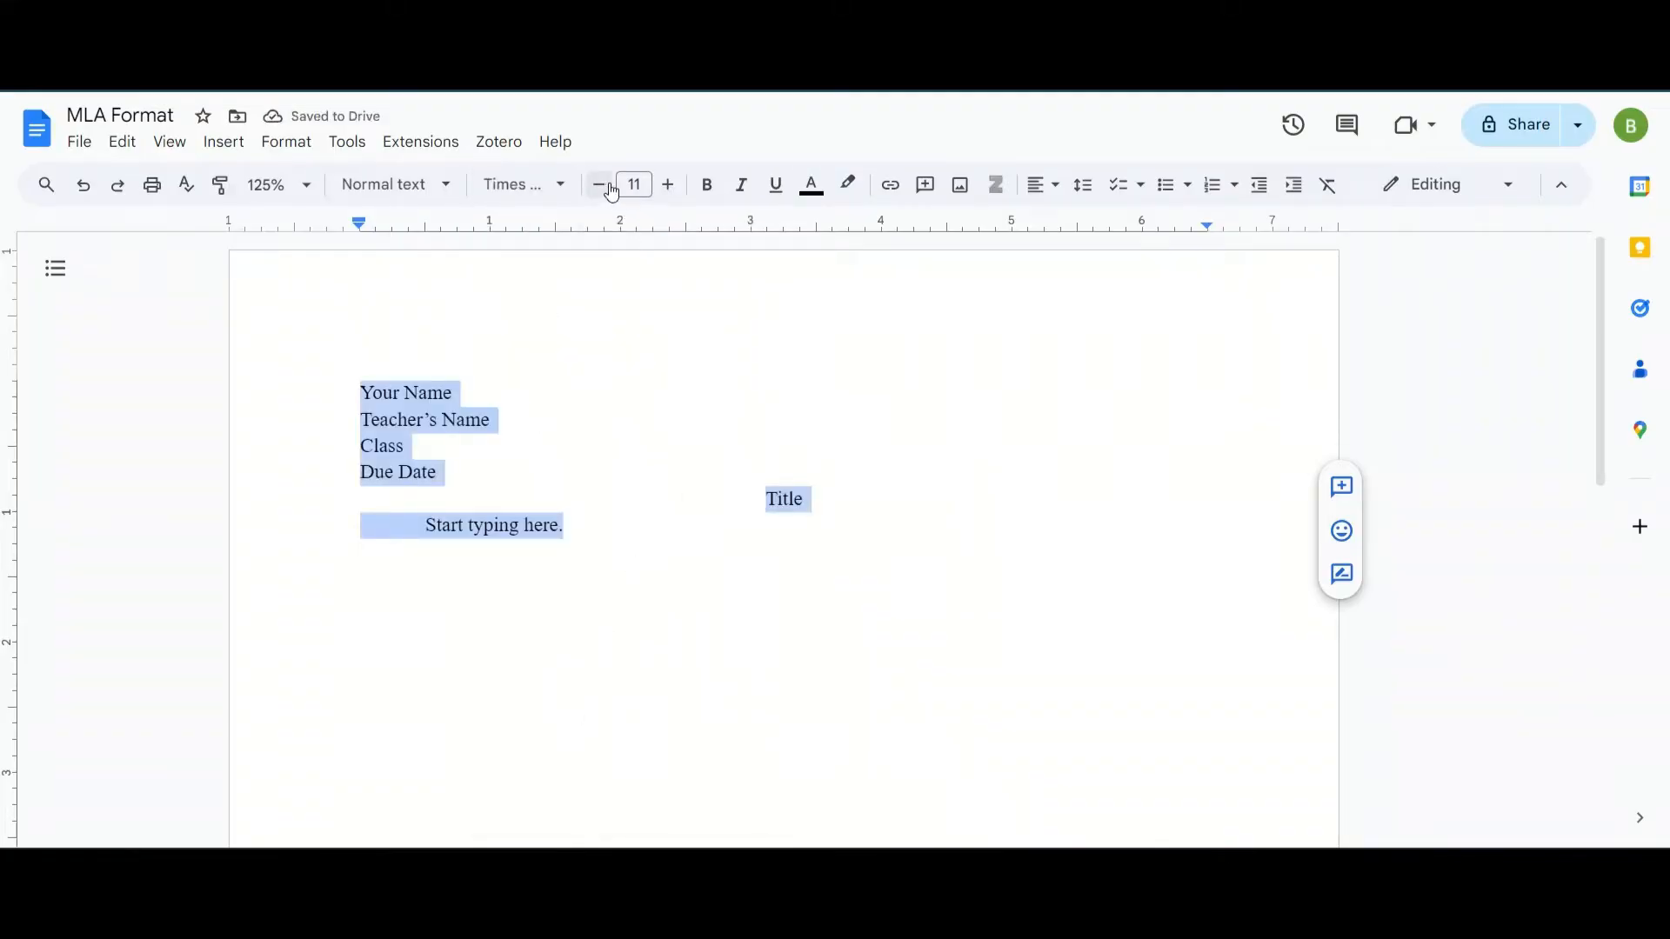
# Adjust the font size of all the text to 12.
pyautogui.click(633, 184)
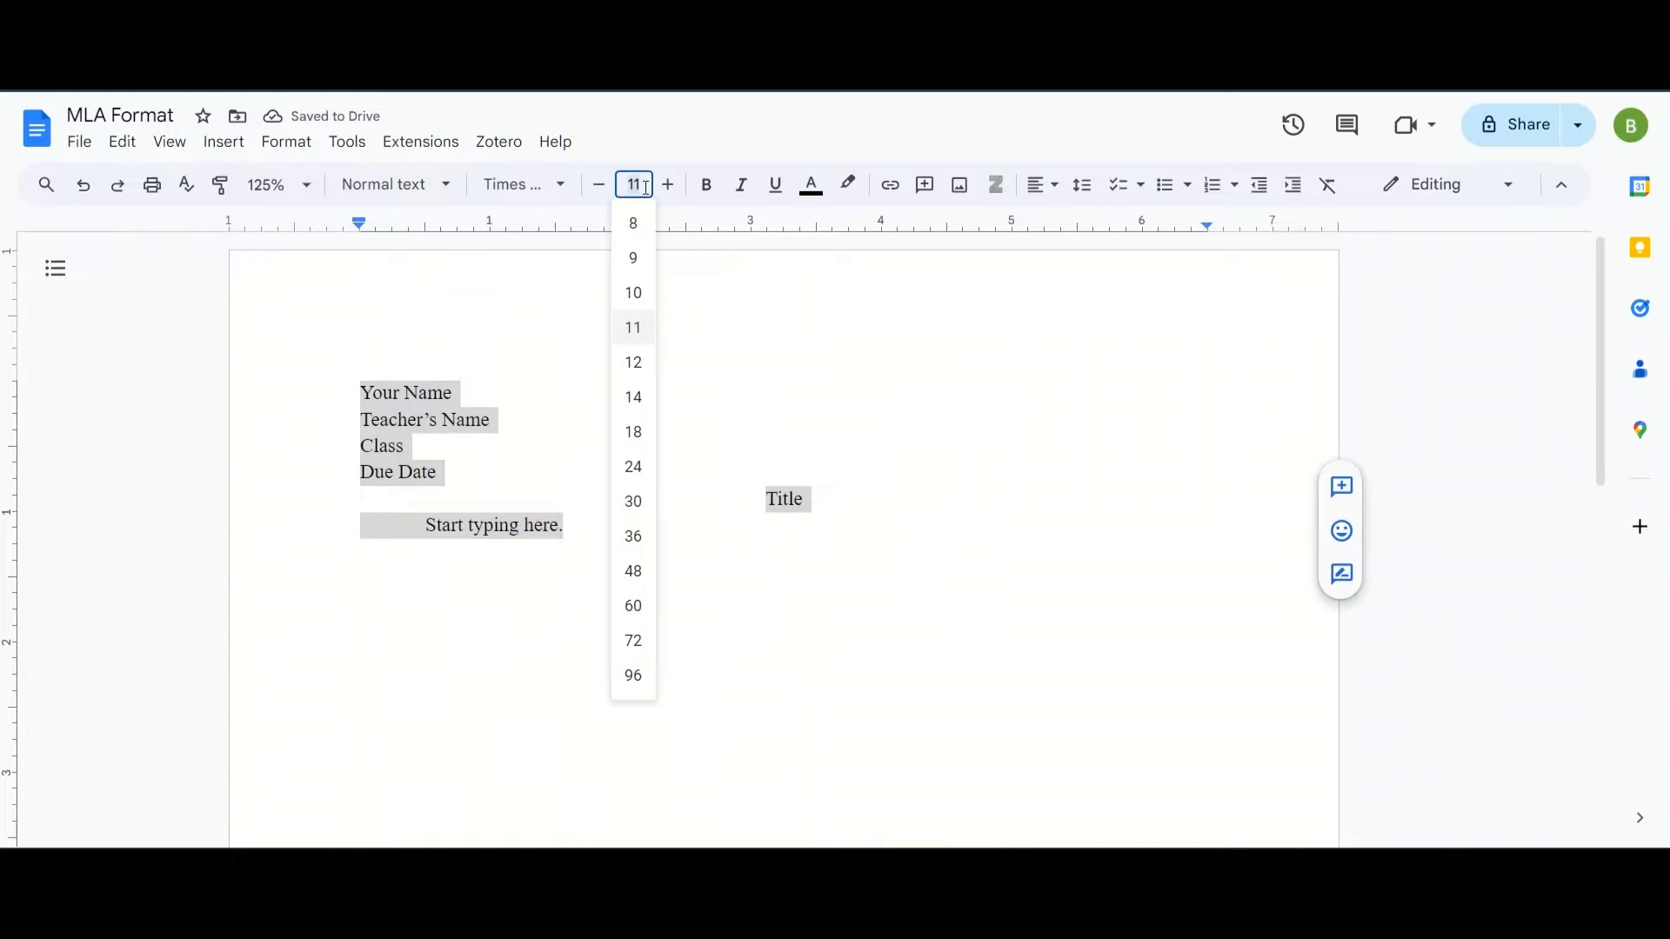
pyautogui.moveTo(647, 282)
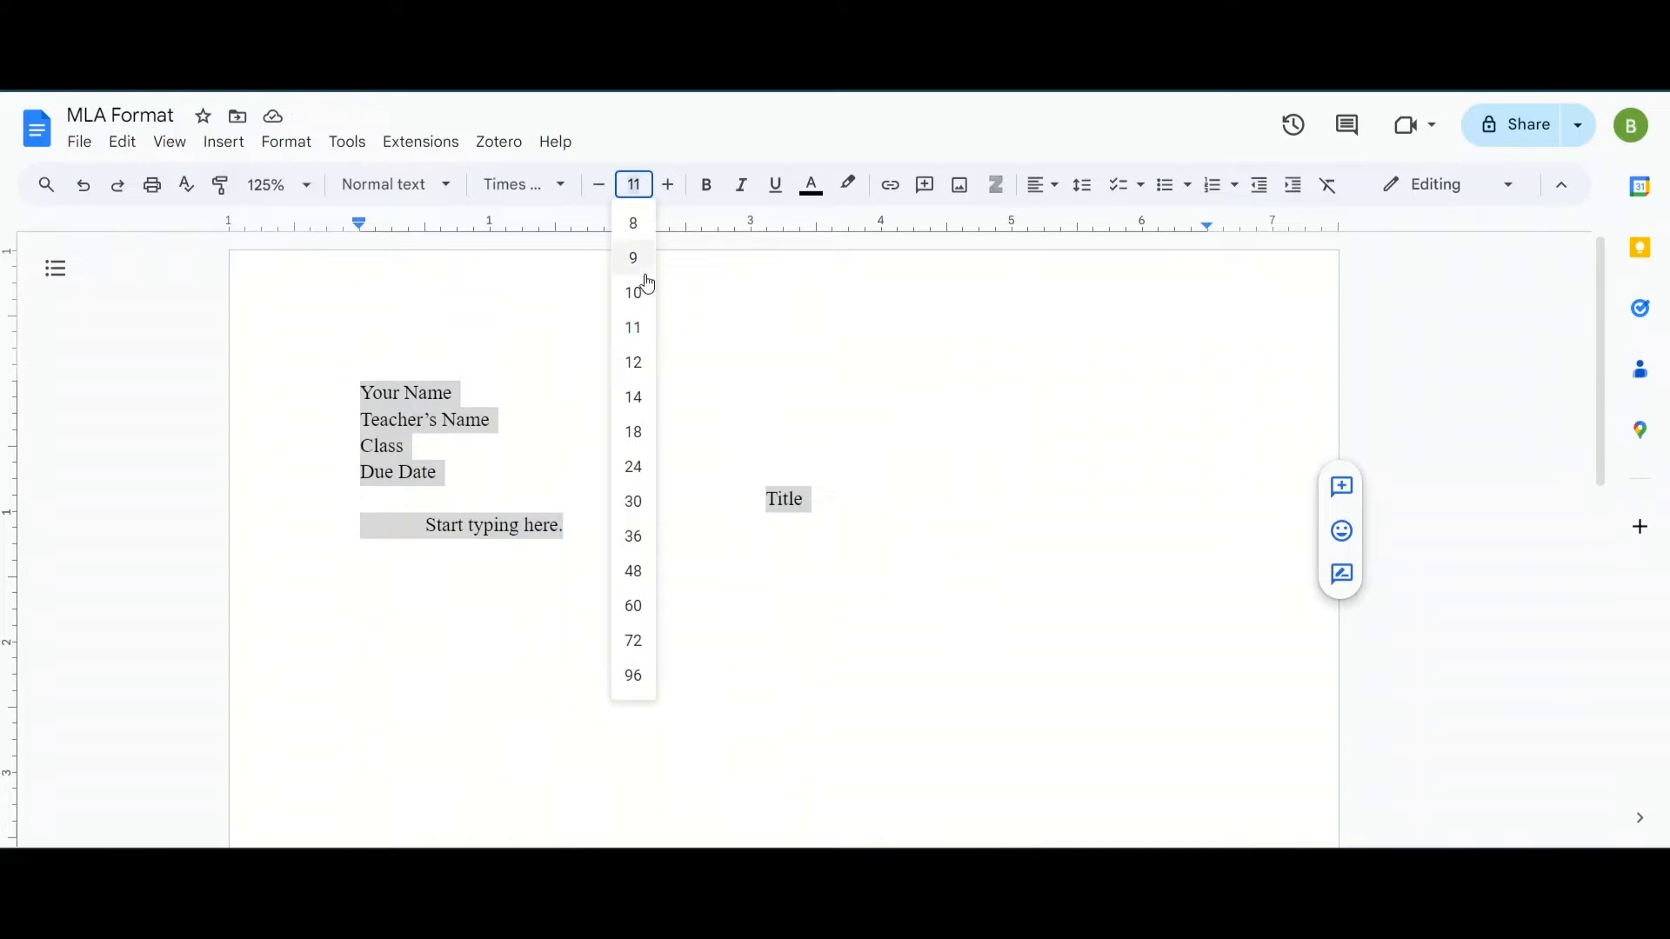
pyautogui.click(666, 184)
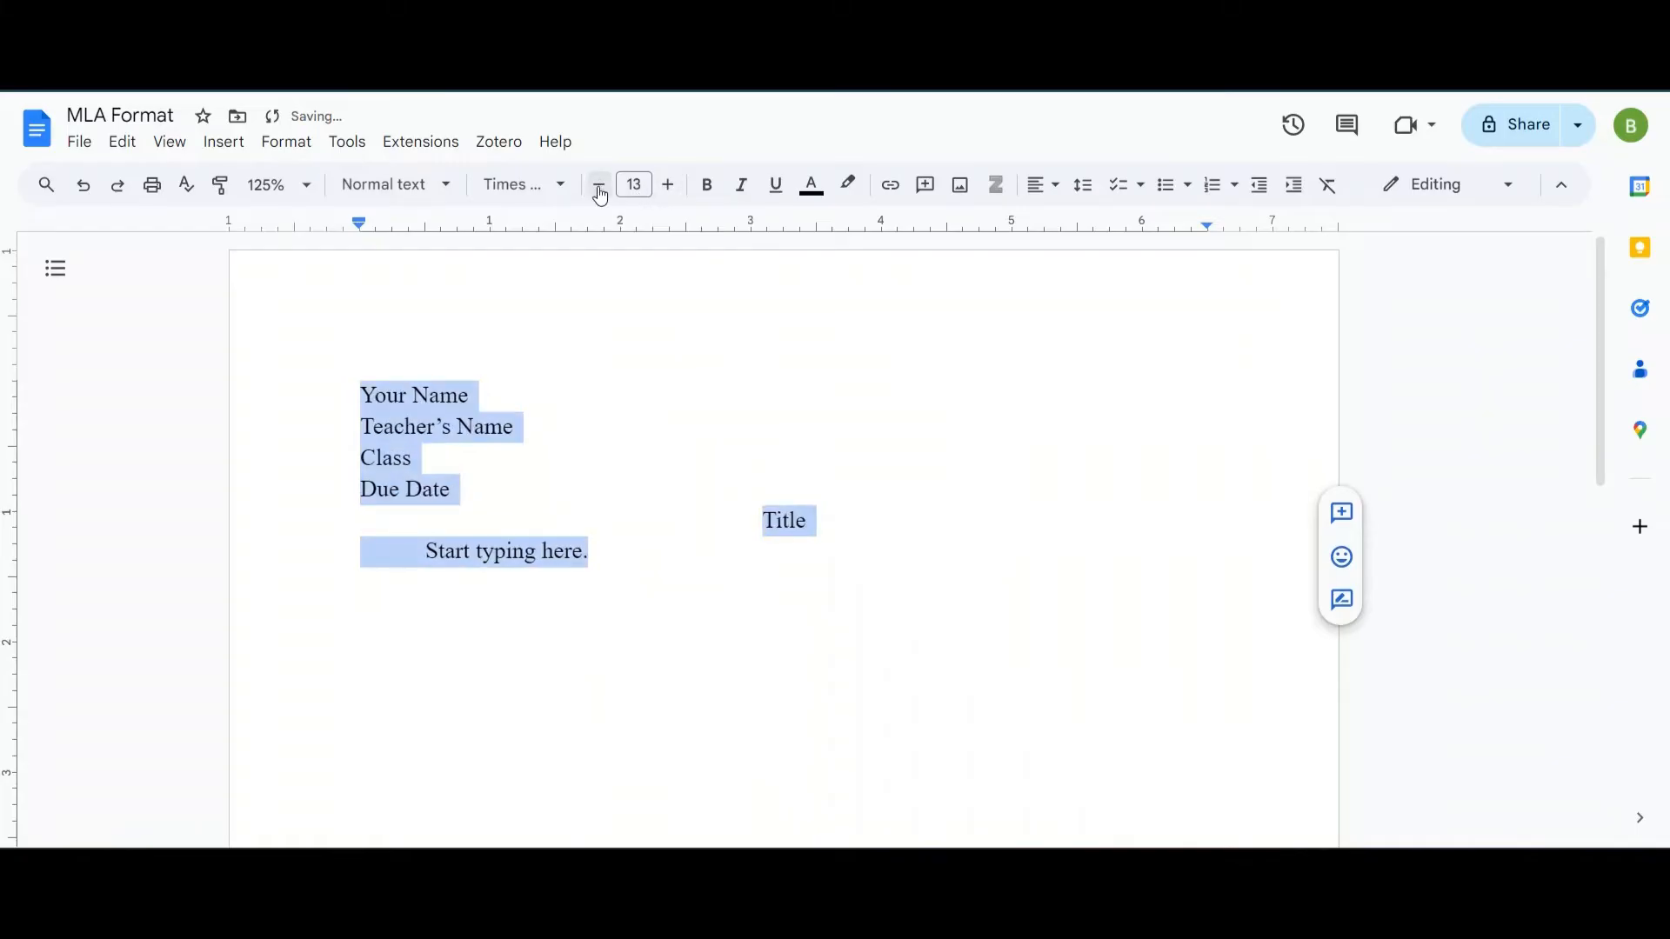
pyautogui.click(599, 185)
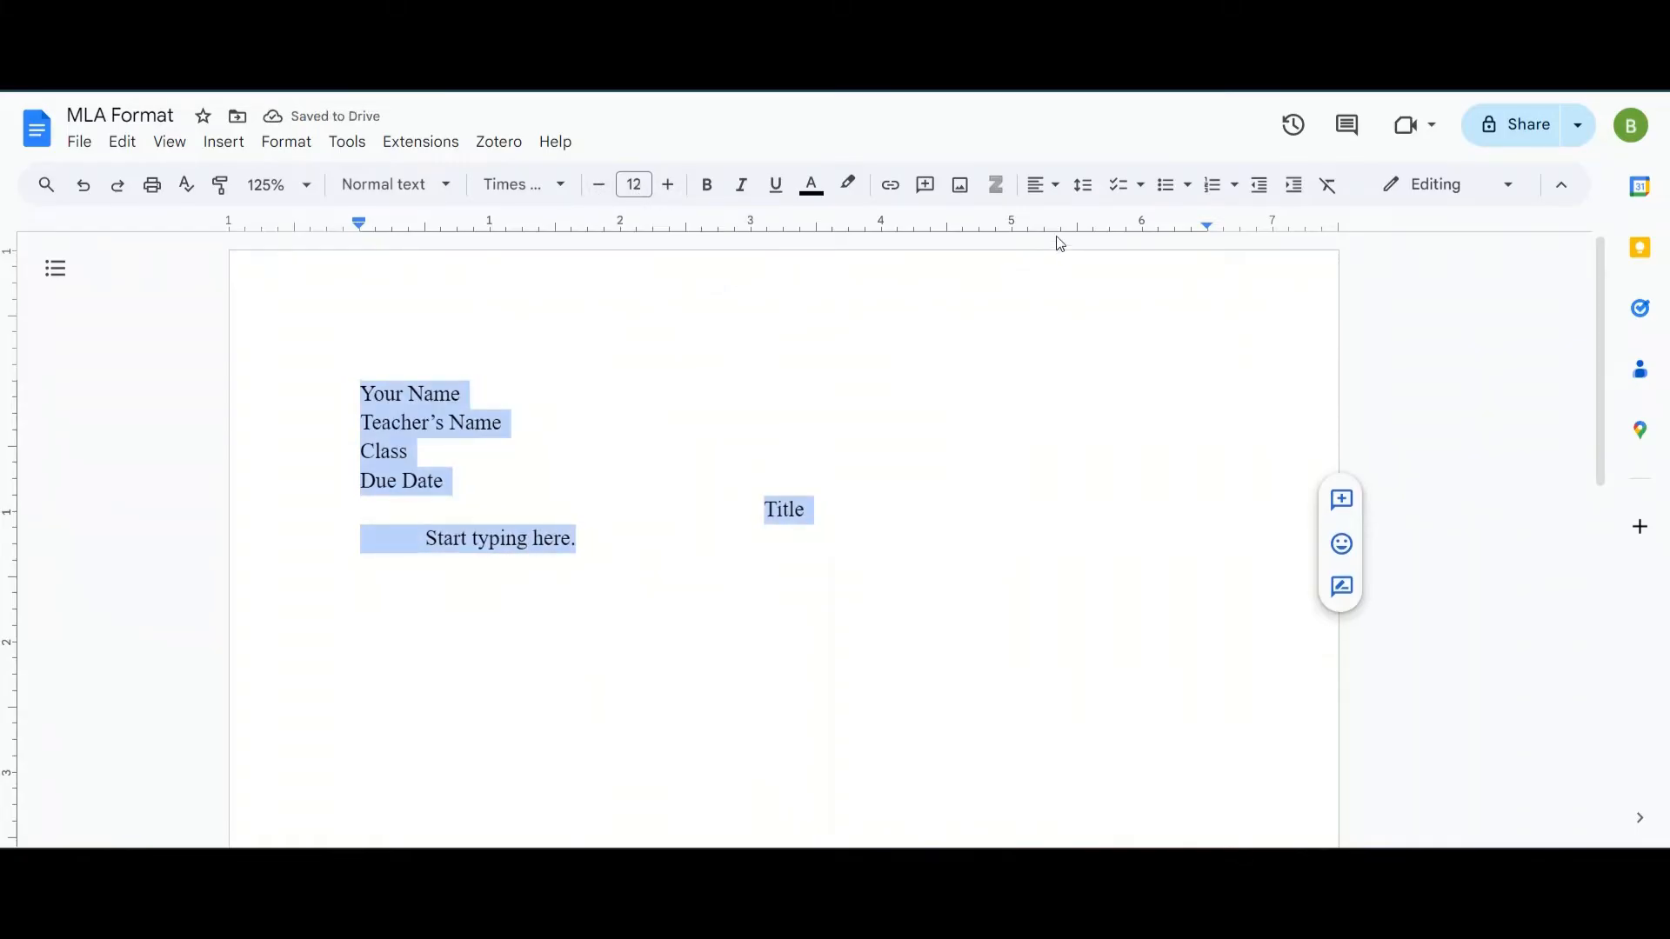
pyautogui.moveTo(1082, 184)
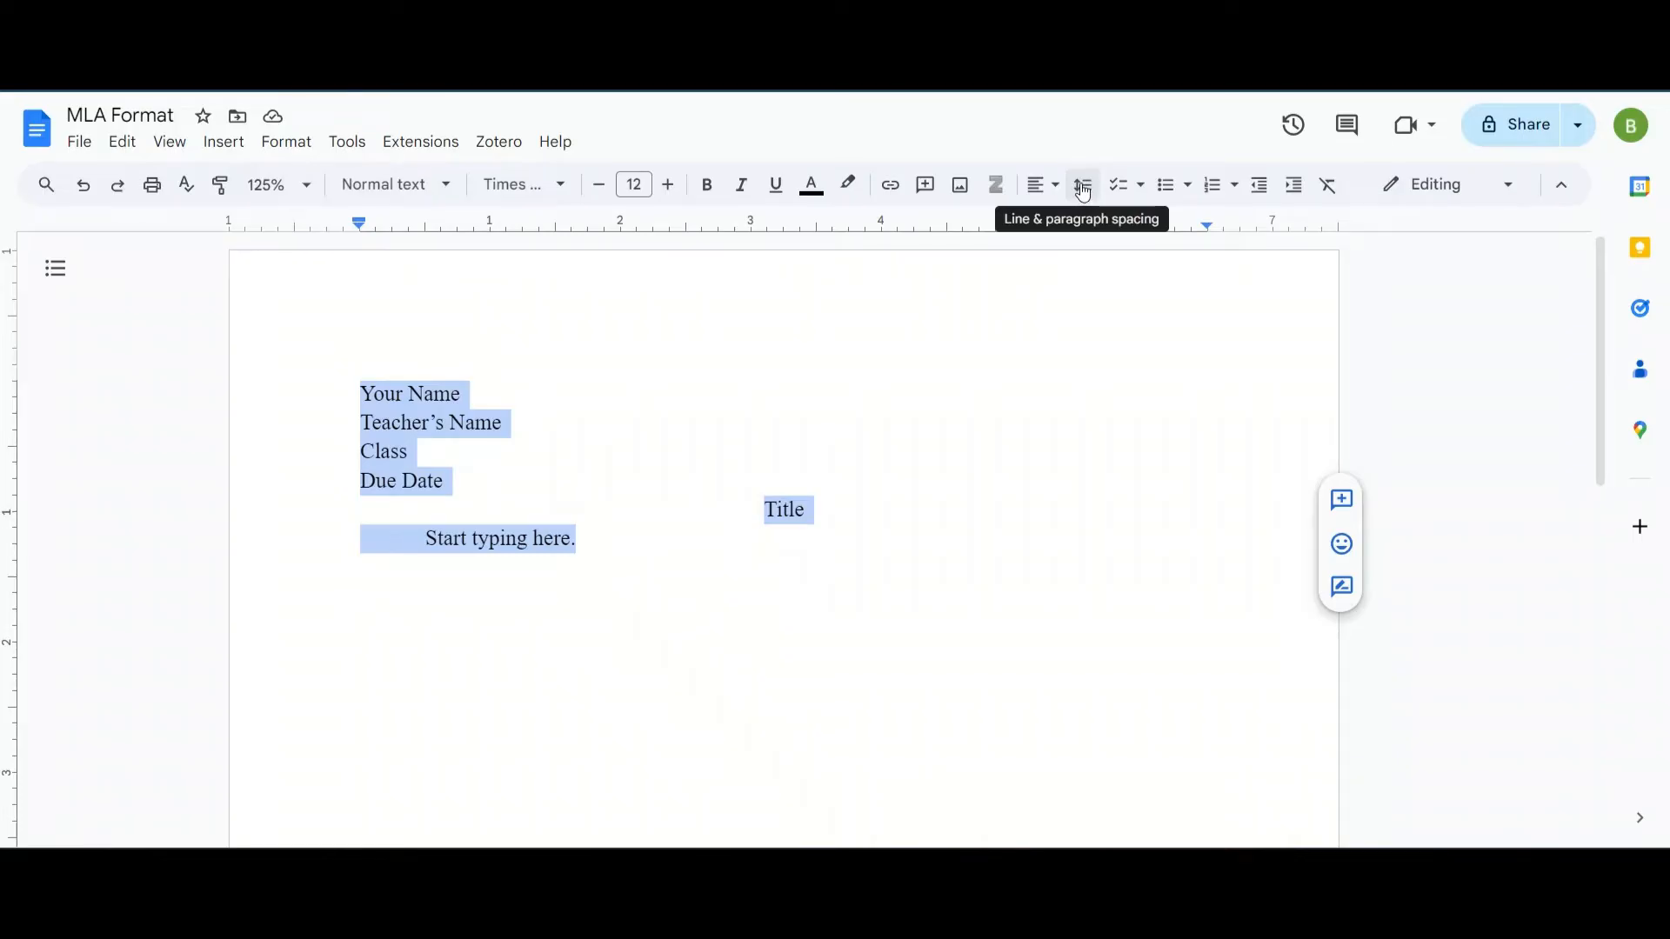
# Set line spacing to Double for the selected heading, title and body text.
pyautogui.click(1080, 185)
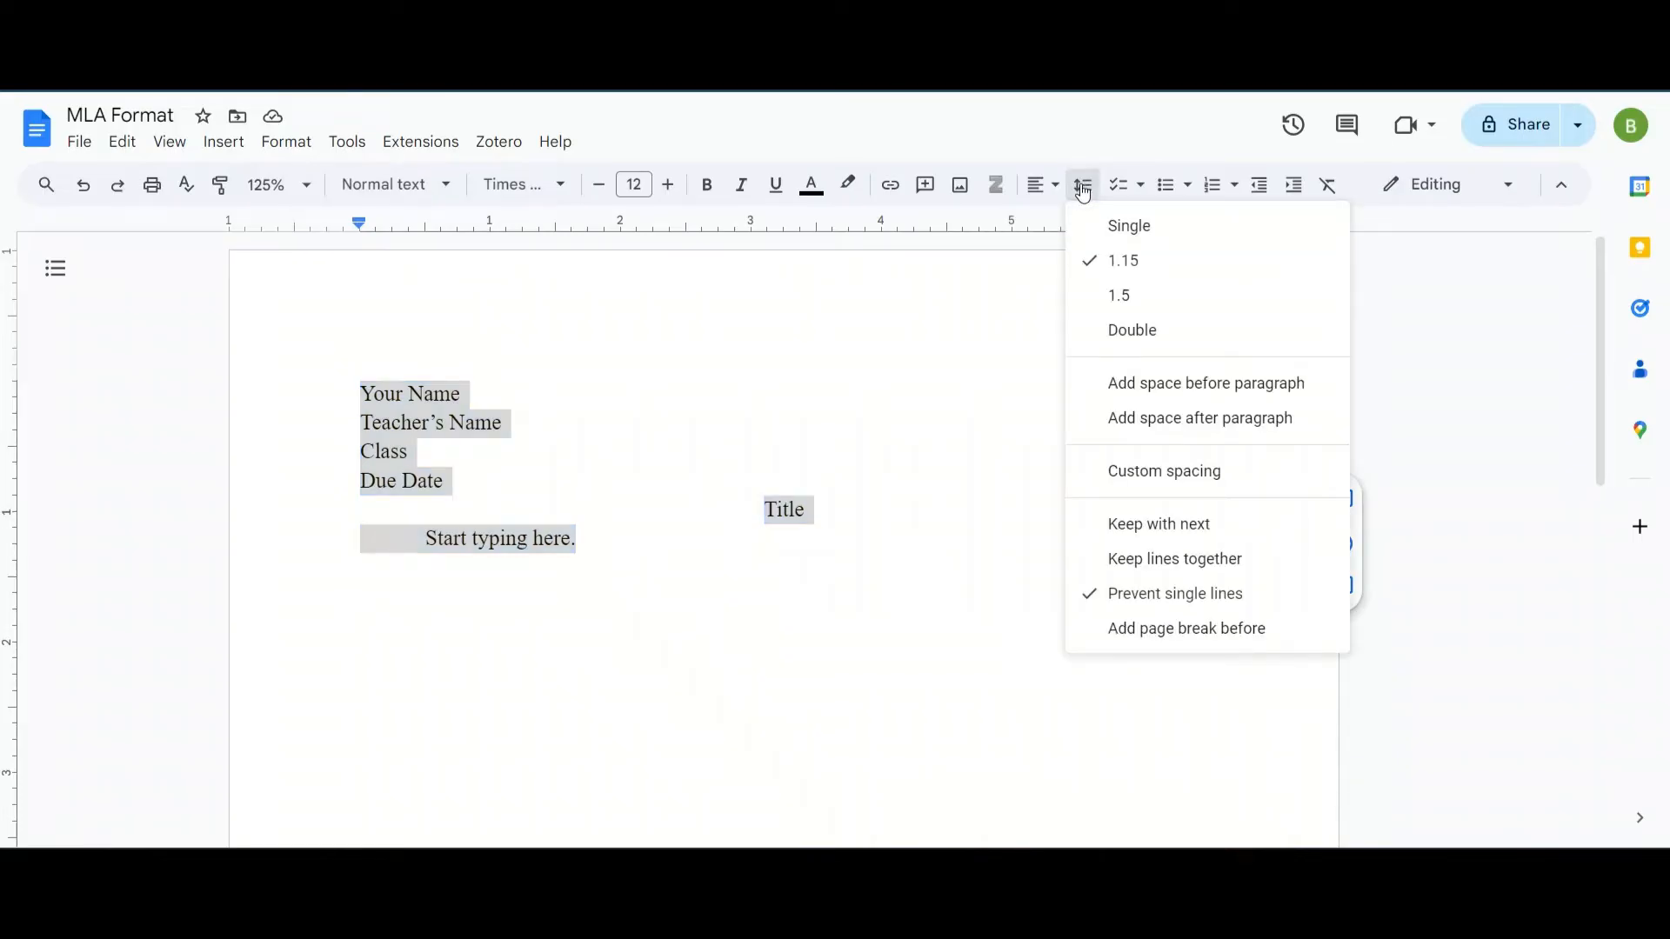
pyautogui.click(1131, 330)
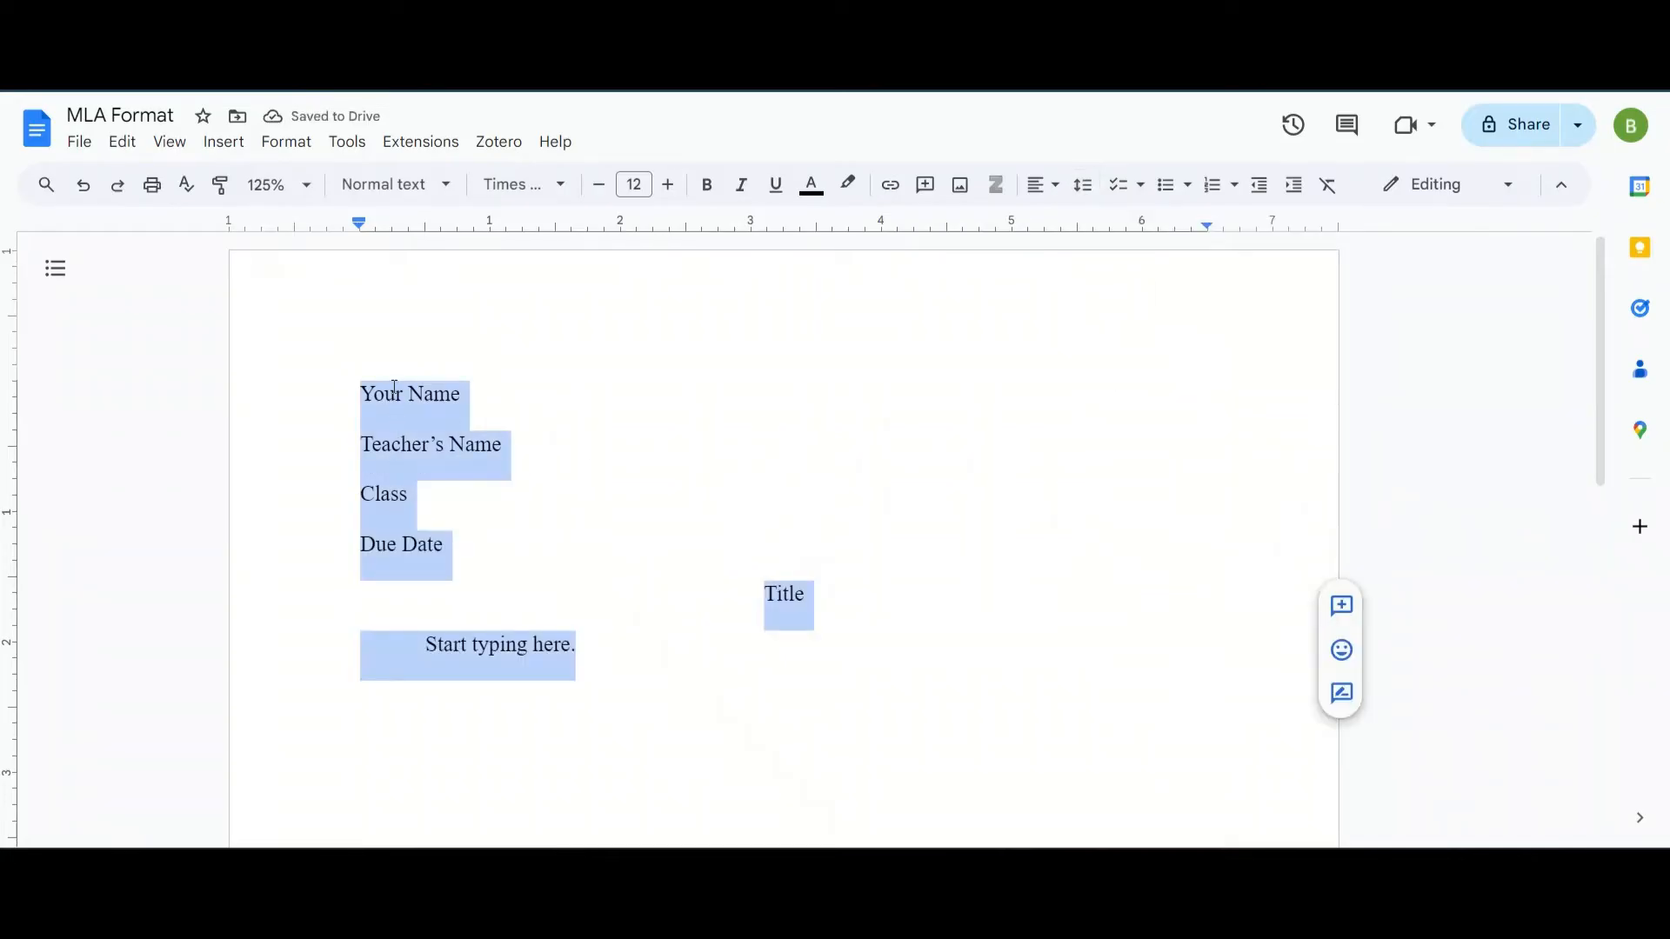
pyautogui.moveTo(606, 489)
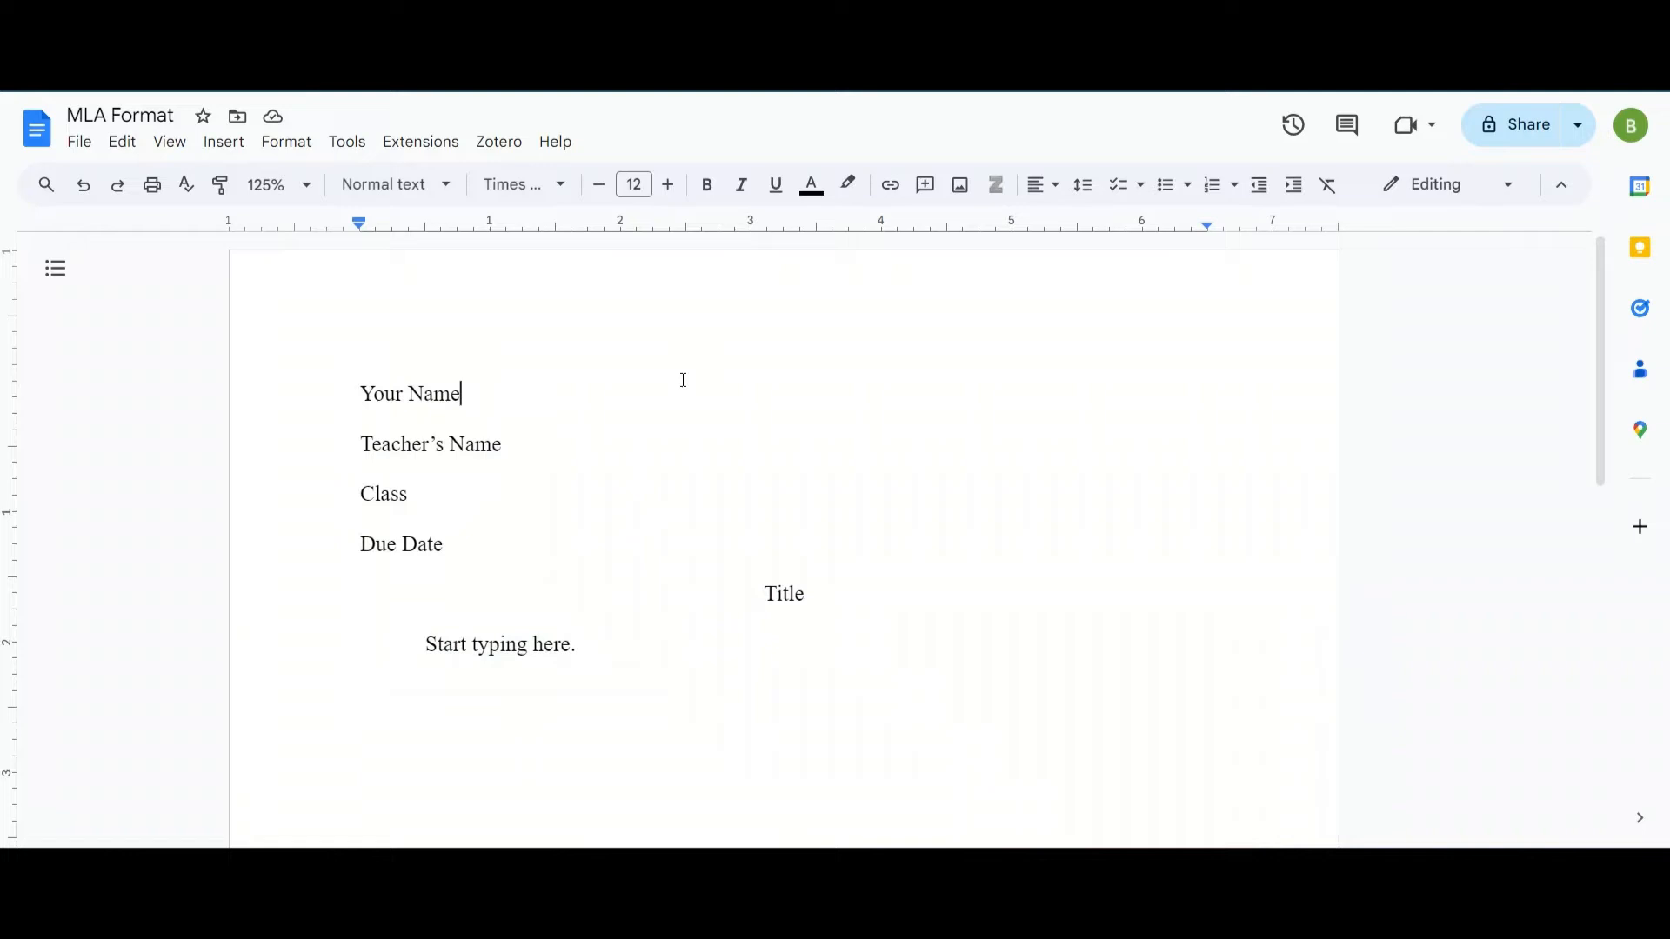
pyautogui.moveTo(242, 206)
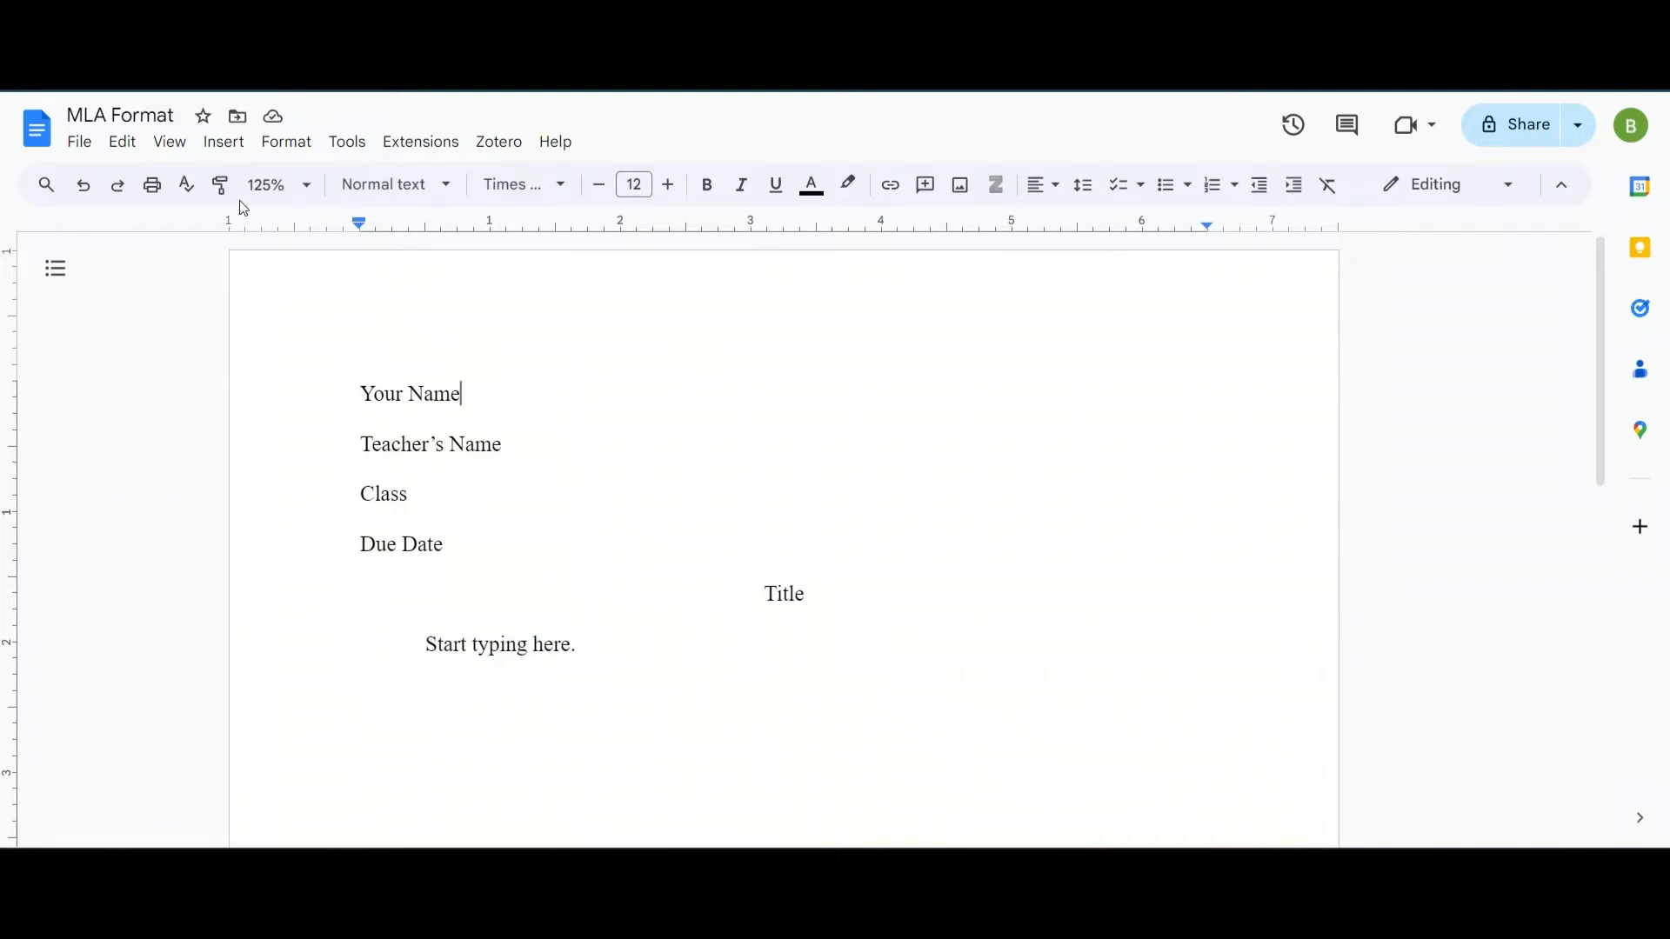
# Insert page numbers in the top-right header on all pages.
pyautogui.click(222, 141)
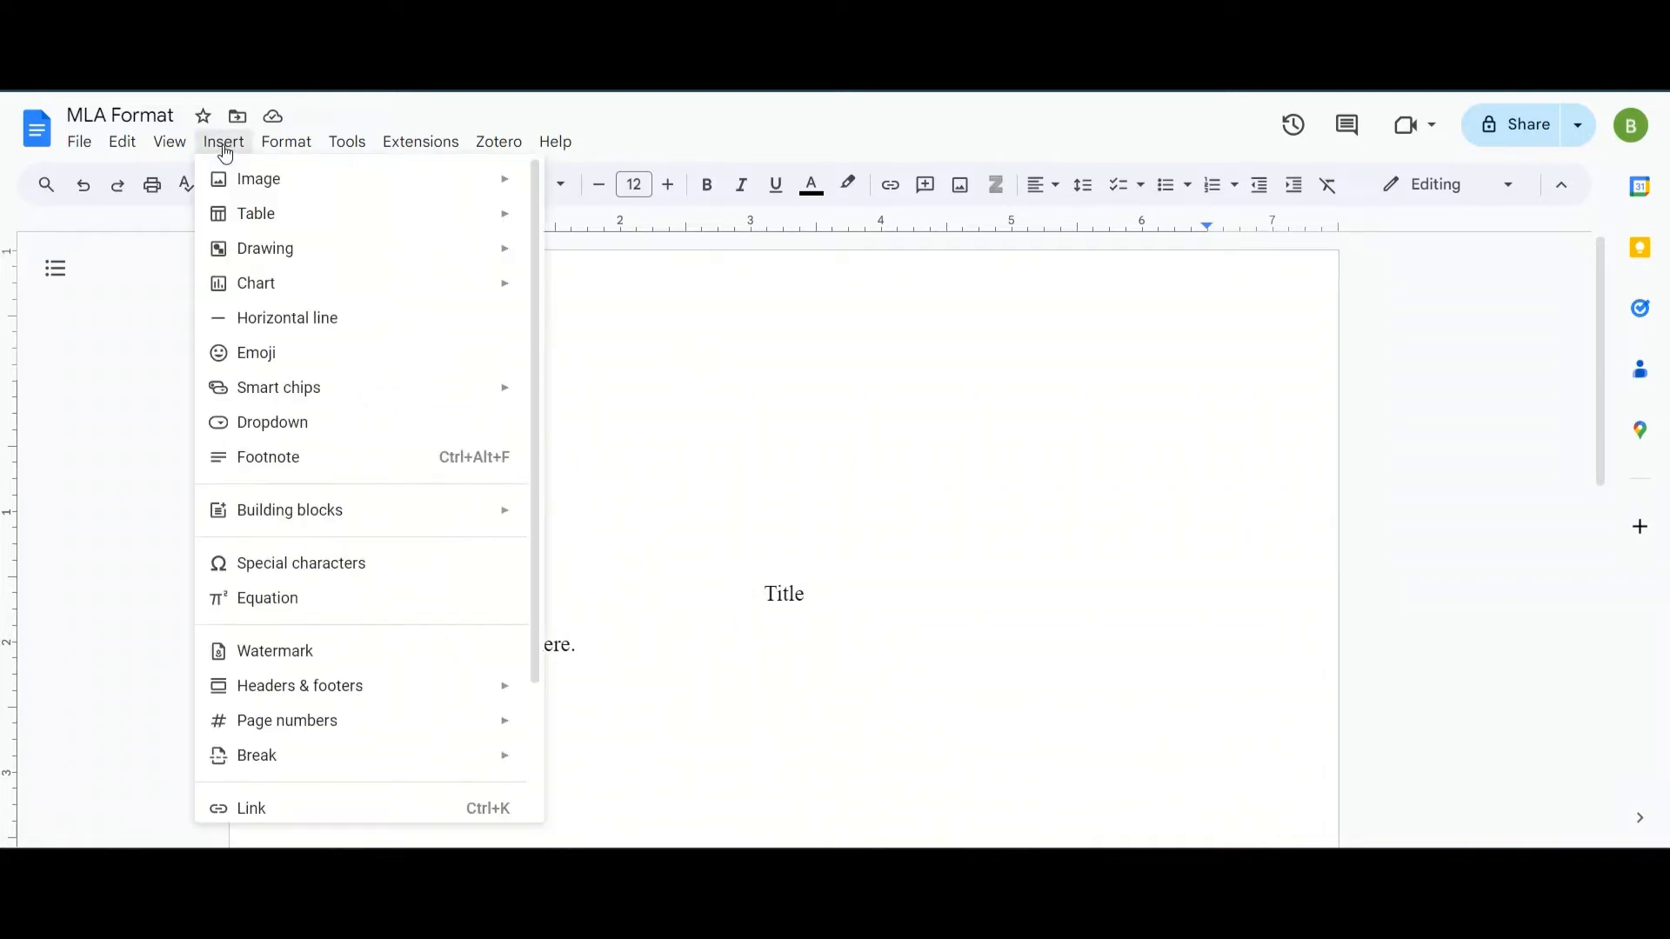
pyautogui.moveTo(282, 308)
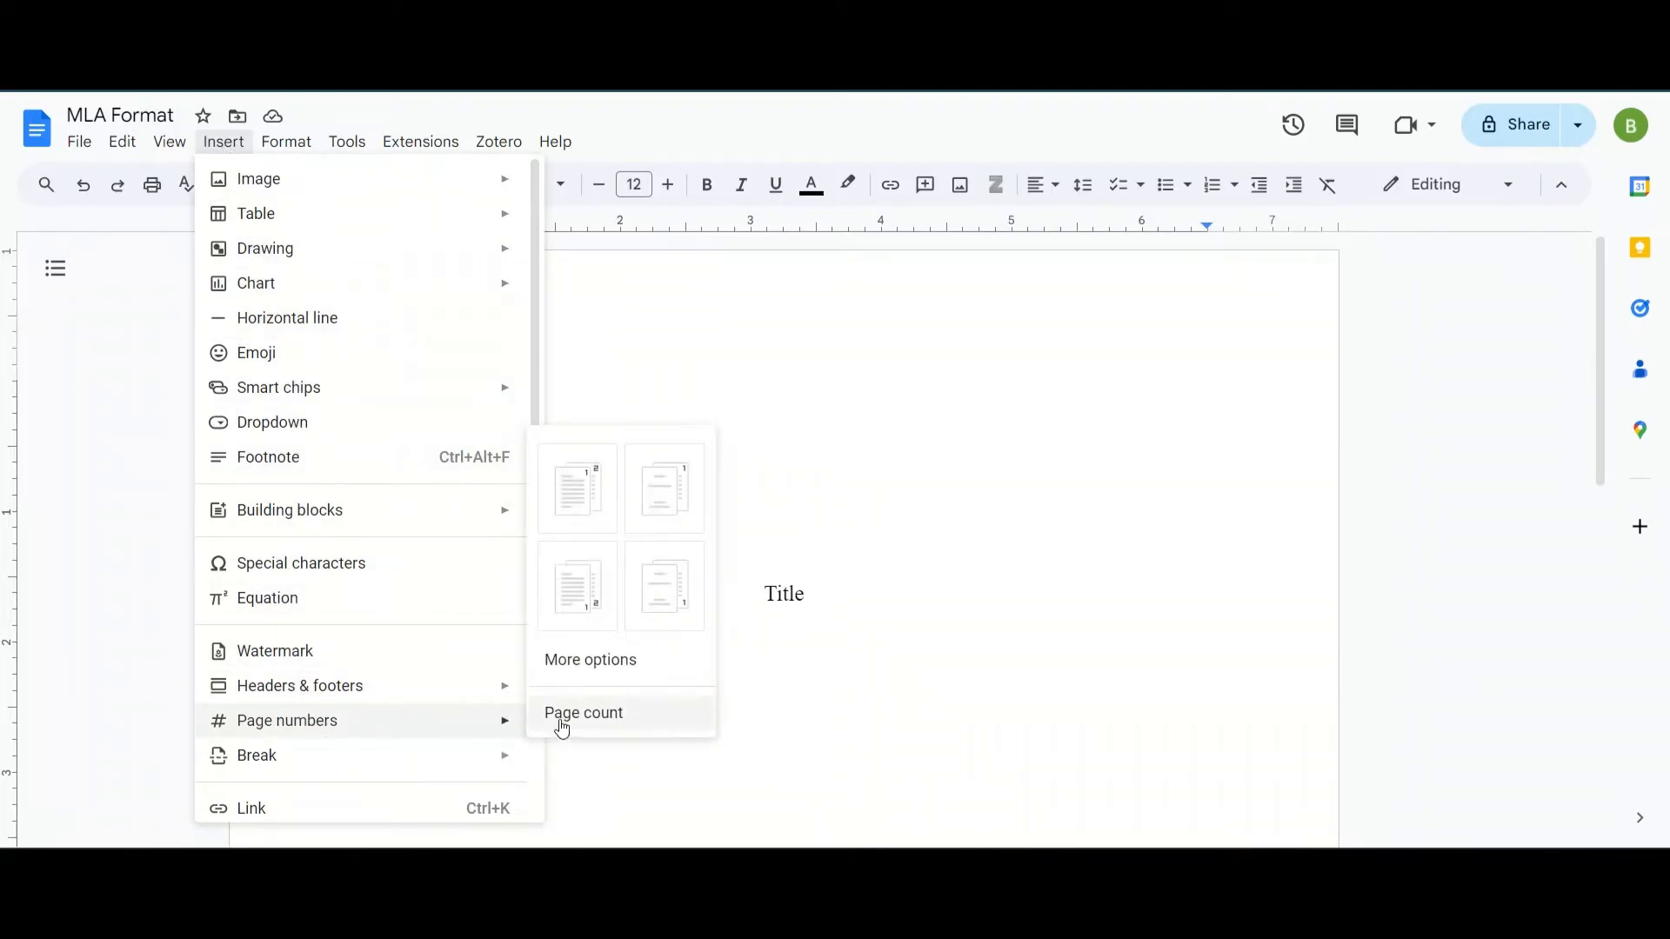
pyautogui.moveTo(577, 488)
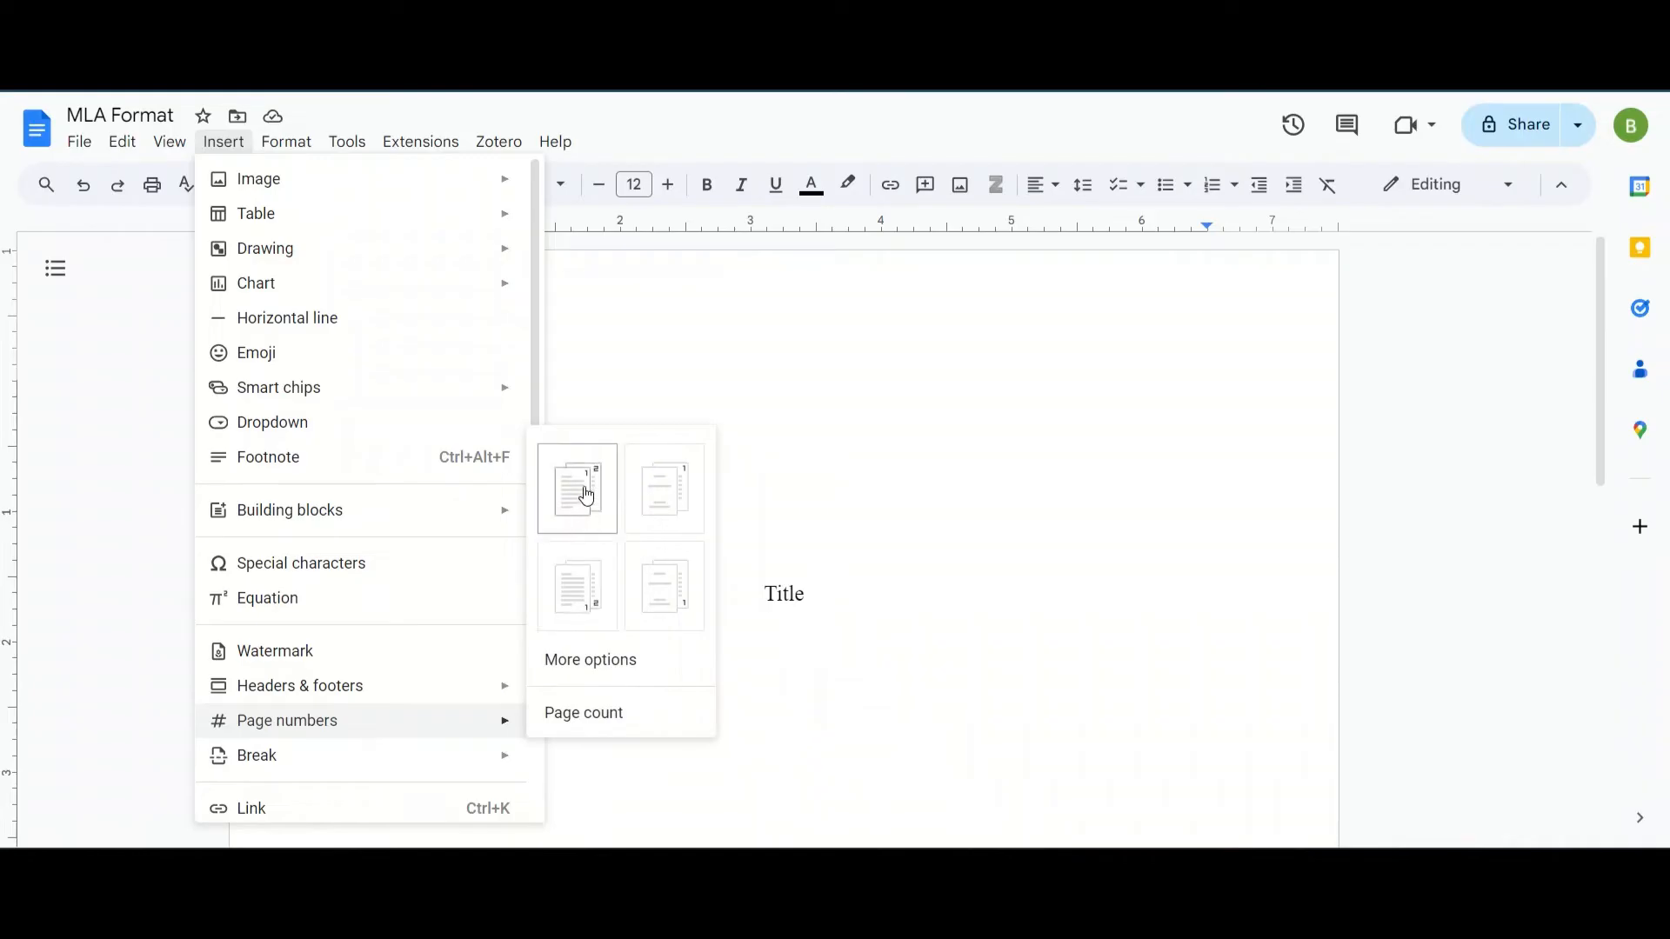
pyautogui.click(578, 489)
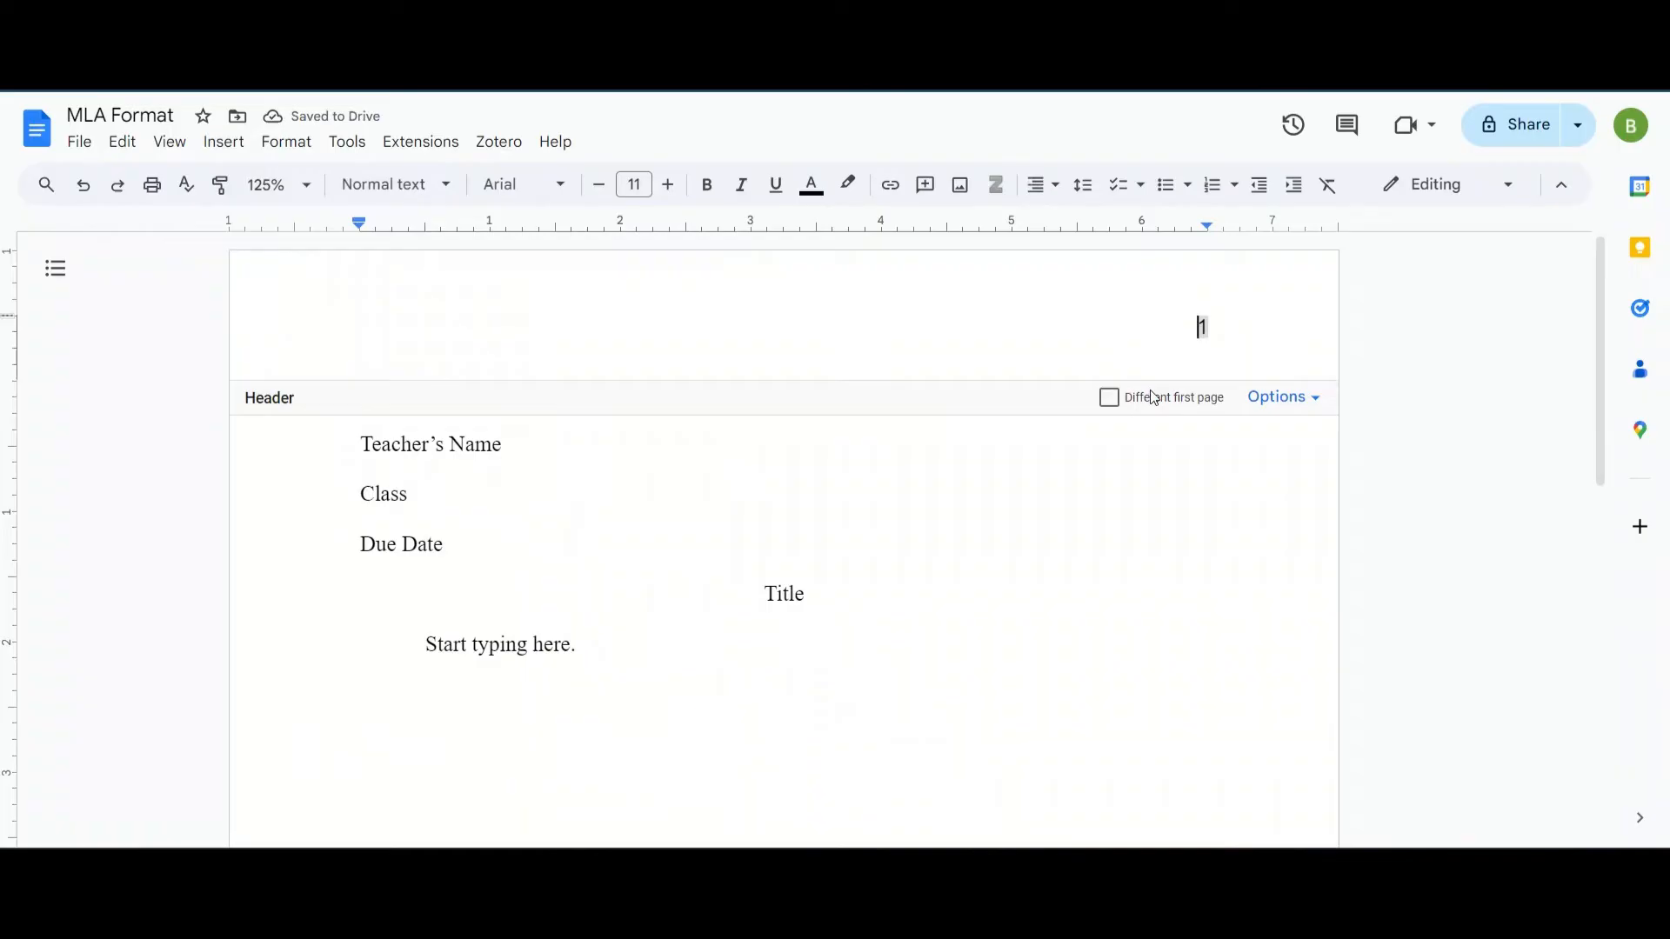
pyautogui.moveTo(1127, 477)
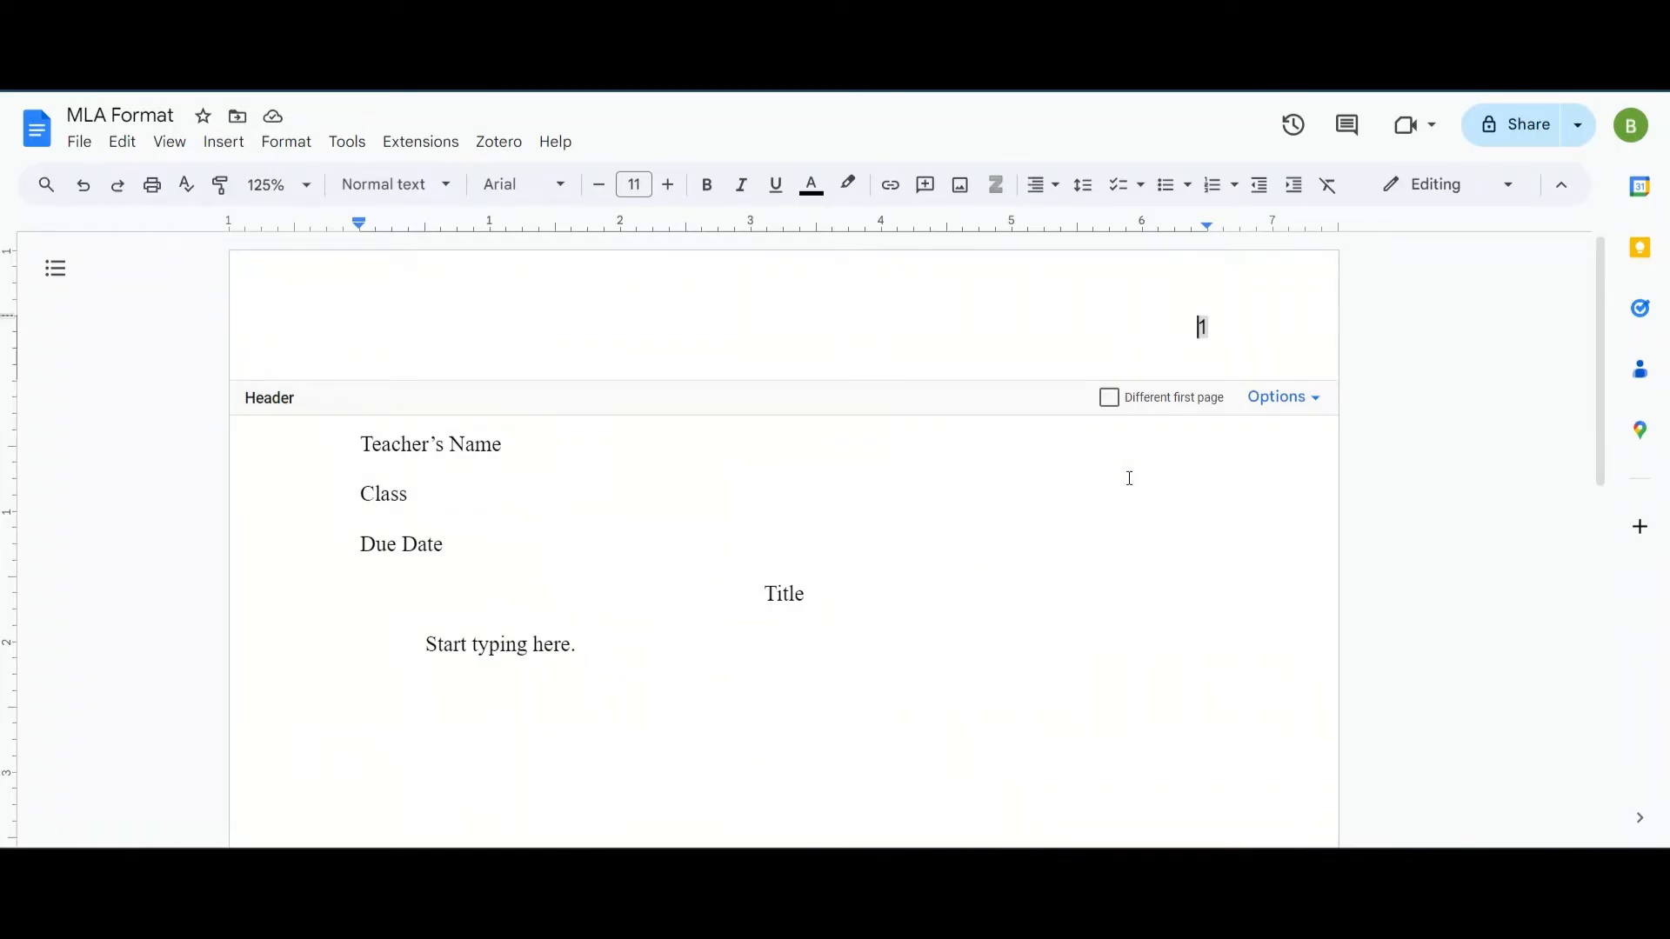
pyautogui.write('Last Name')
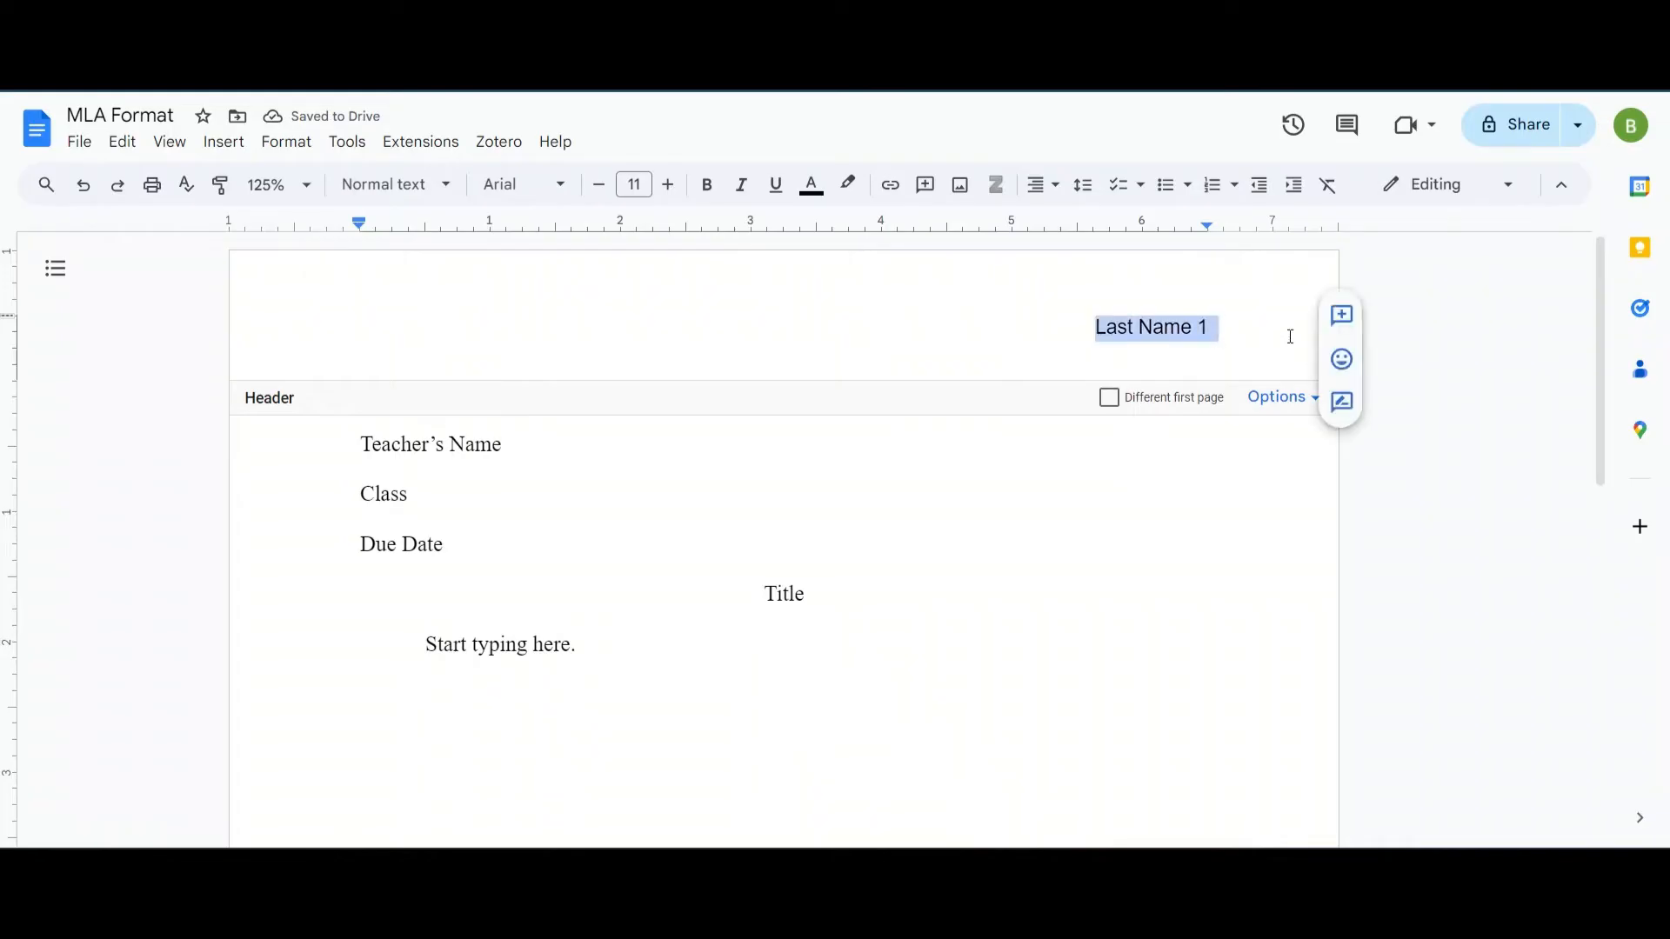
pyautogui.click(668, 184)
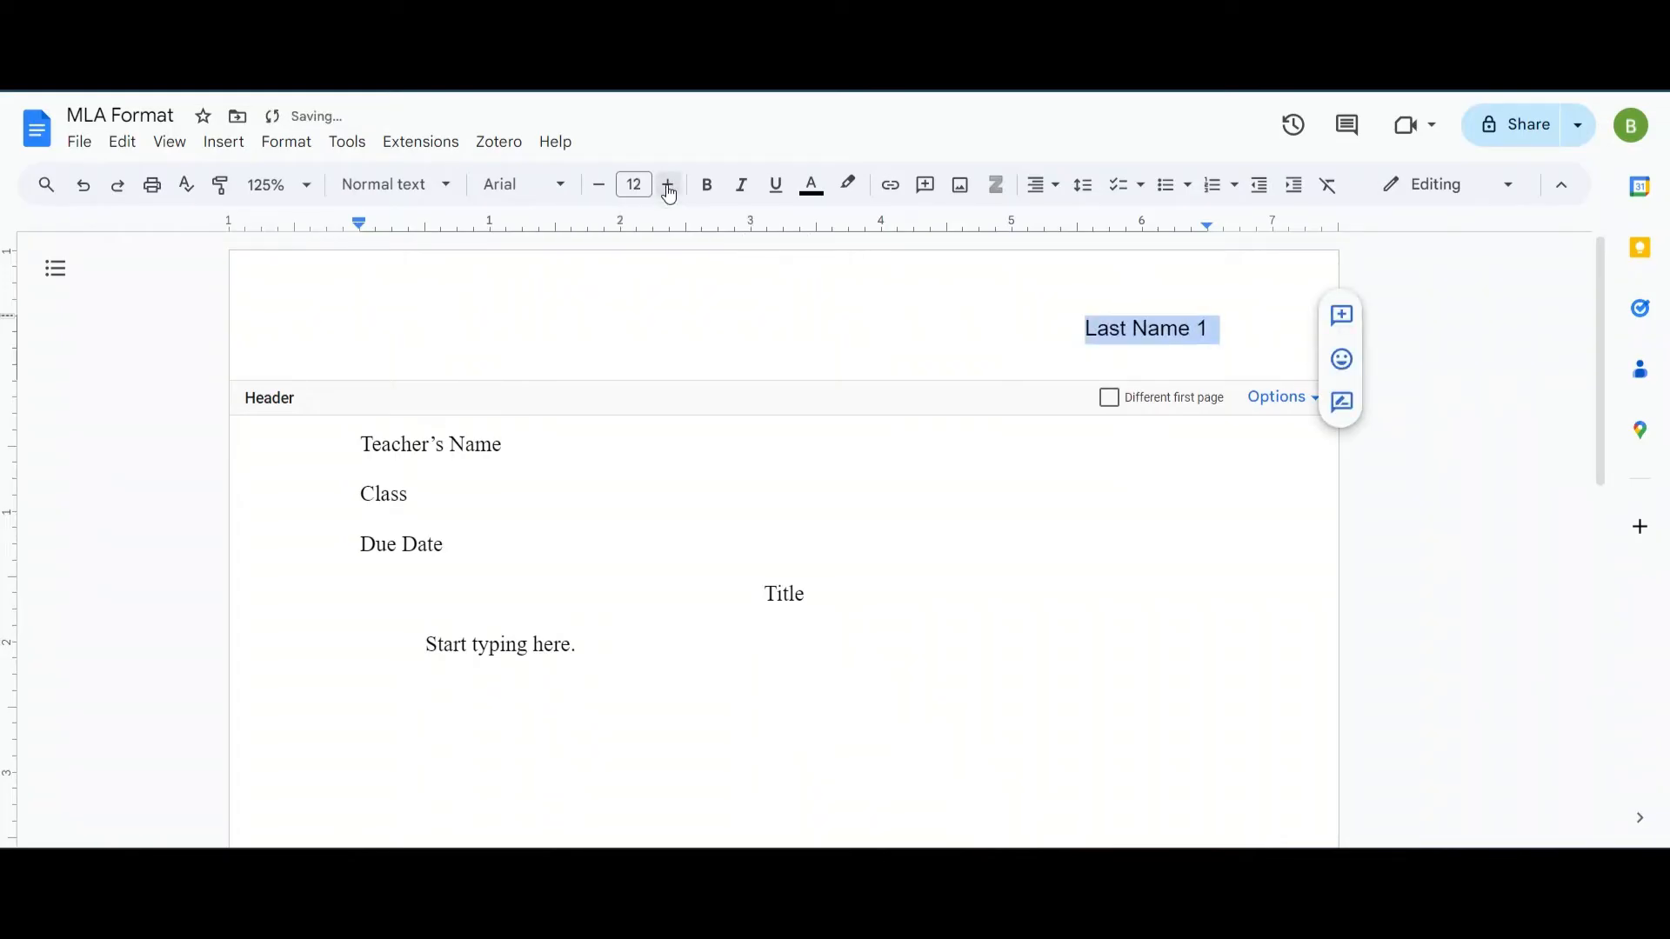
pyautogui.click(517, 185)
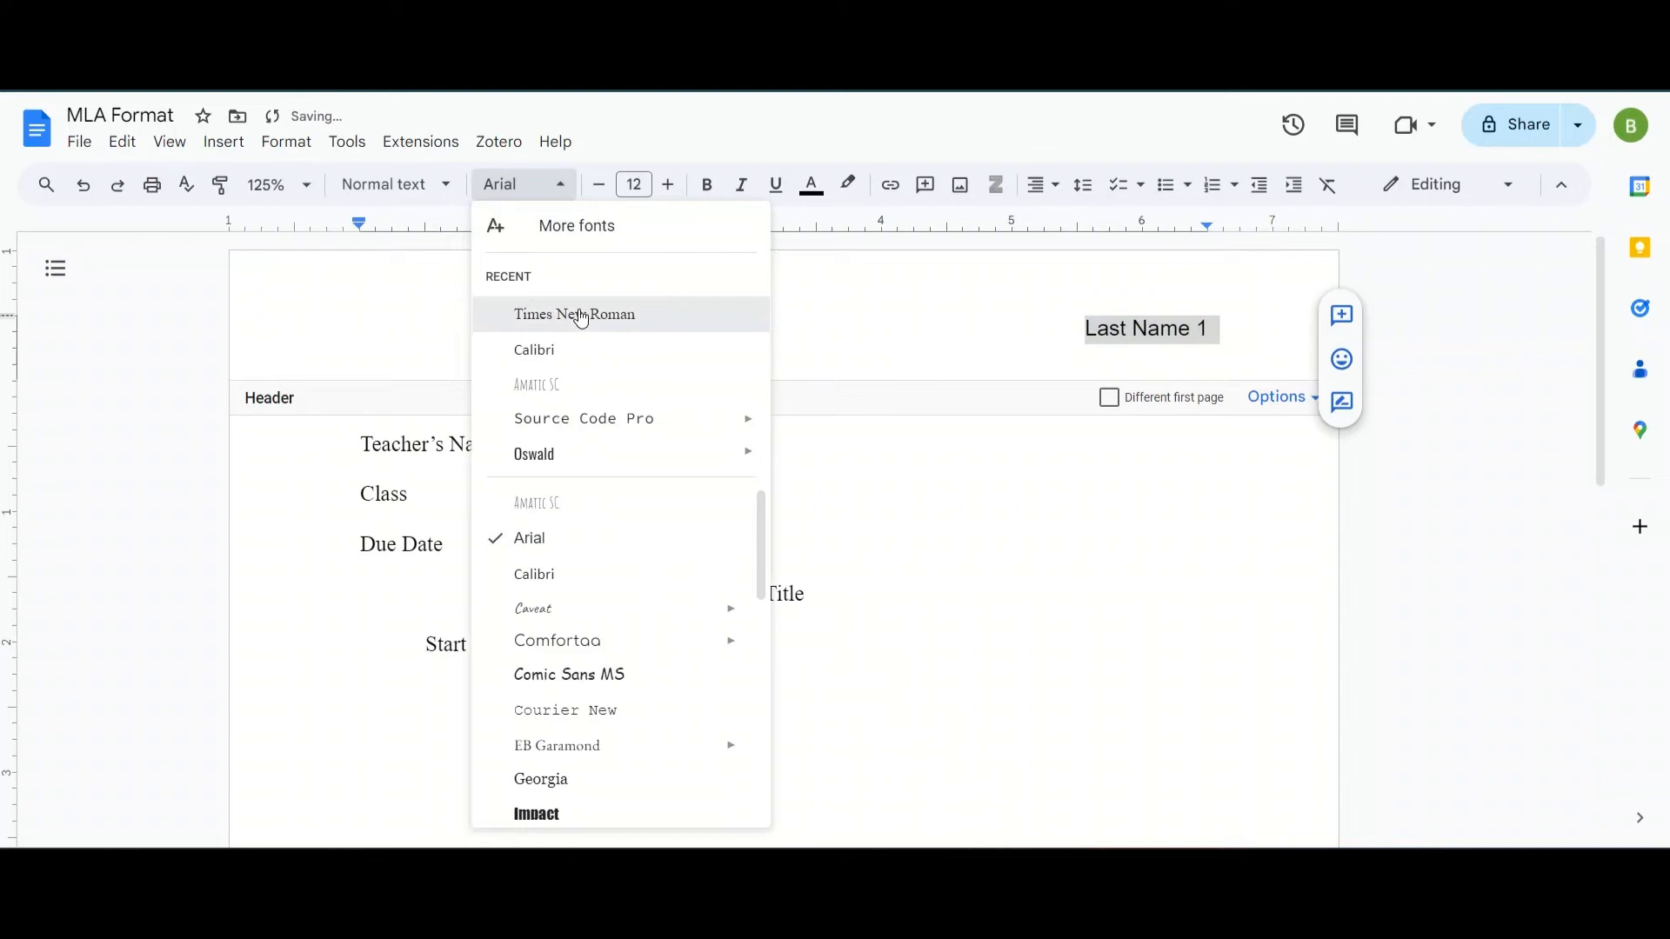
pyautogui.click(574, 314)
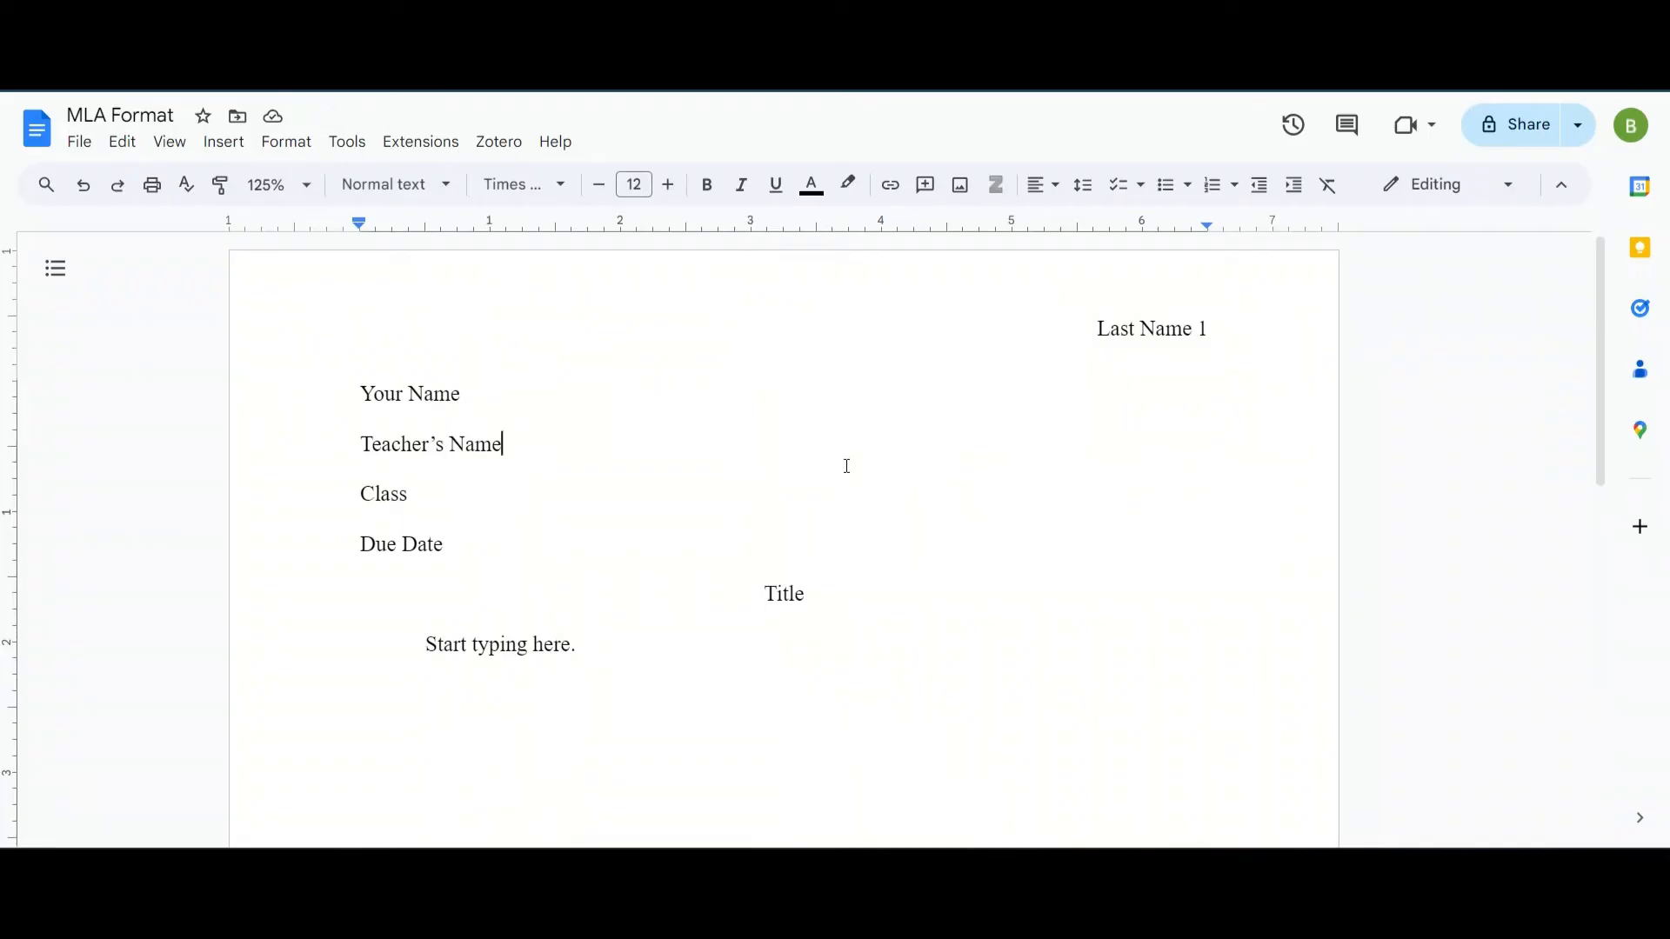
pyautogui.moveTo(472, 373)
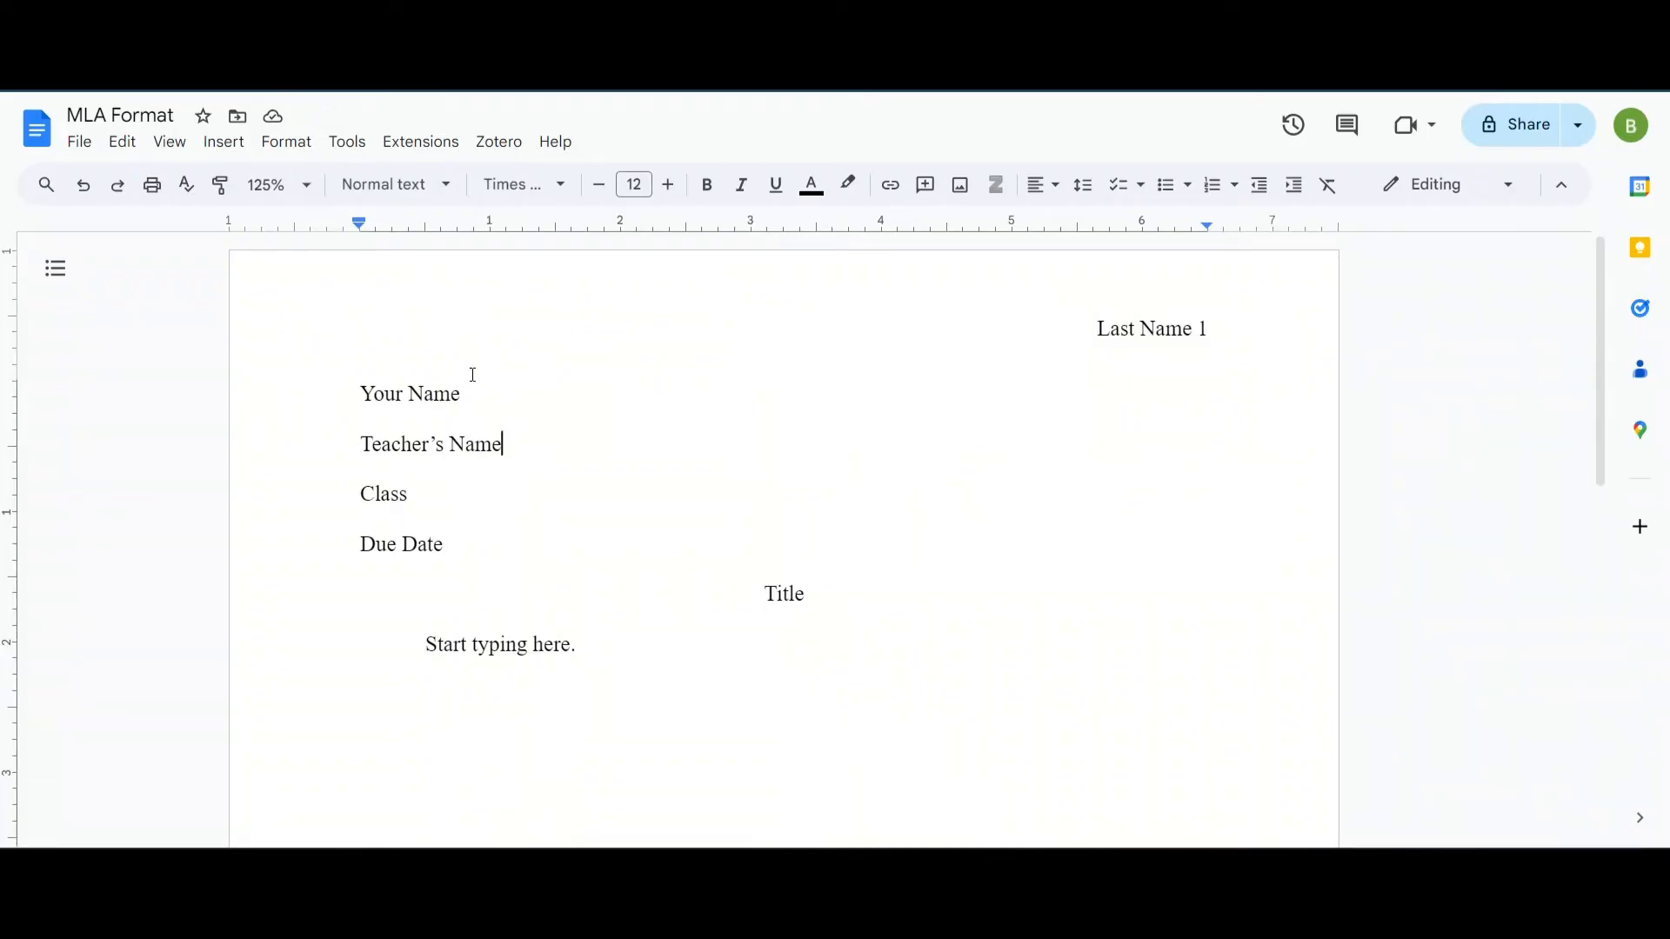
pyautogui.moveTo(232, 316)
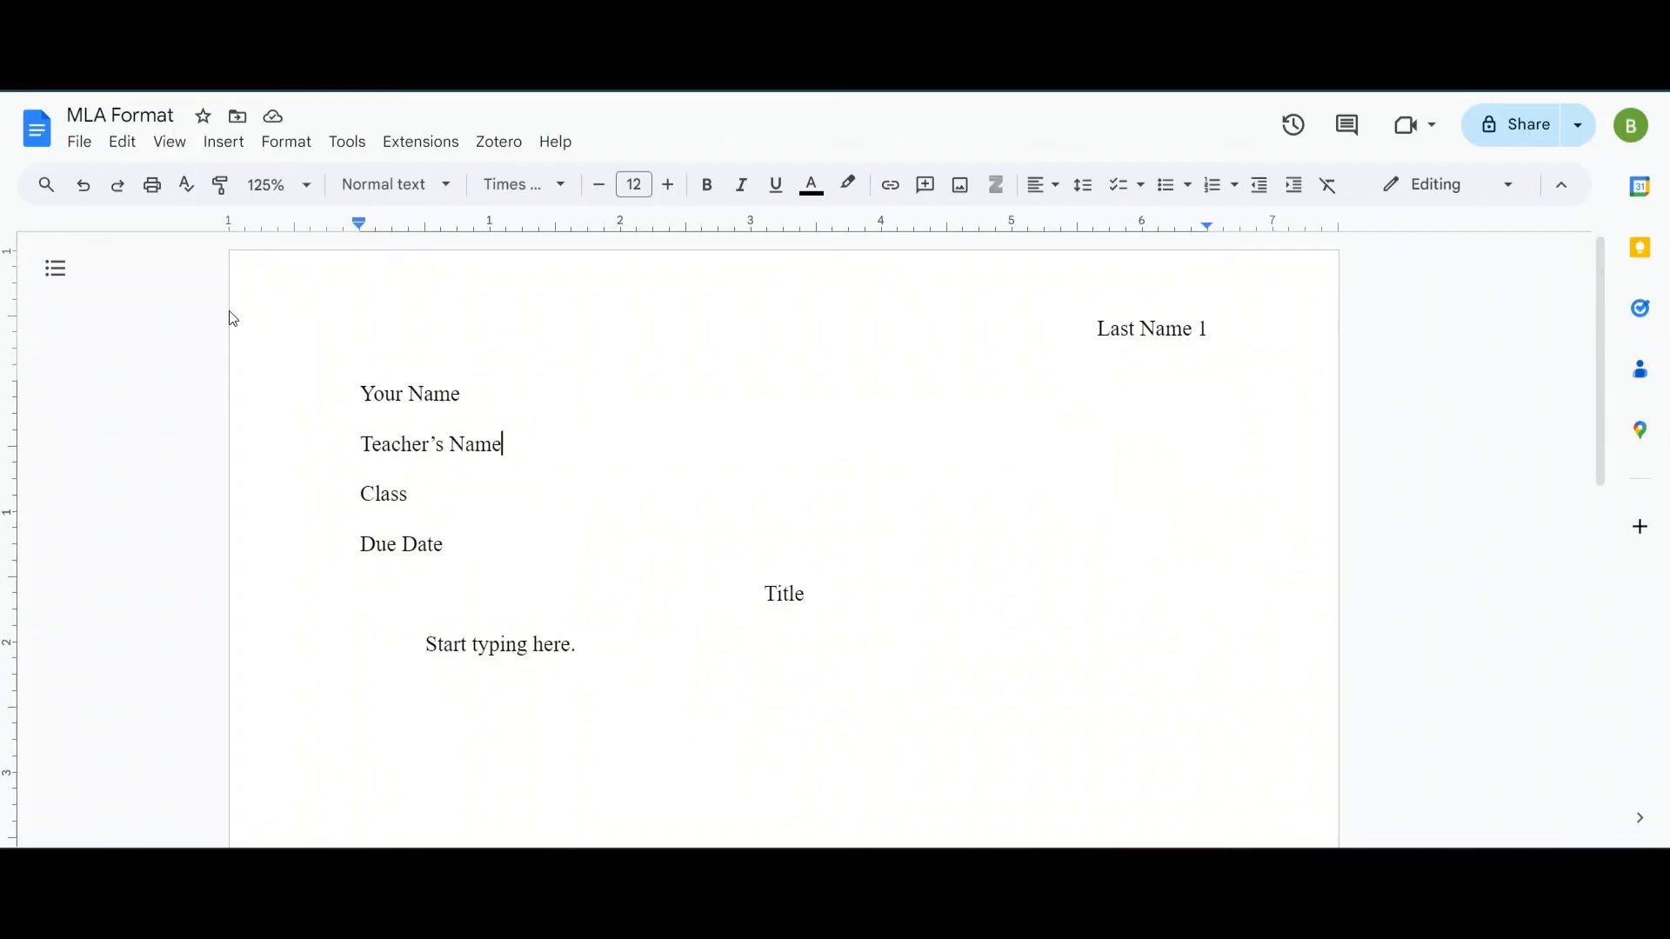
pyautogui.moveTo(242, 345)
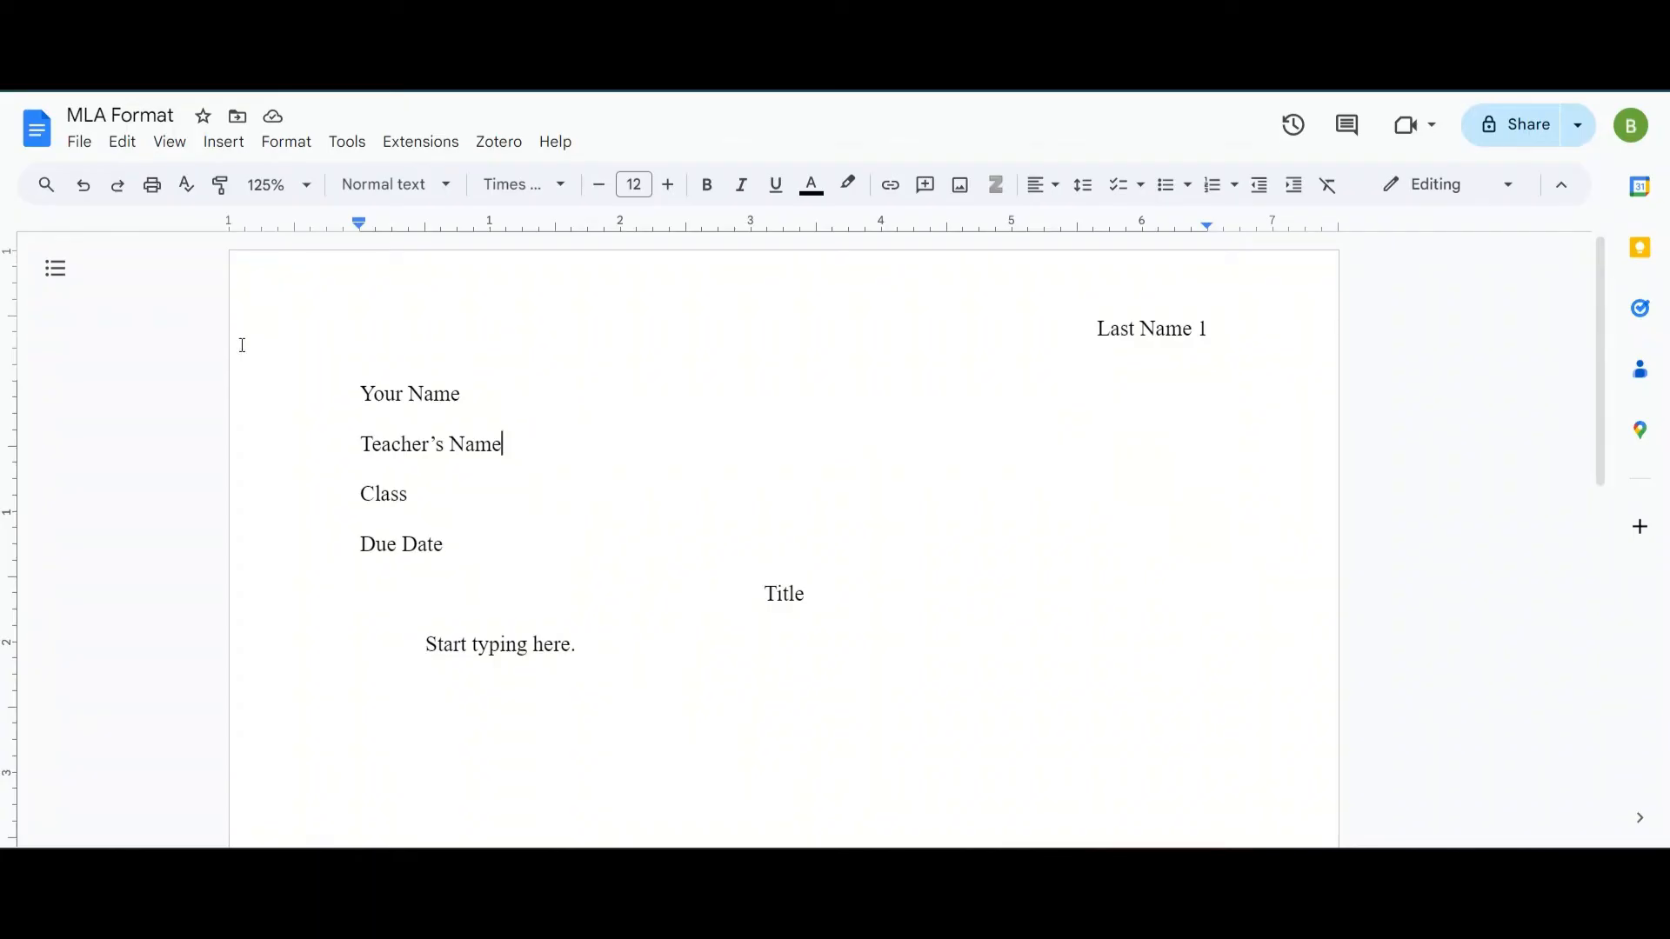
pyautogui.moveTo(127, 263)
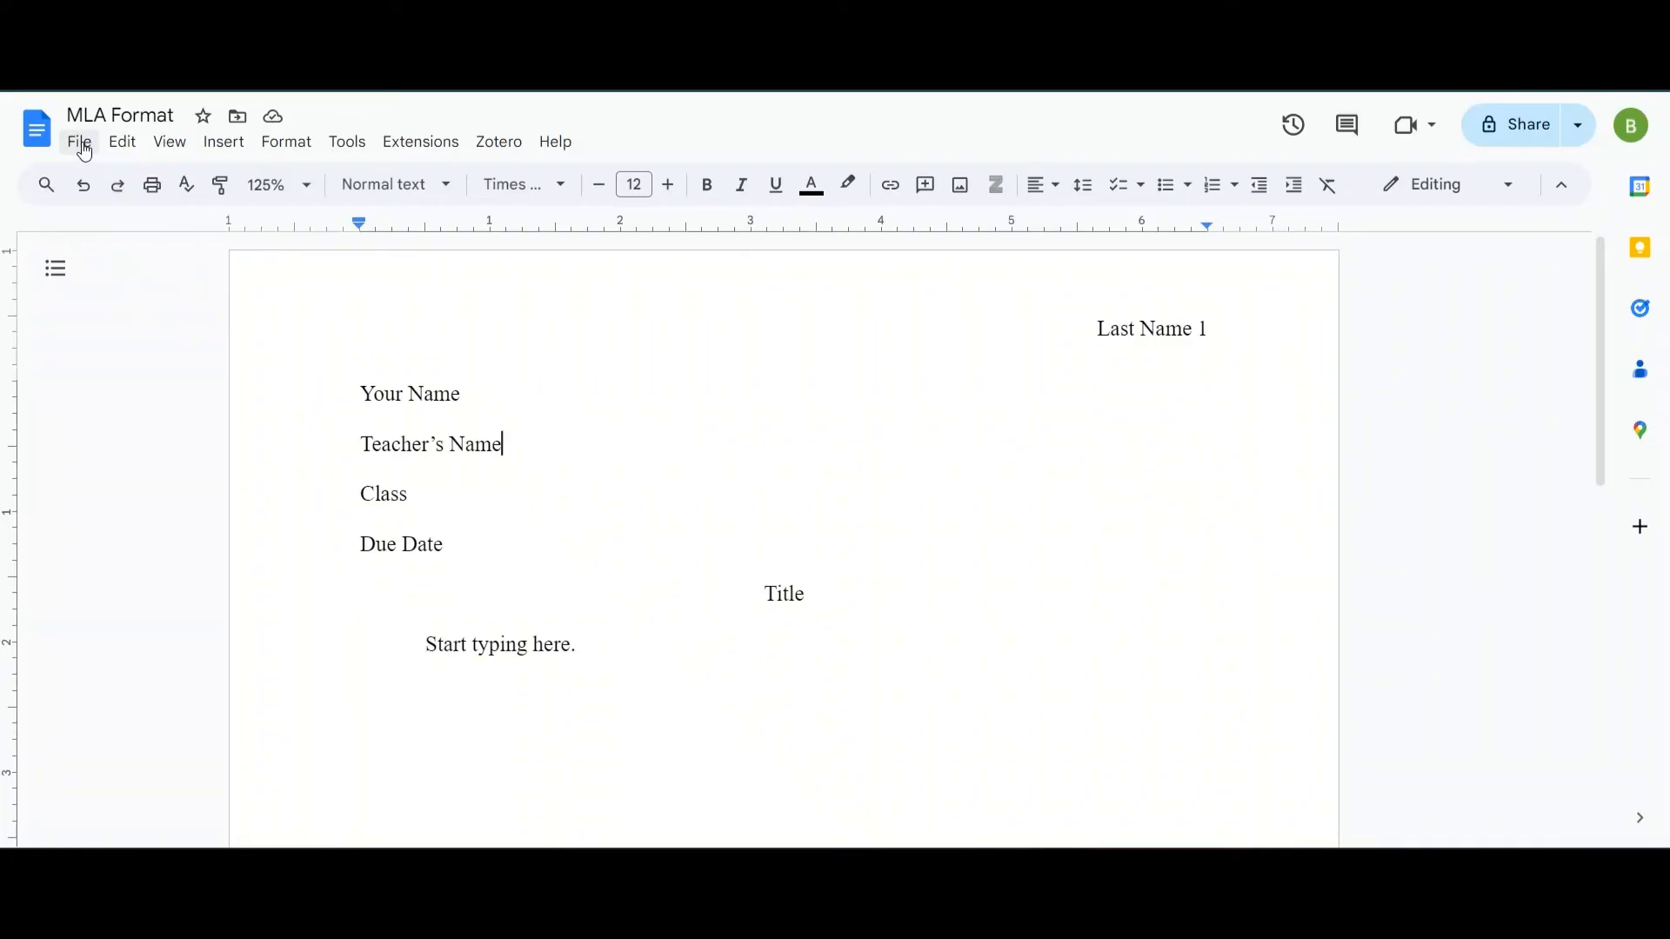
# In Page setup, set the paper size to A4 (8.27" x 11.69") for the whole document.
pyautogui.click(78, 141)
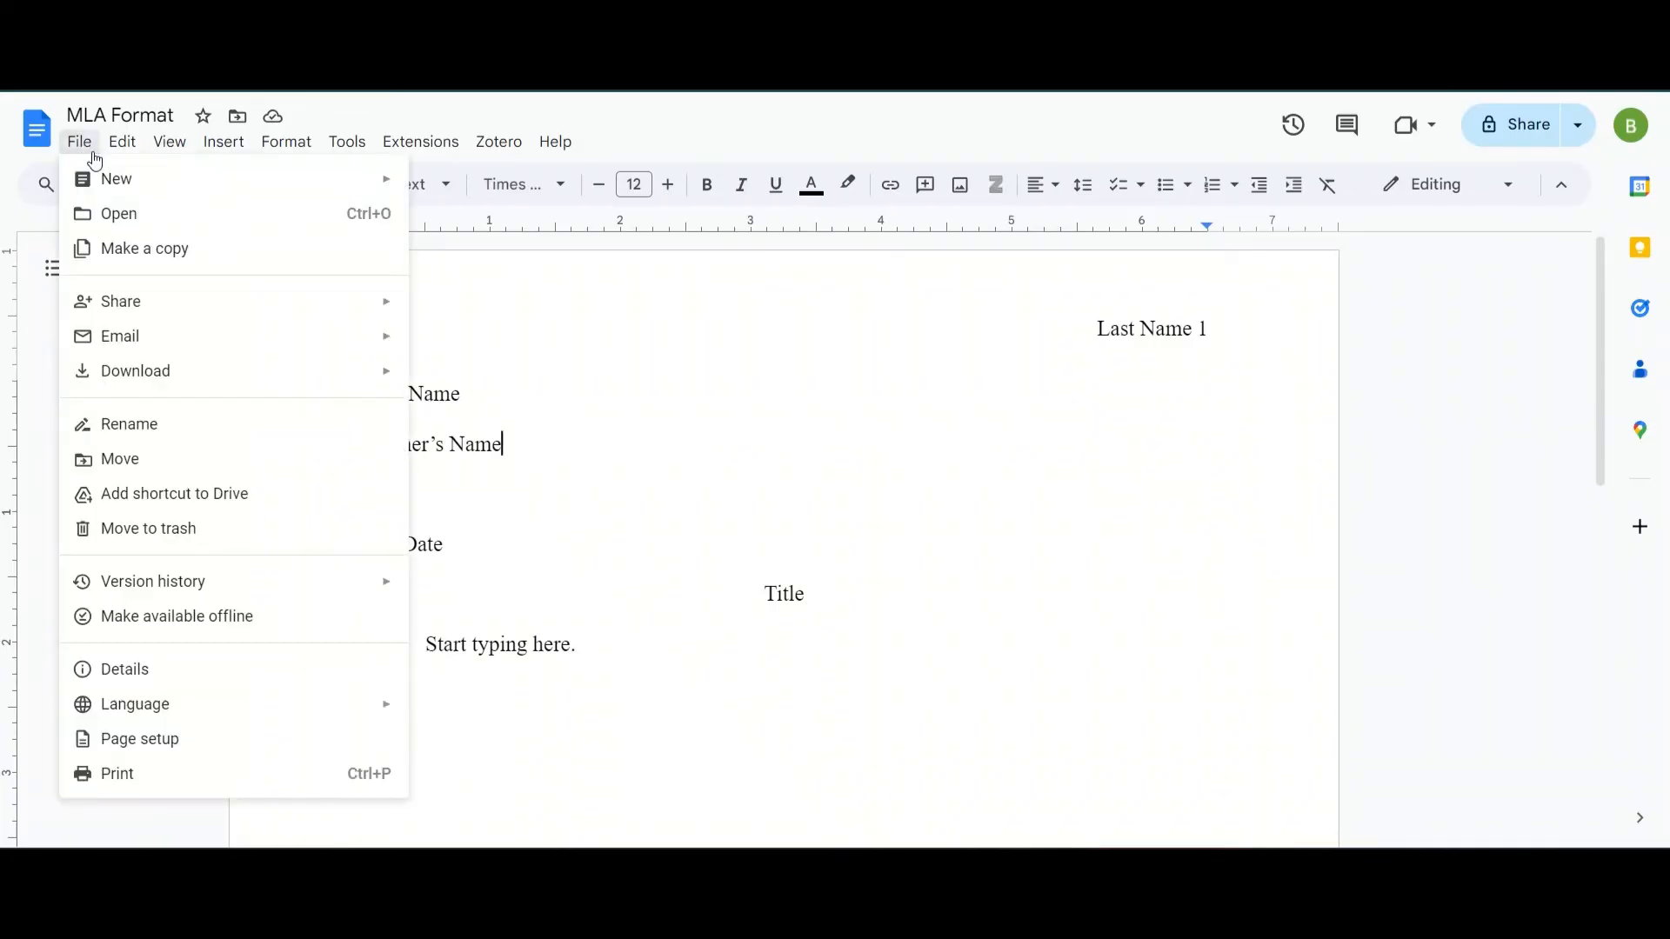
pyautogui.click(139, 738)
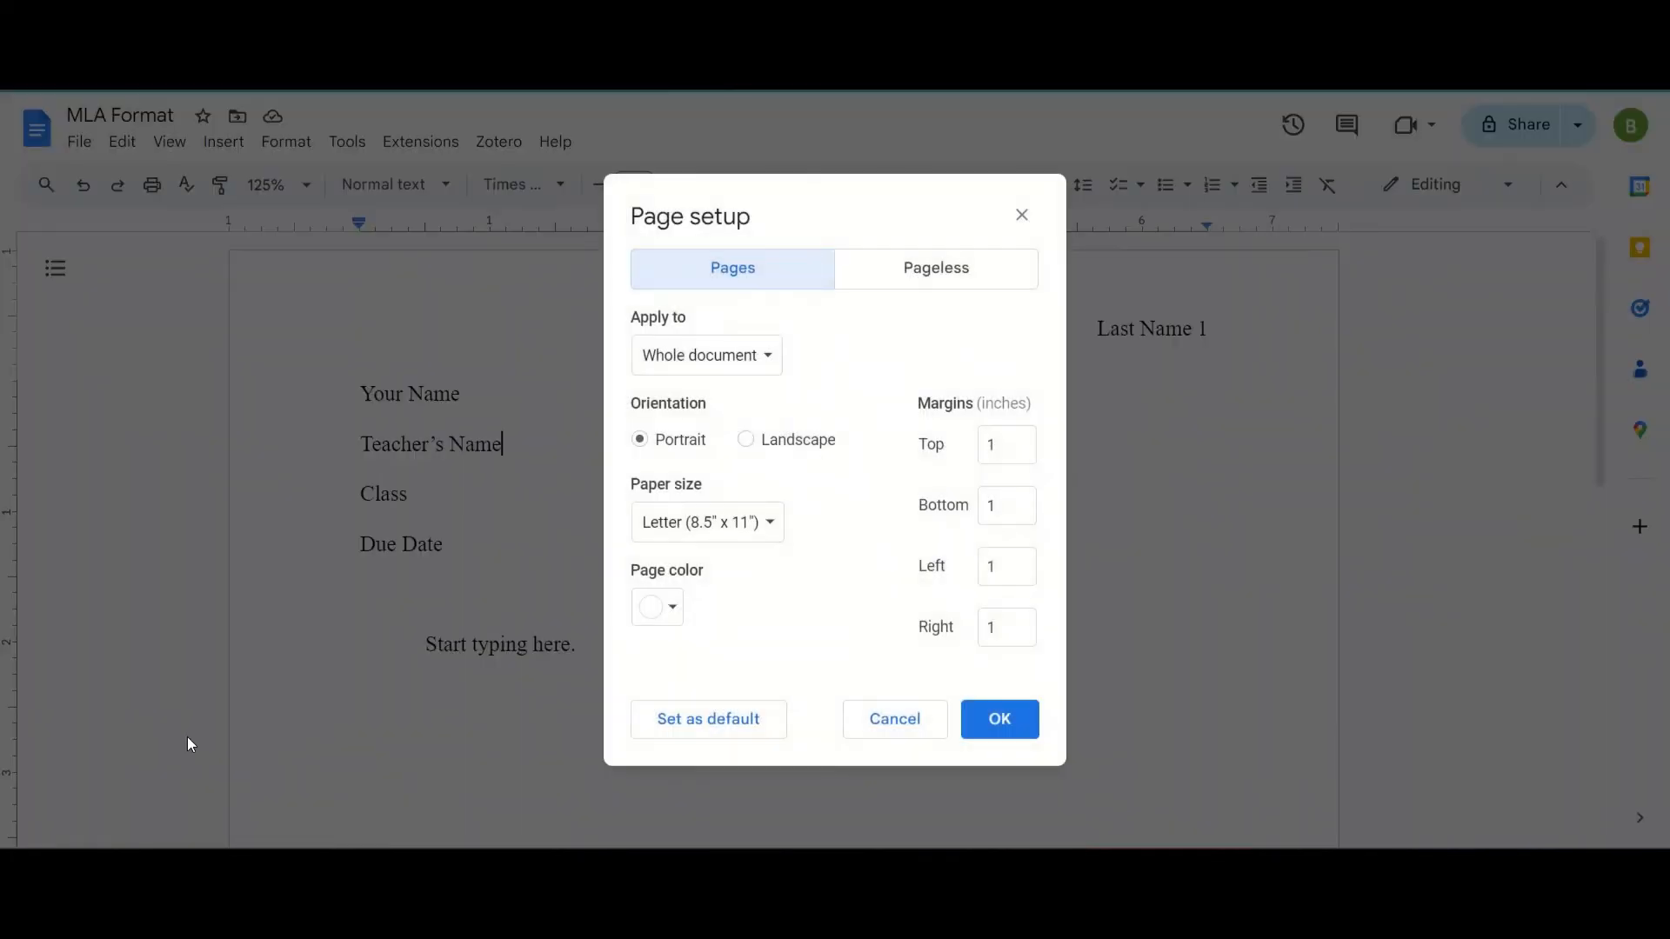
pyautogui.moveTo(631, 513)
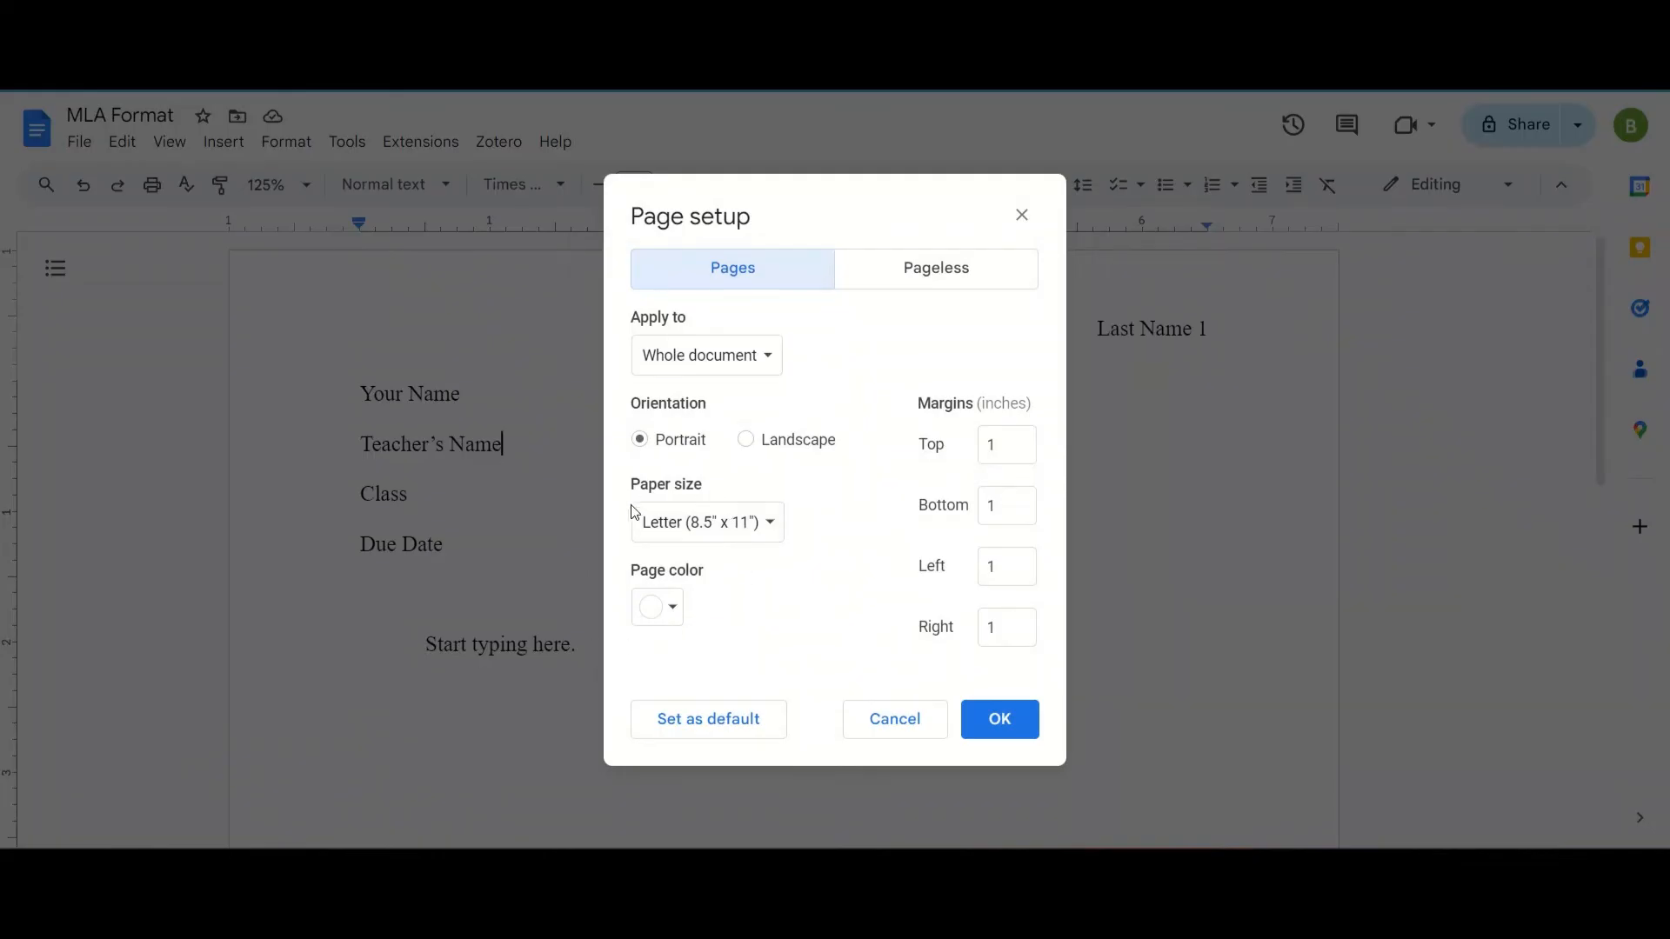
pyautogui.click(704, 522)
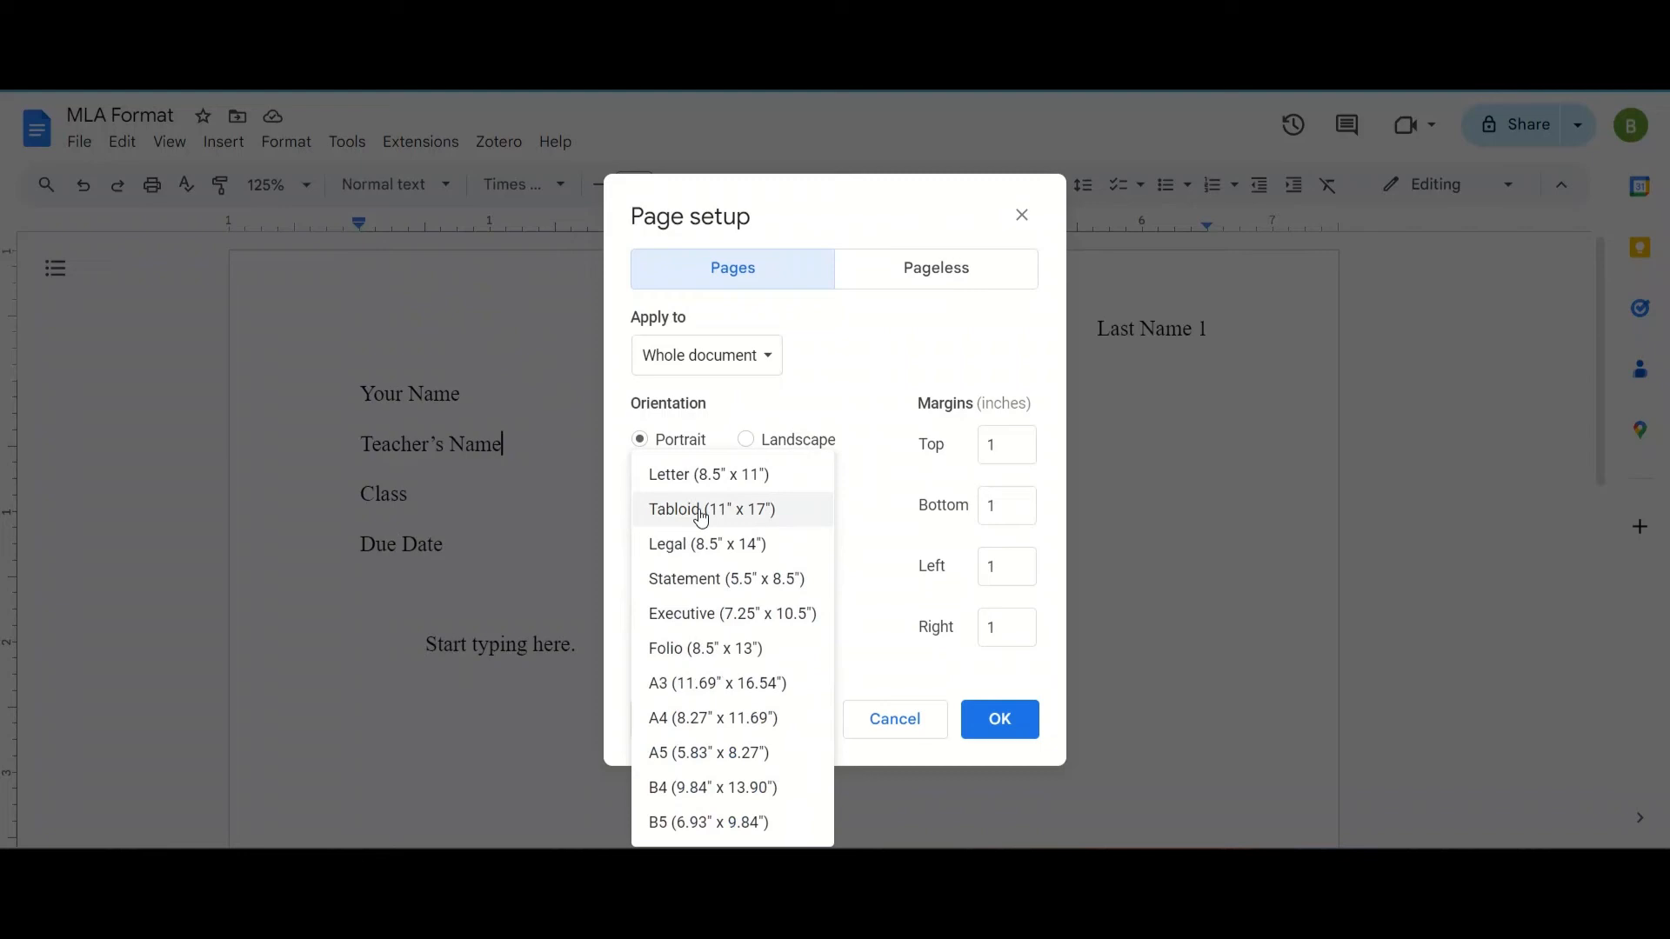
pyautogui.moveTo(710, 719)
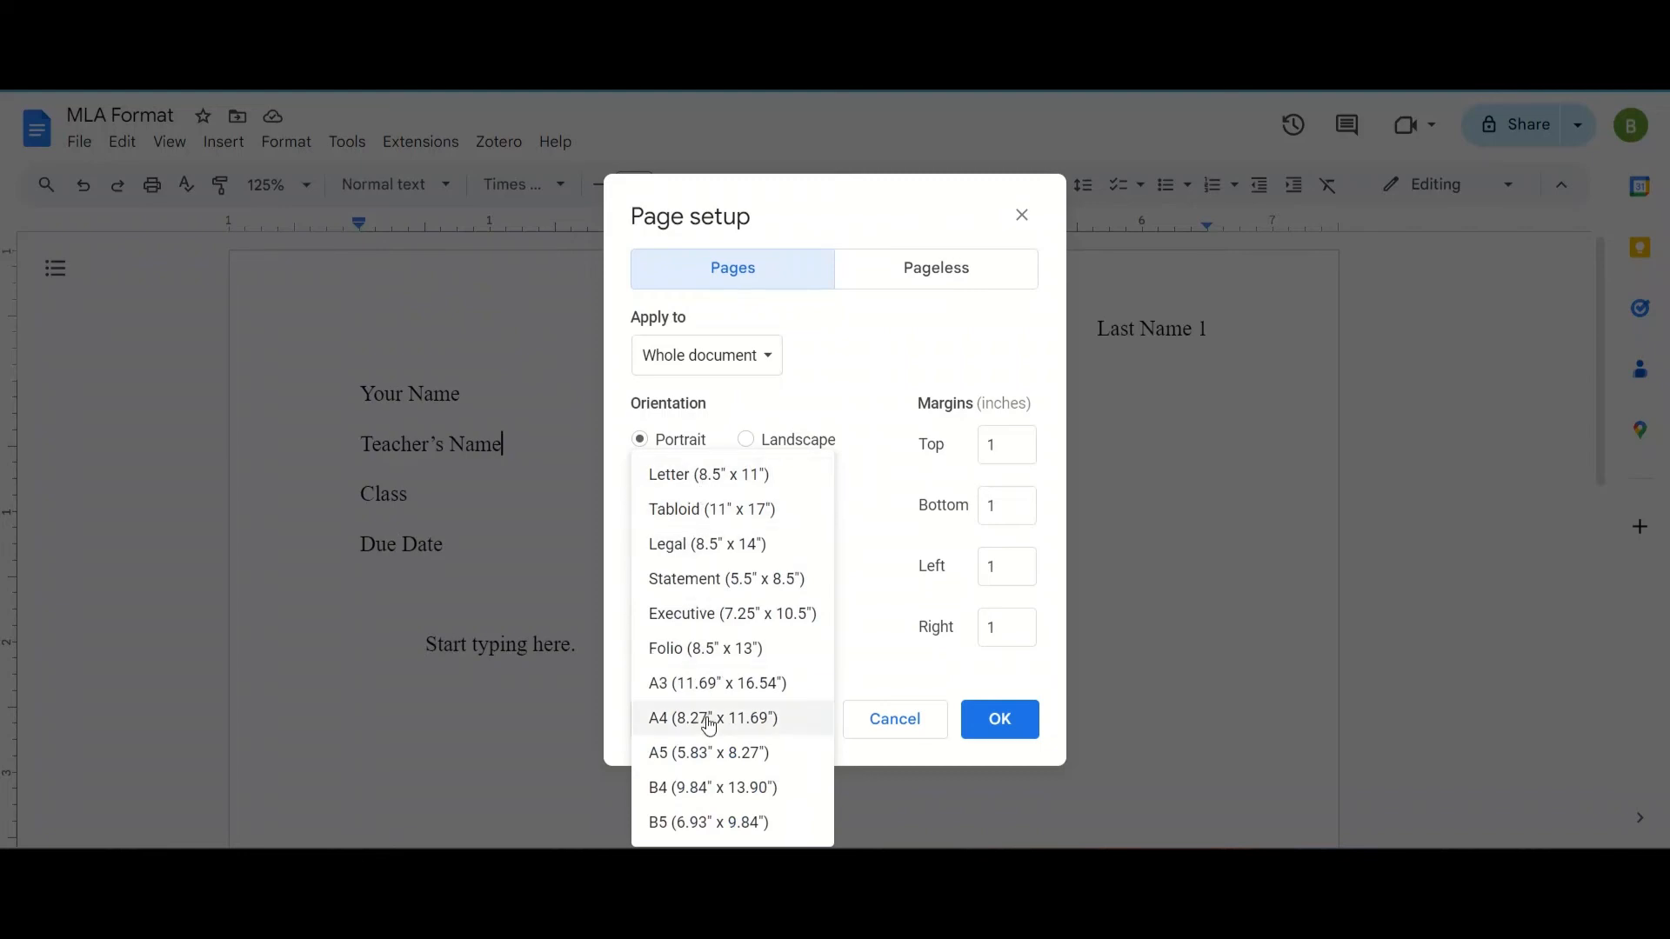
pyautogui.click(704, 716)
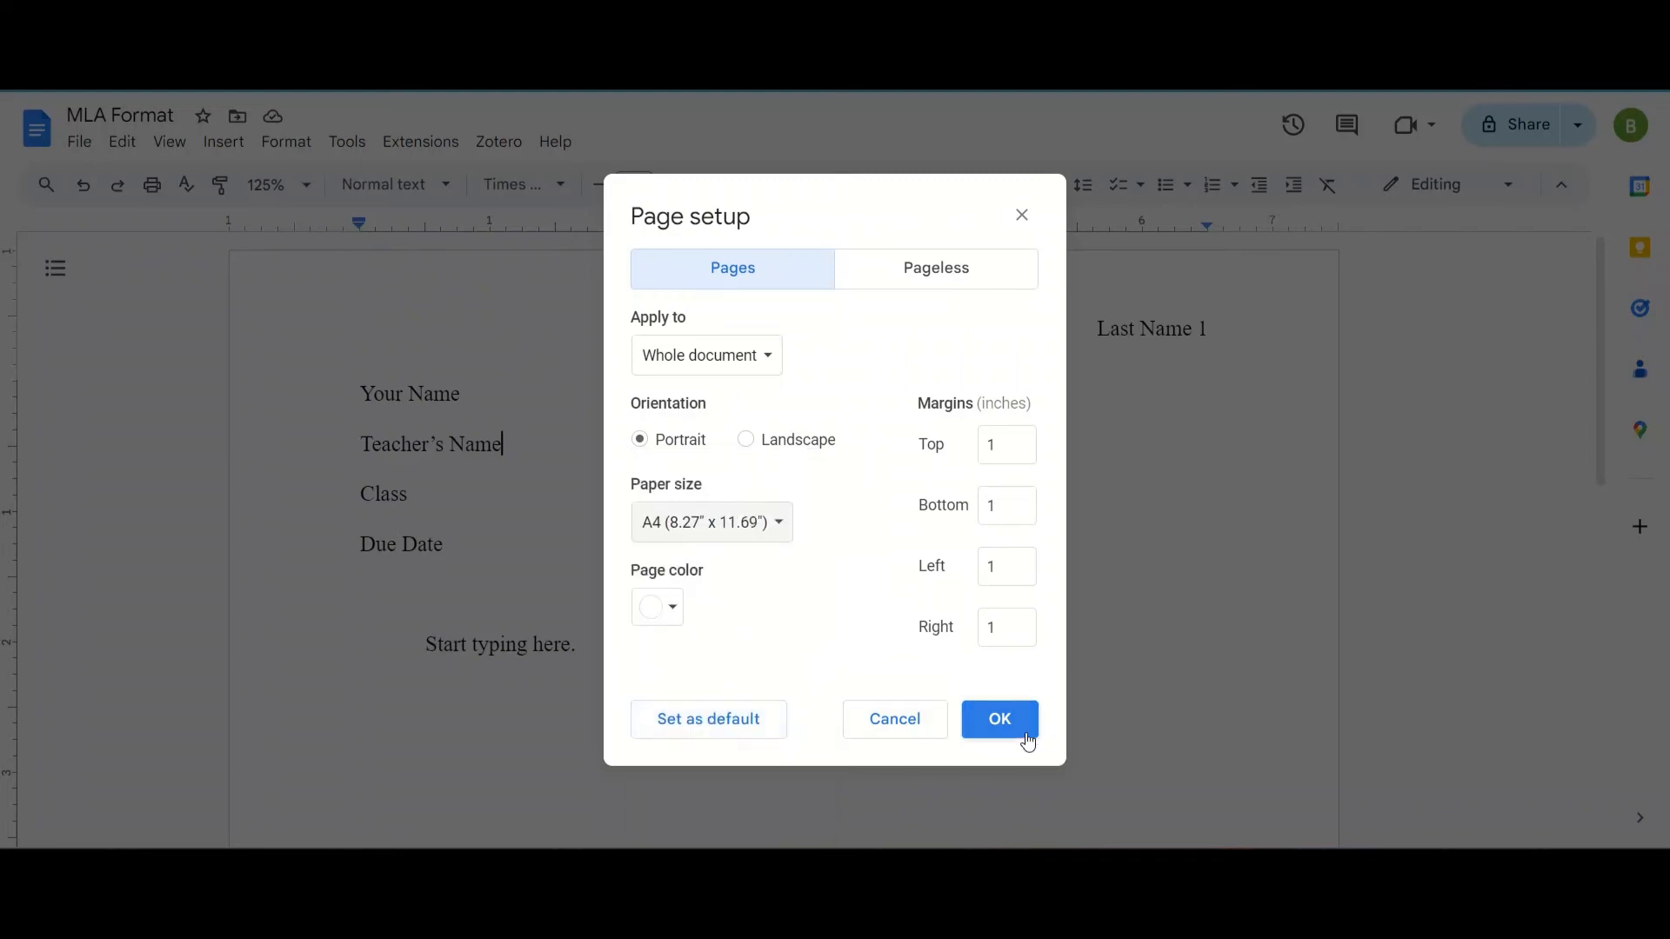
pyautogui.click(998, 718)
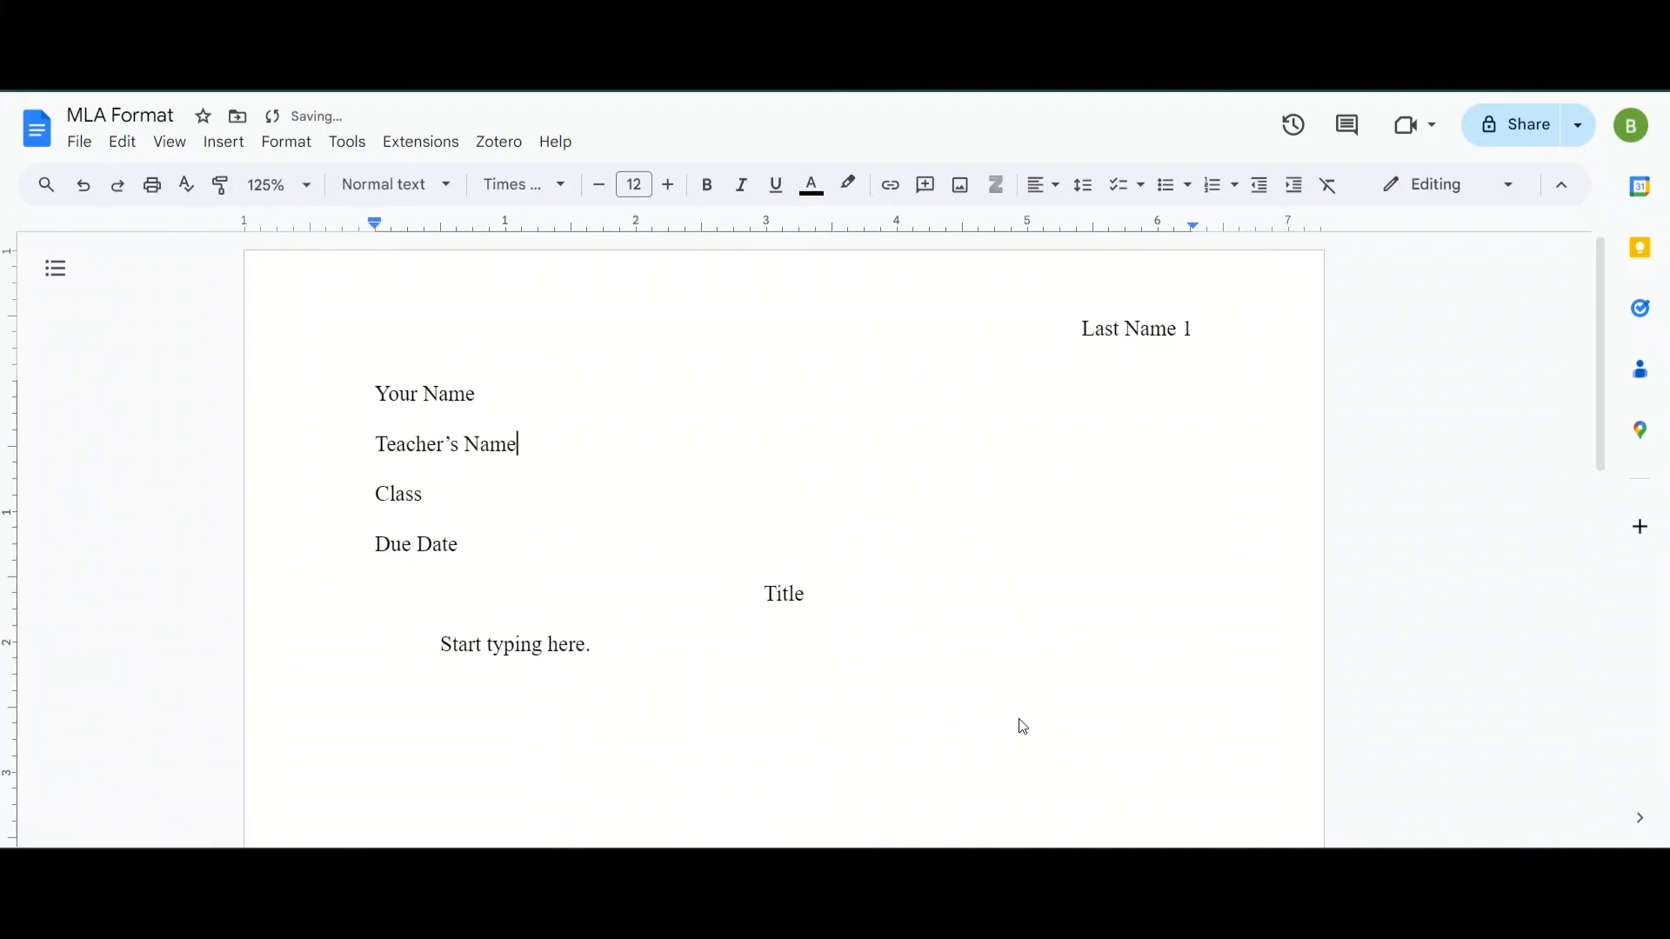
pyautogui.moveTo(870, 533)
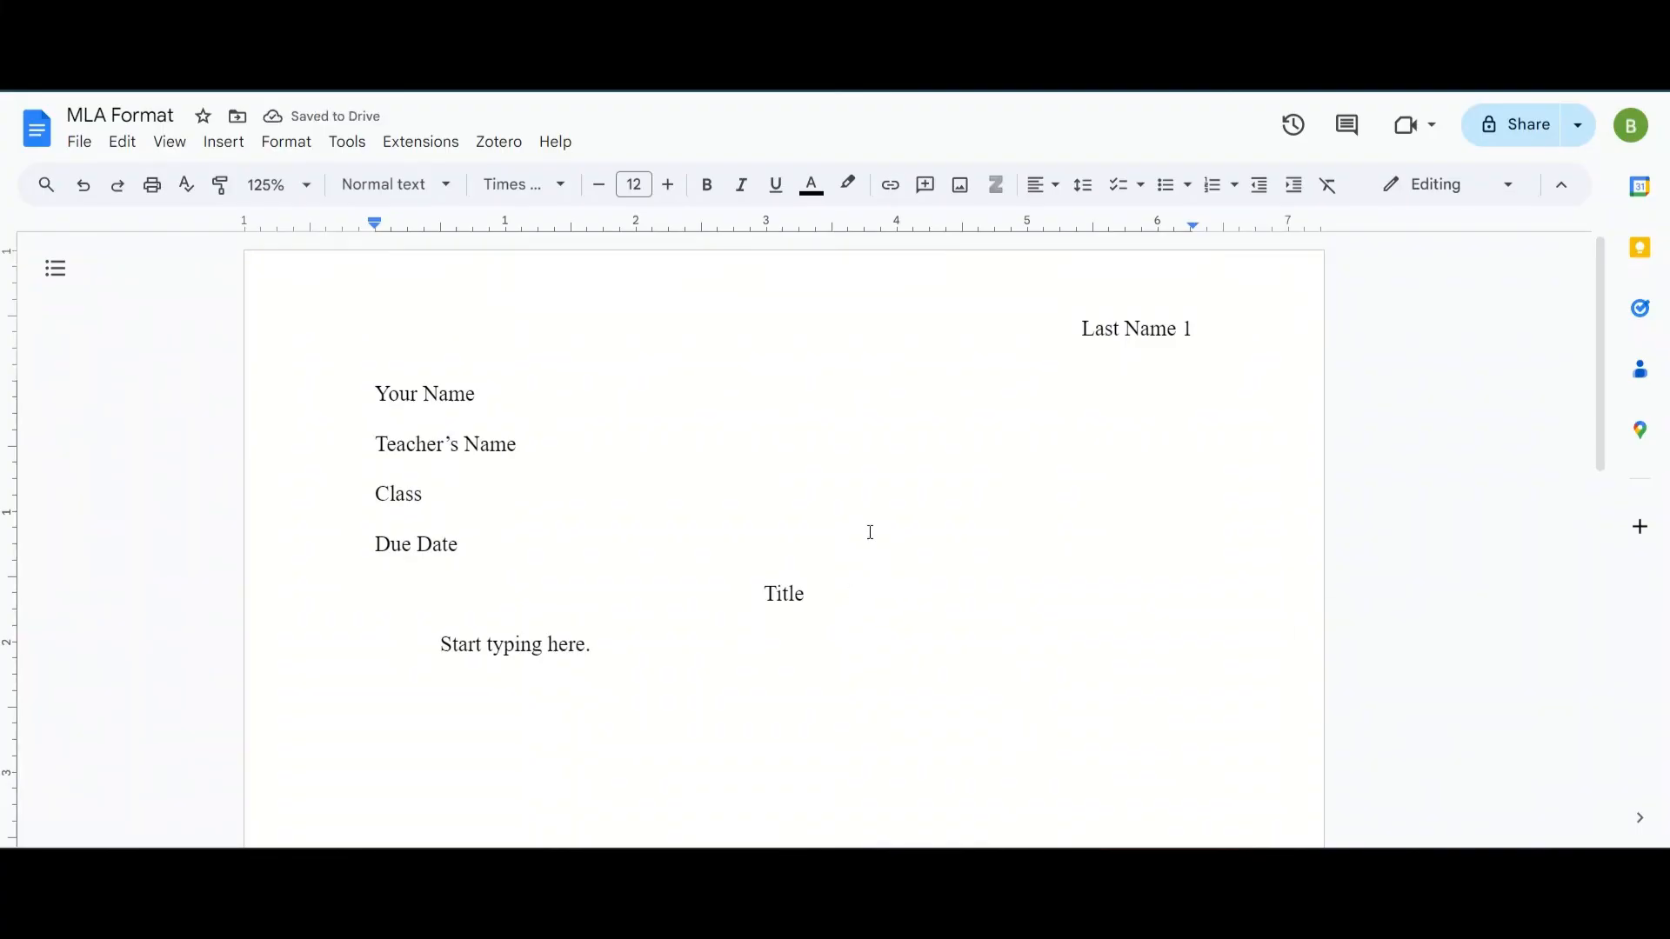
pyautogui.moveTo(843, 155)
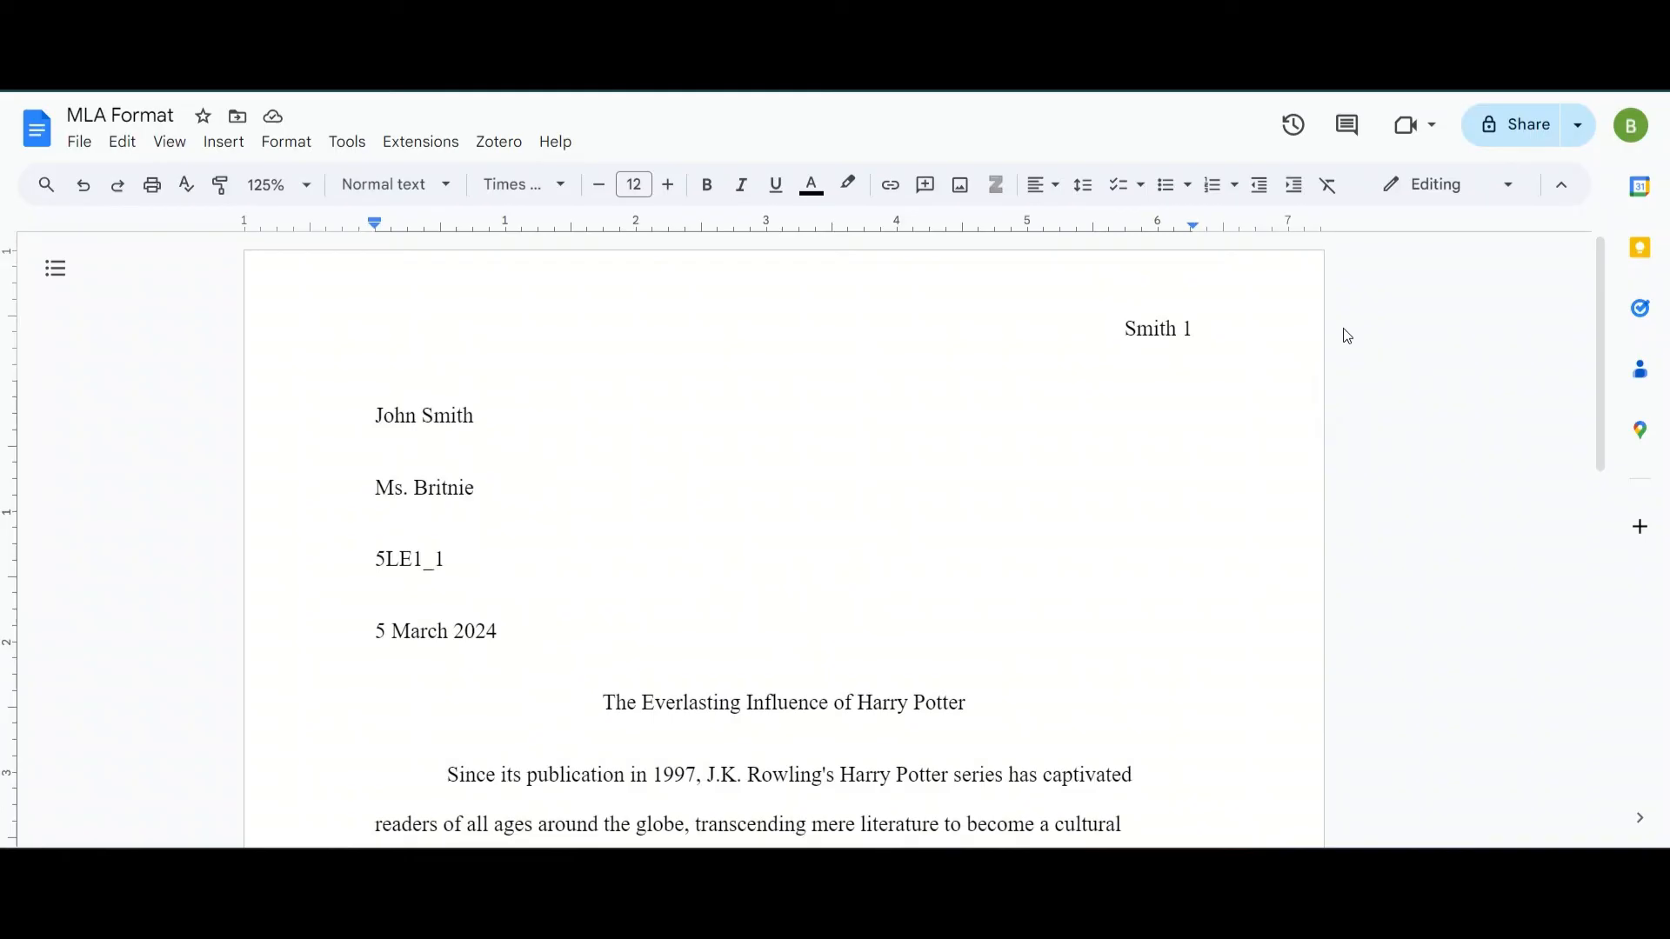
# Paste the finished Harry Potter sample essay with 'Smith 1' header and John Smith's heading over the placeholders.
pyautogui.click(1196, 320)
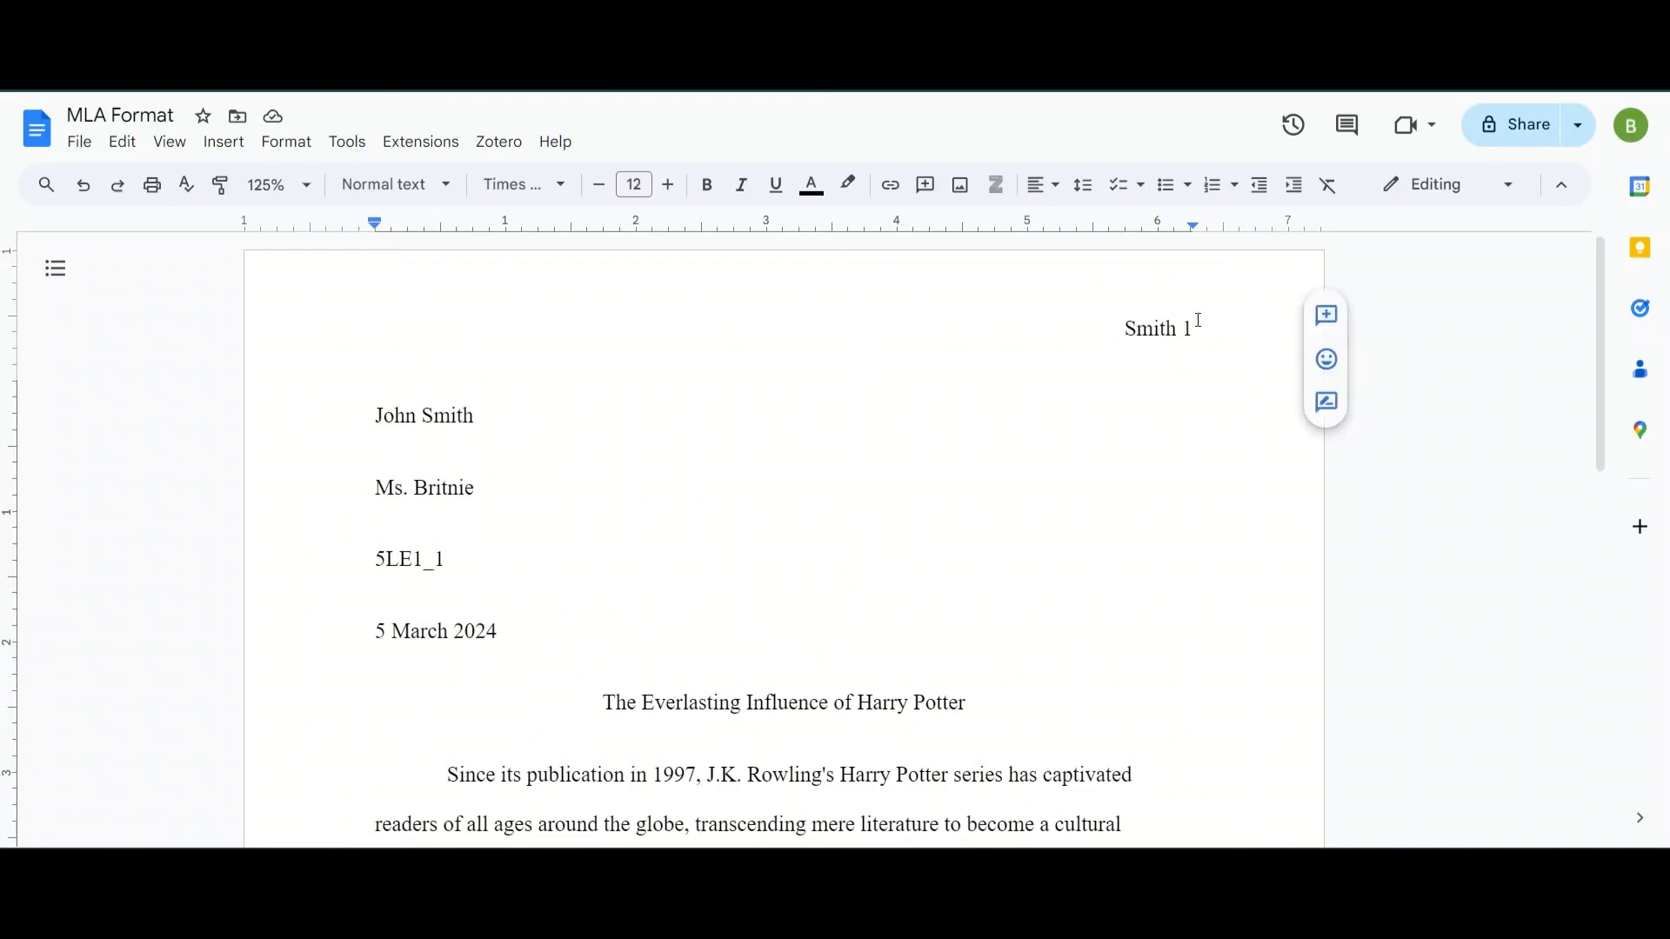
pyautogui.moveTo(1128, 352)
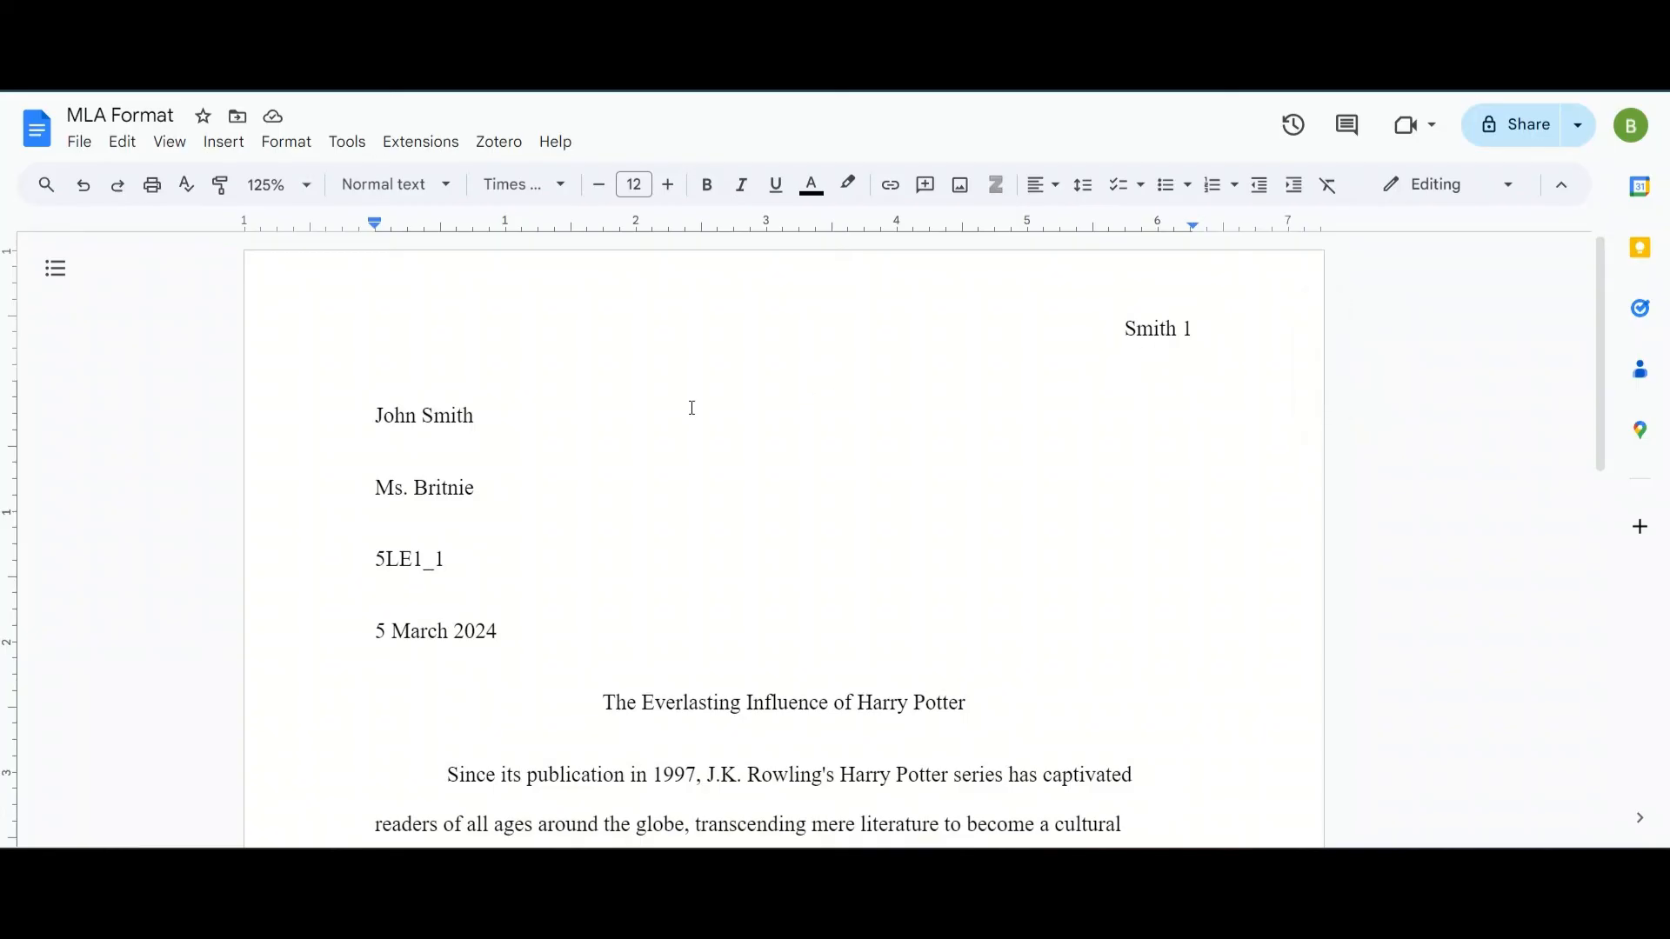
pyautogui.moveTo(393, 411)
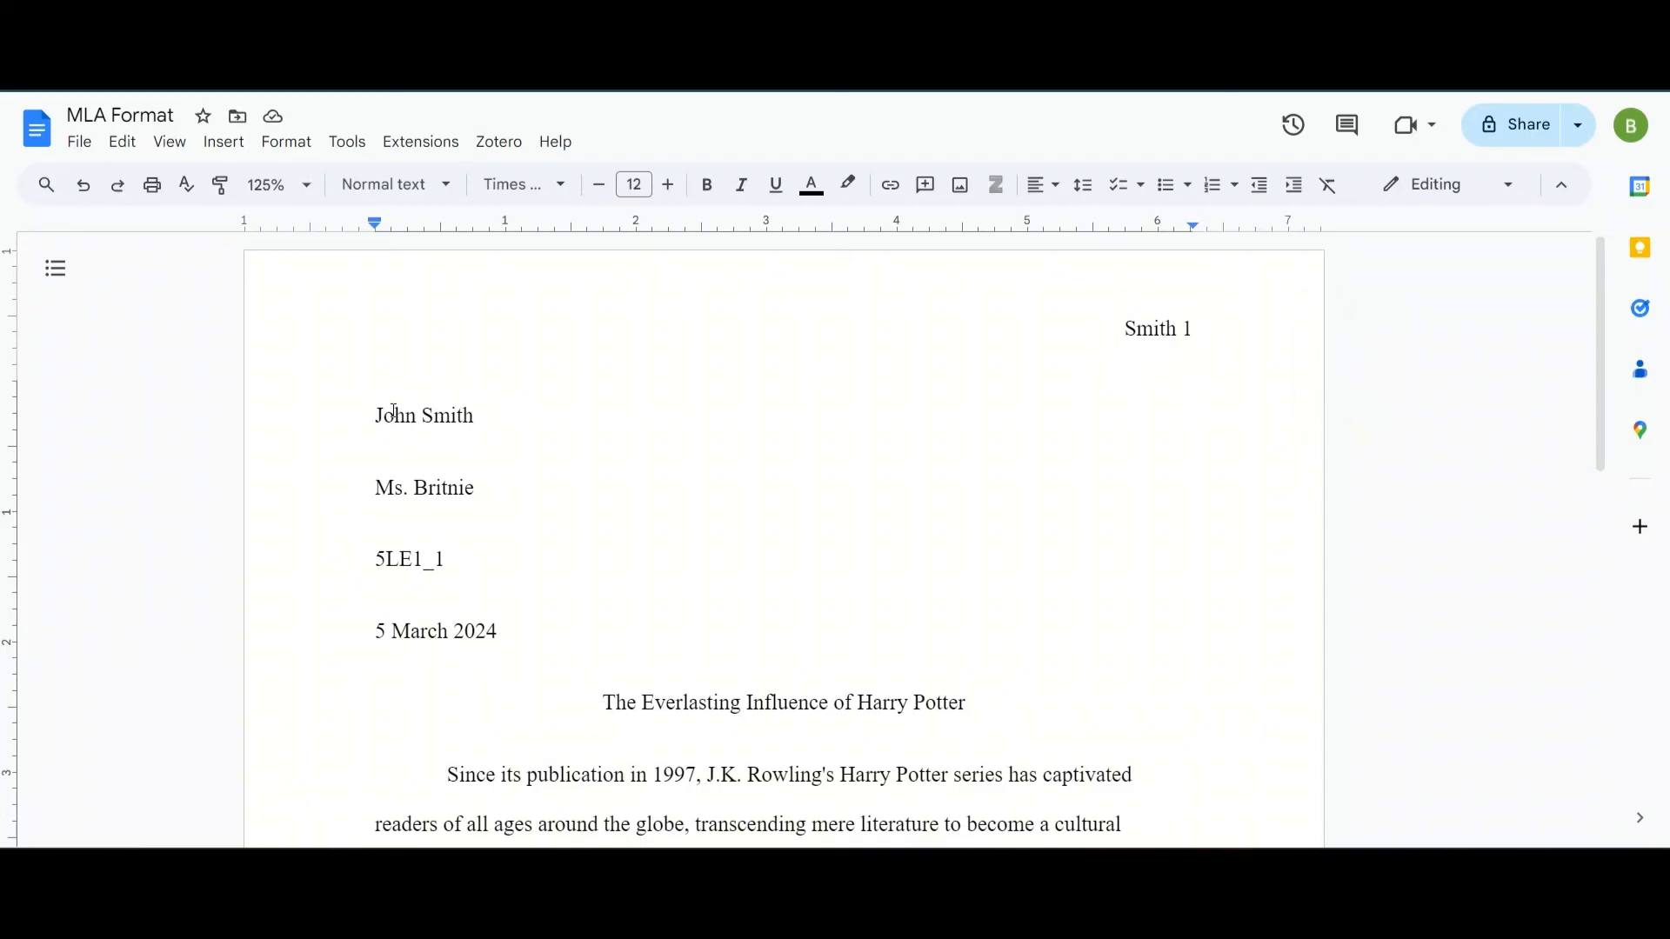
pyautogui.moveTo(480, 463)
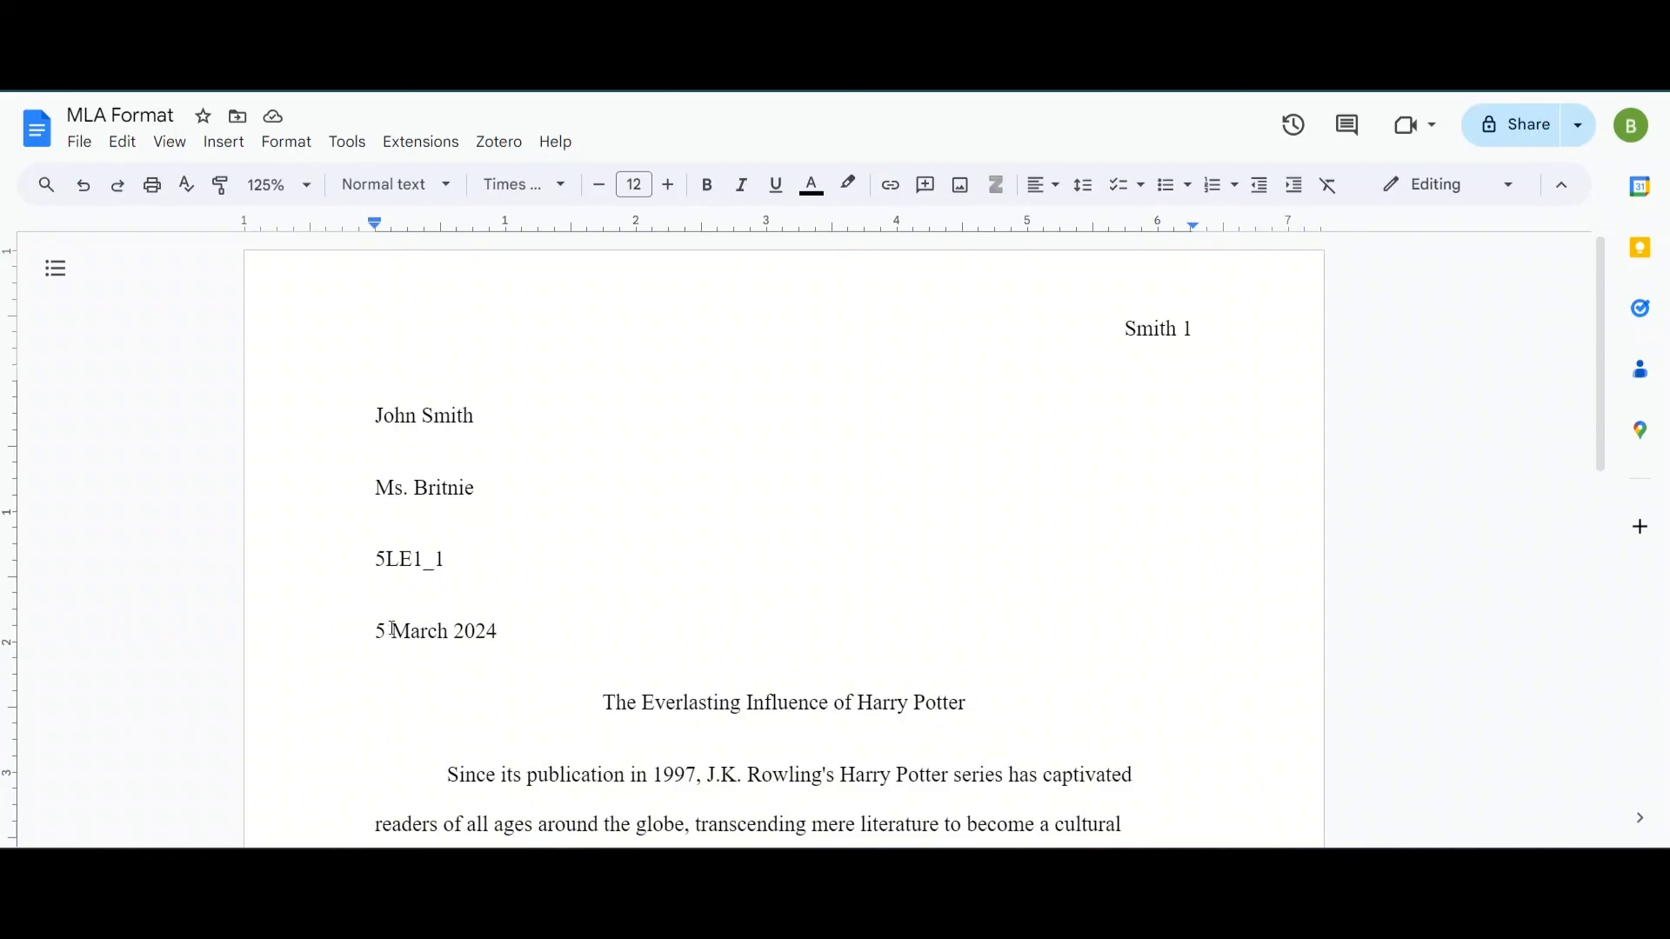
pyautogui.moveTo(428, 615)
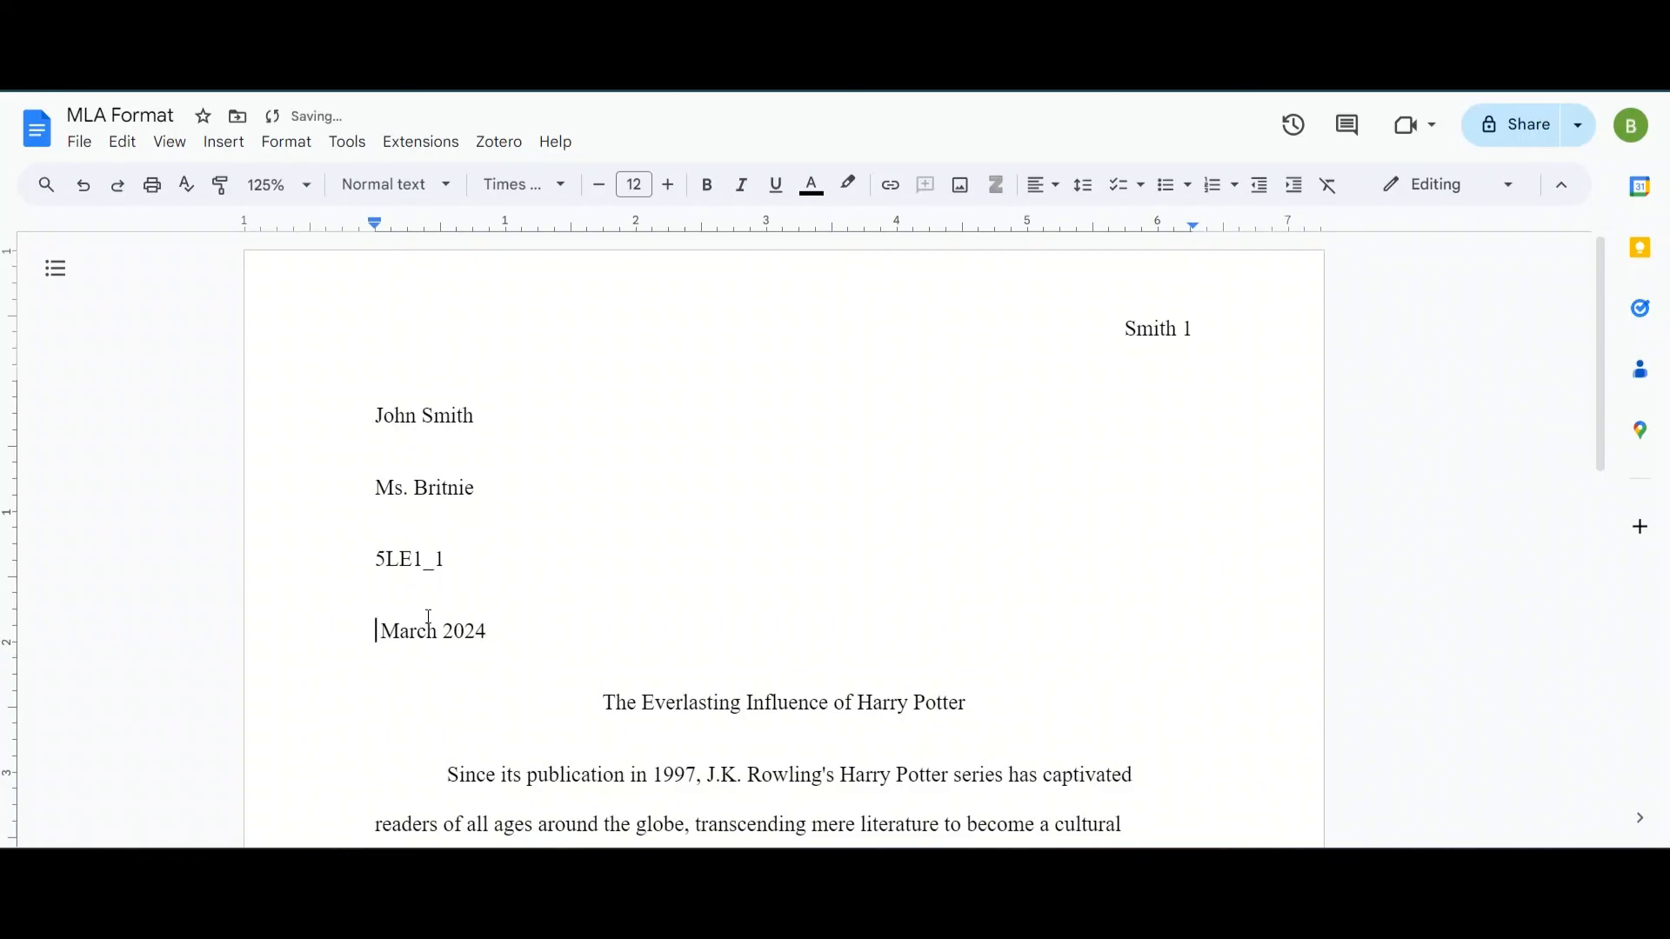
# Replace '5 March' with '28 February' so the date line reads 28 February 2024.
pyautogui.write('28')
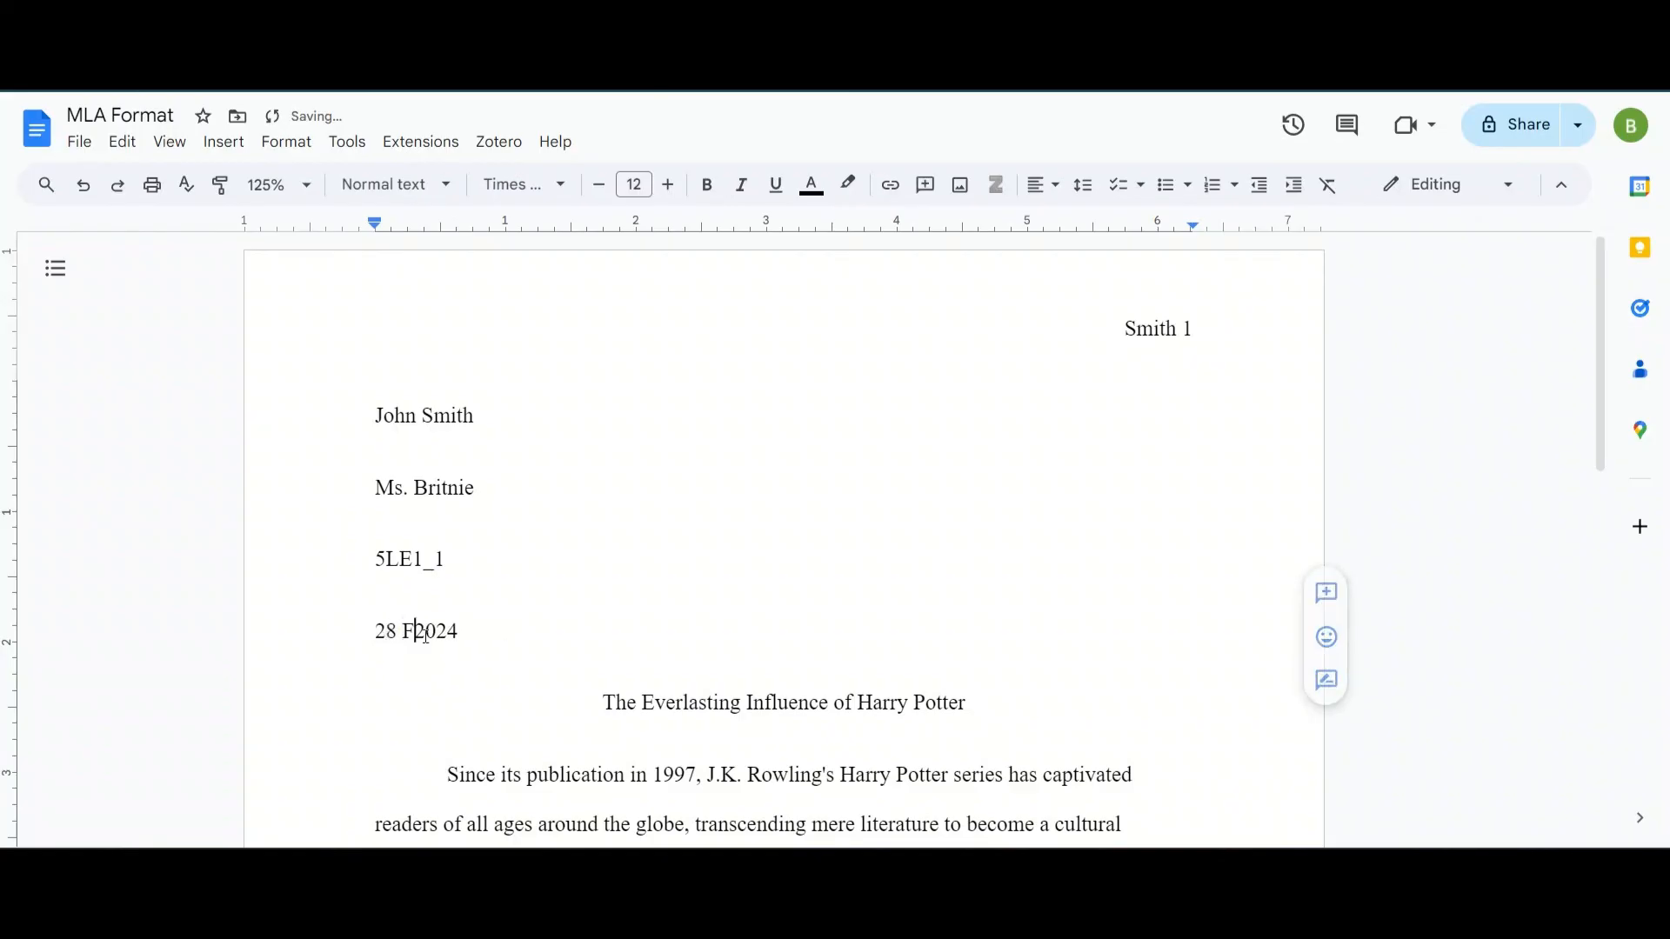
pyautogui.write('ebruary')
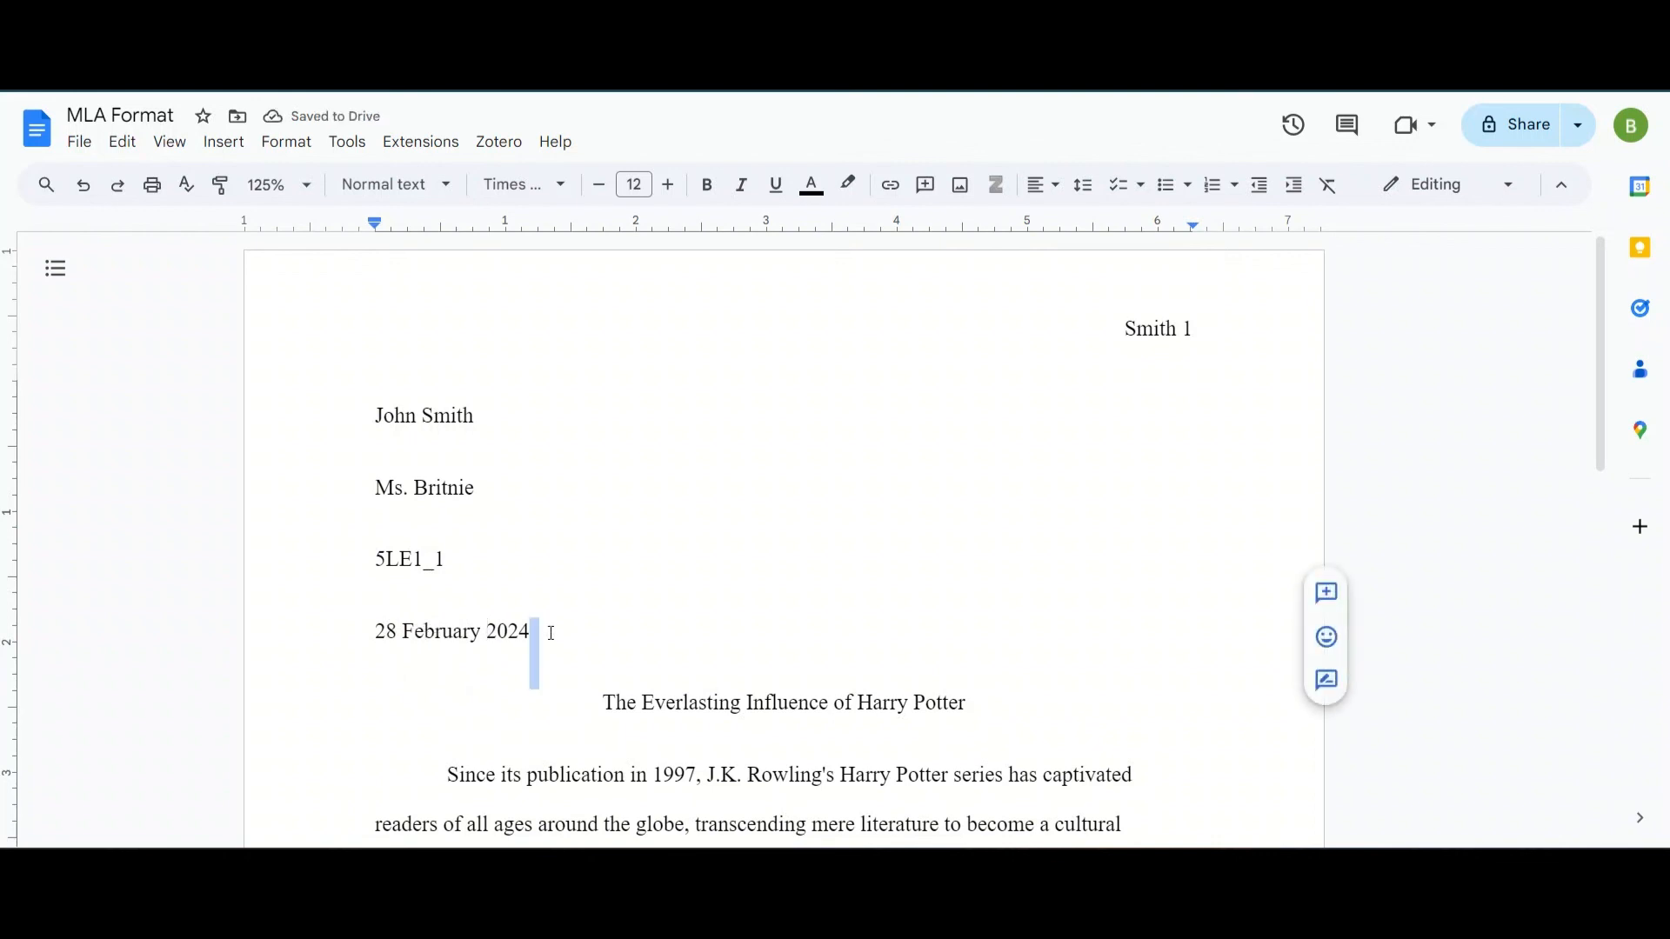
pyautogui.click(529, 629)
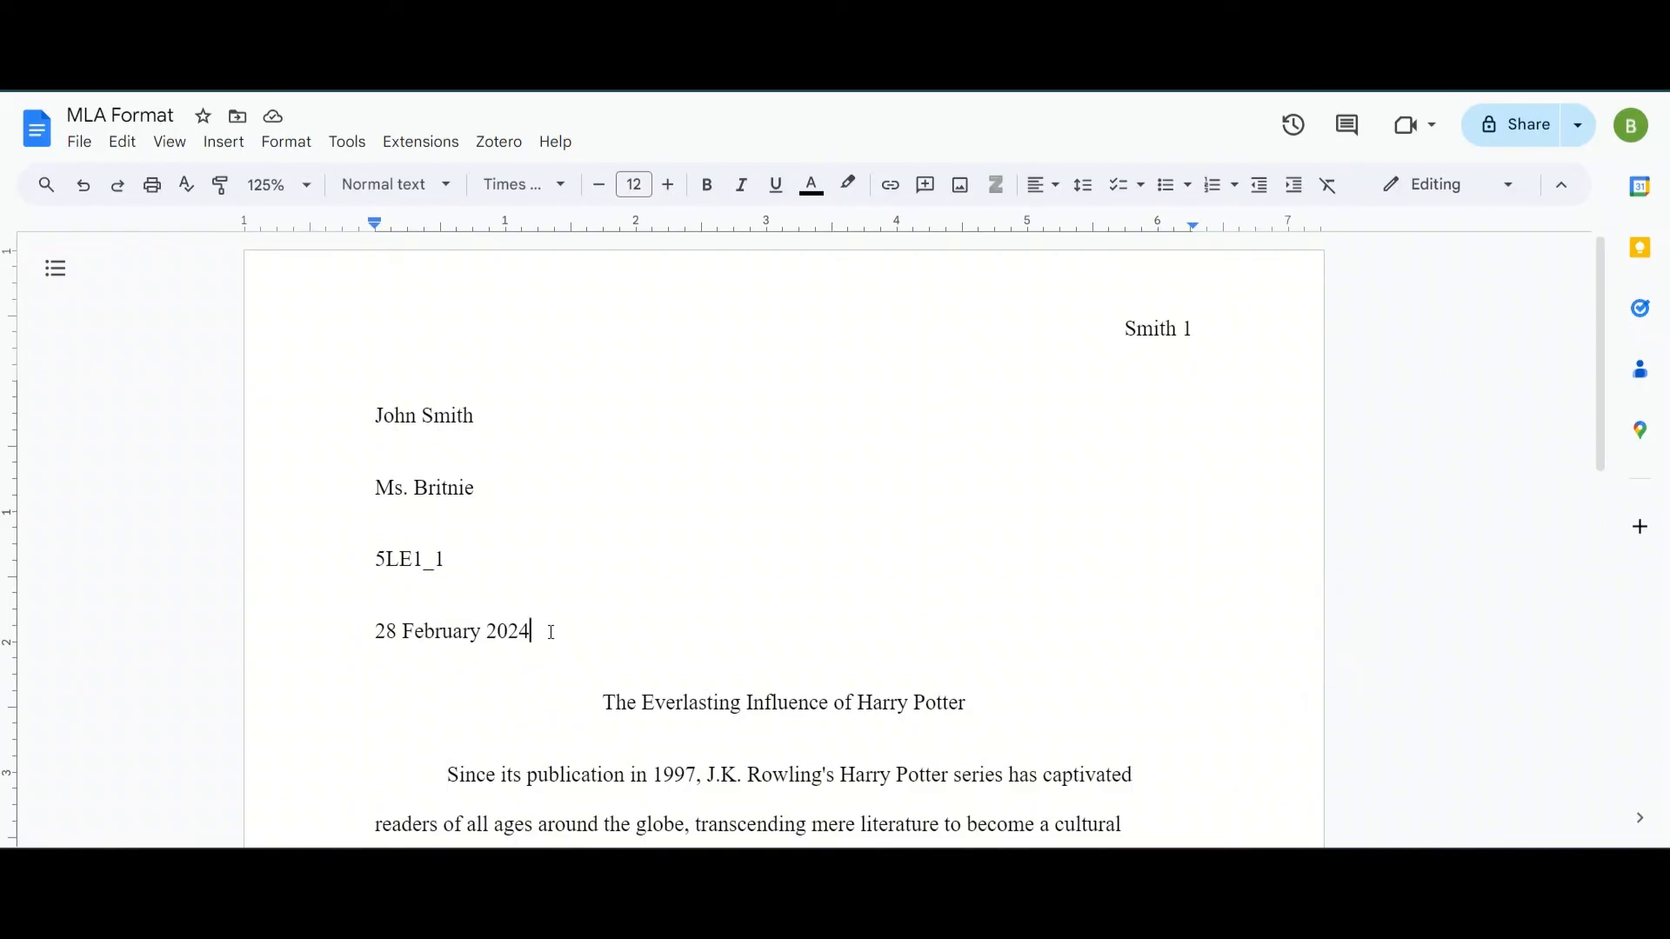
pyautogui.moveTo(537, 344)
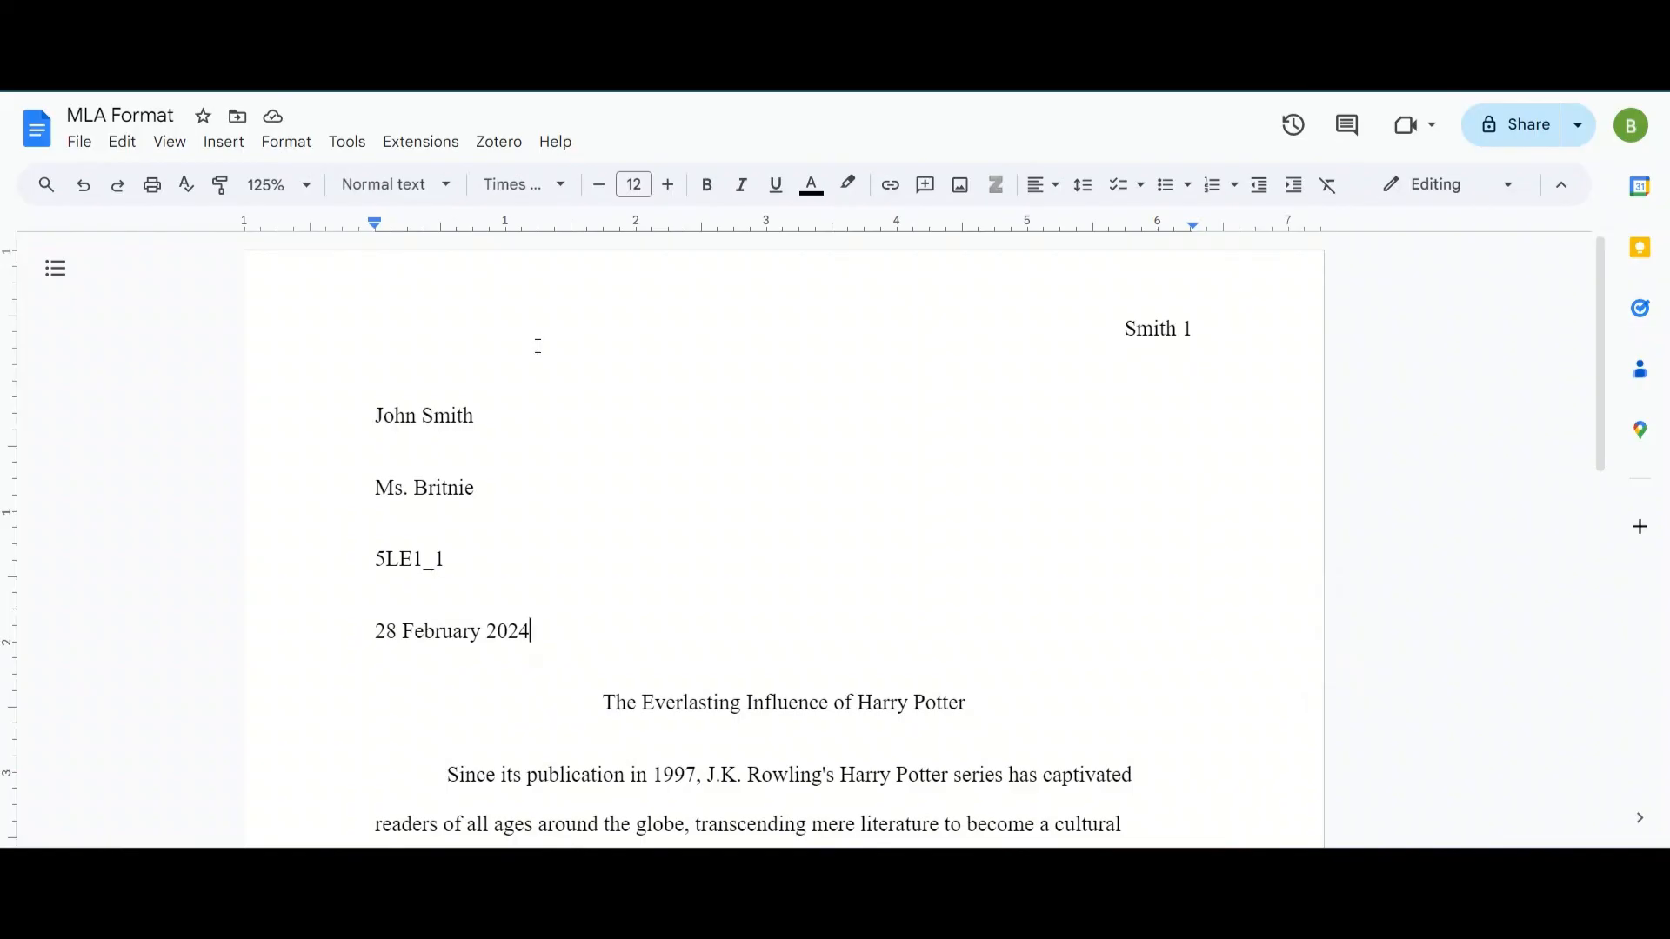
pyautogui.moveTo(694, 91)
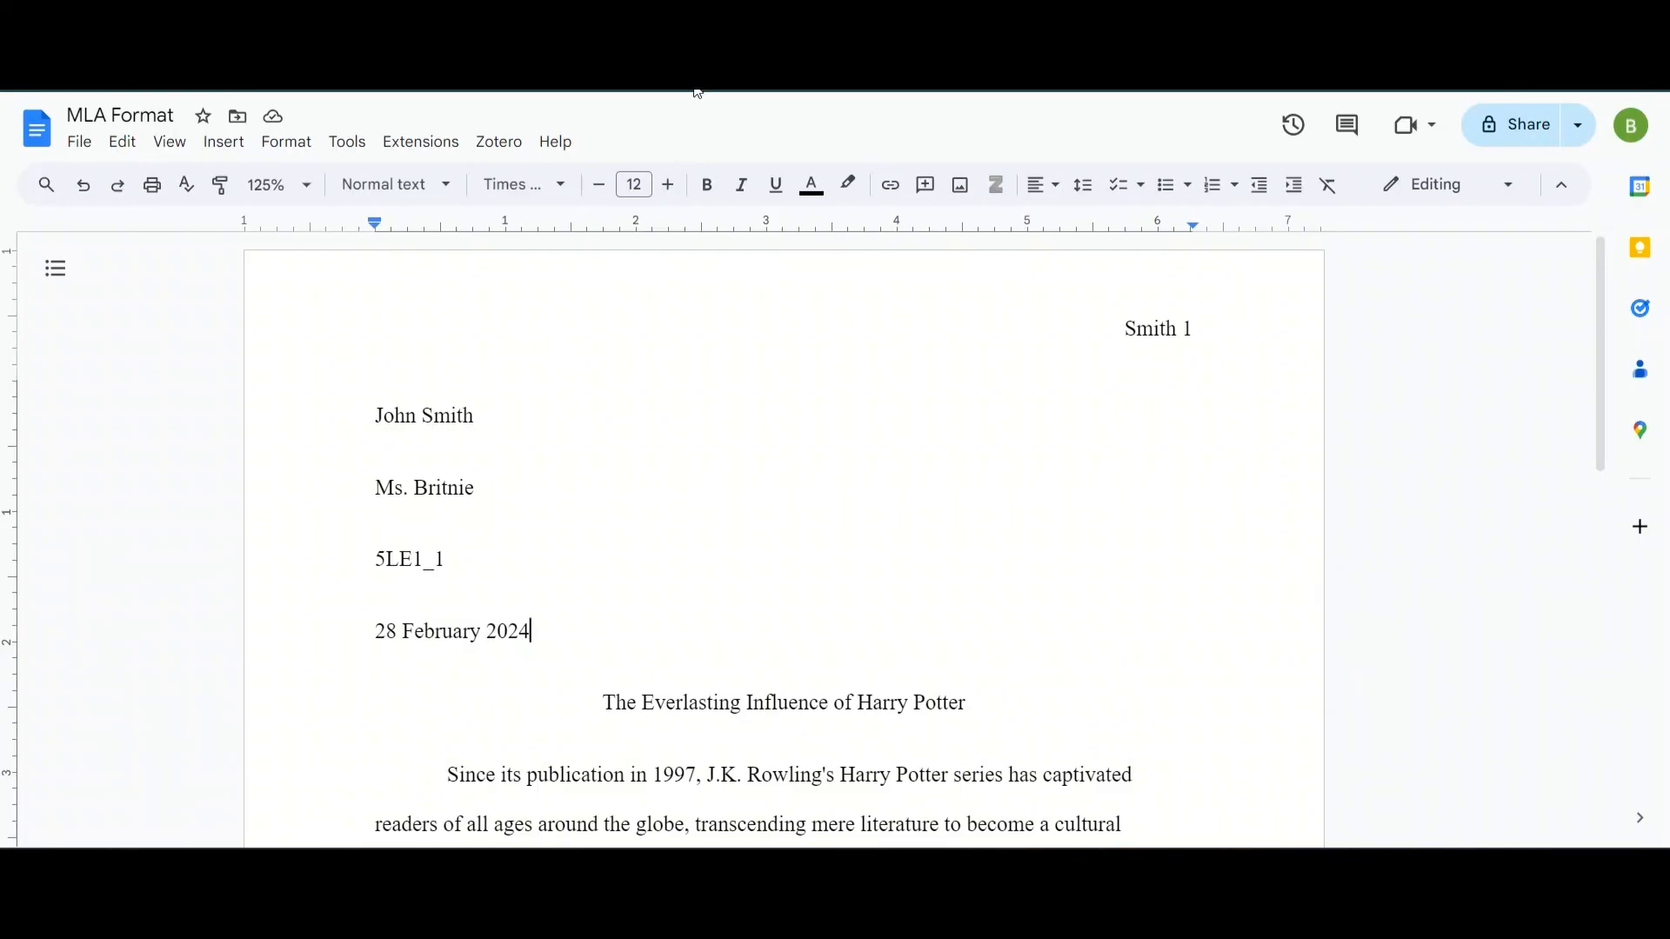